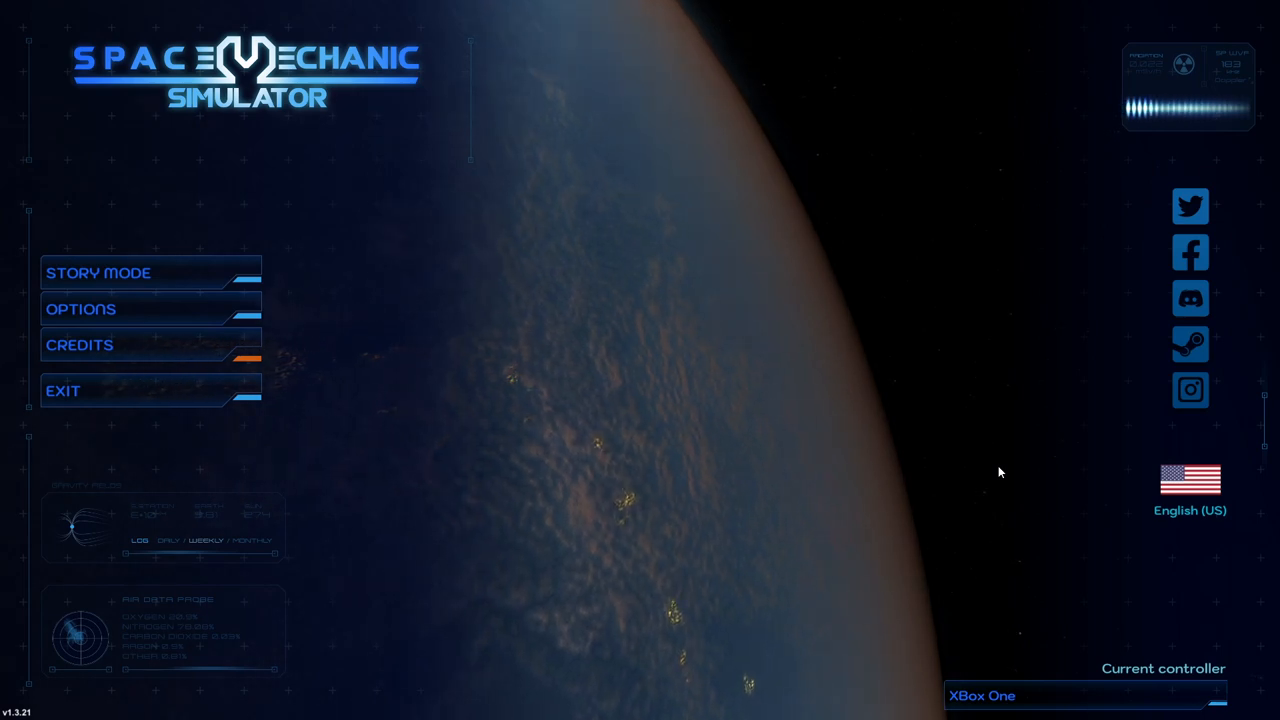
mouse_move(212, 318)
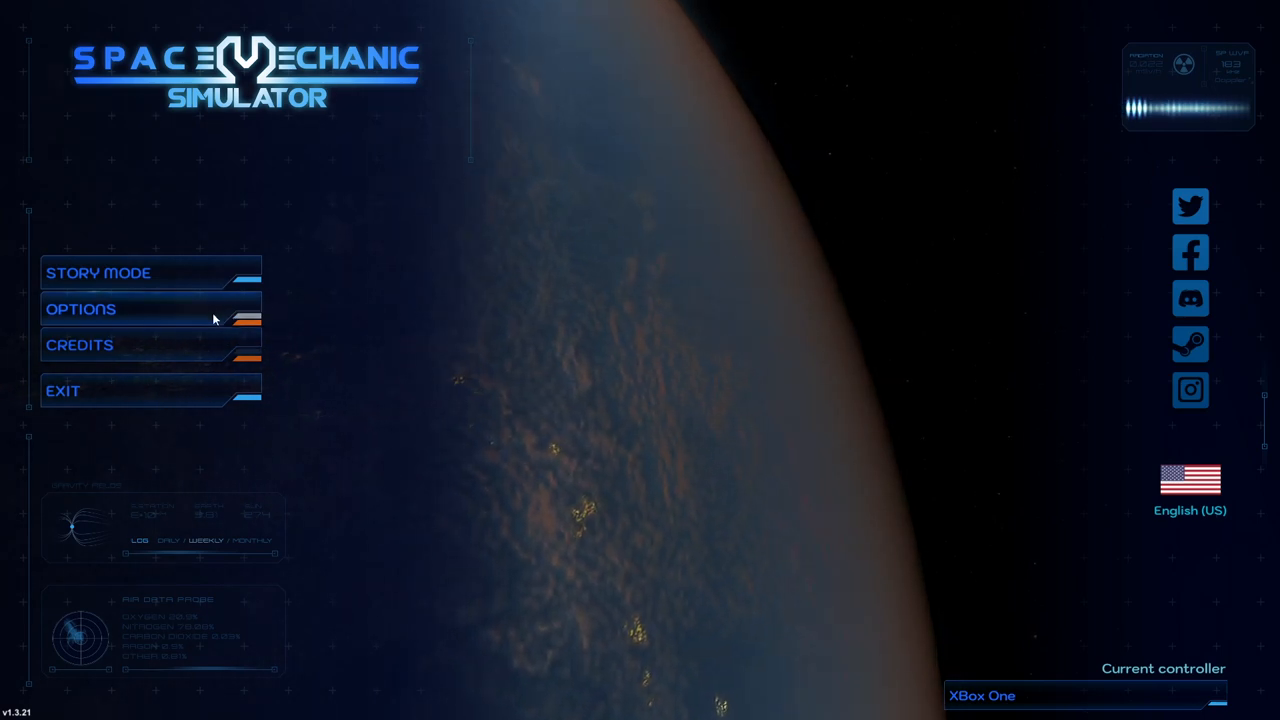
Step: Browse the game settings and adjust options on the graphics page
click(80, 308)
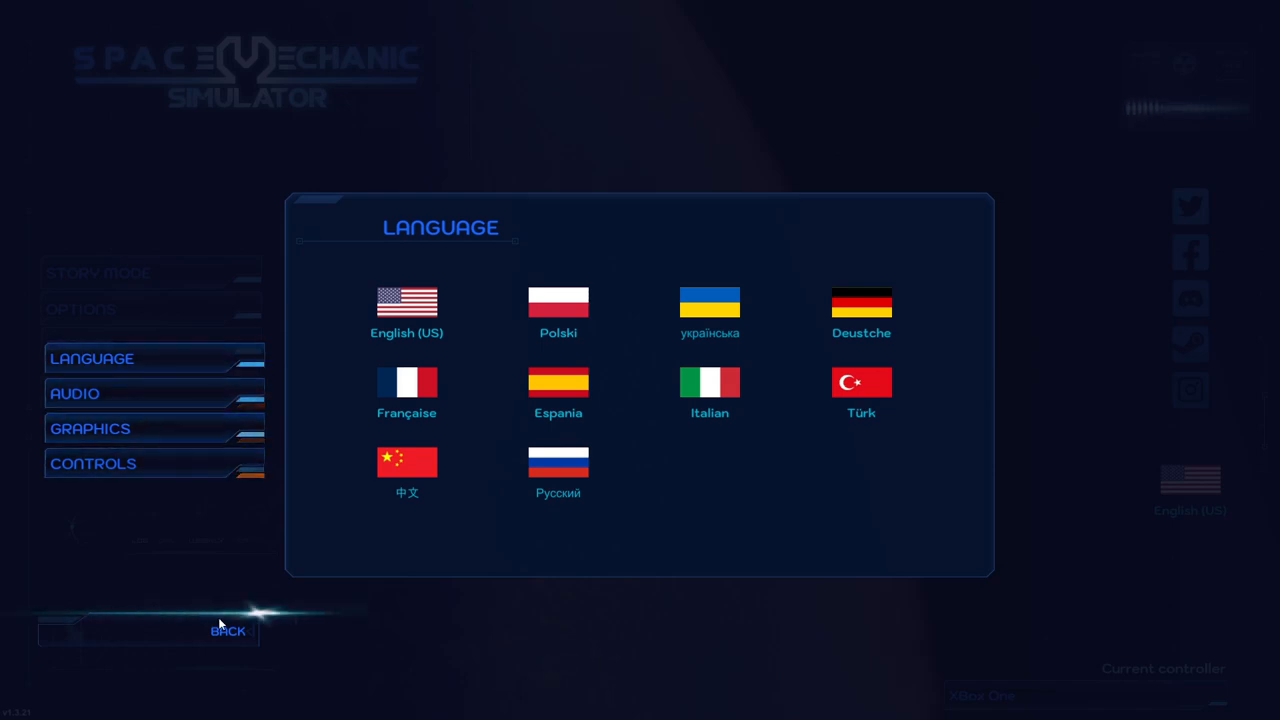
click(228, 630)
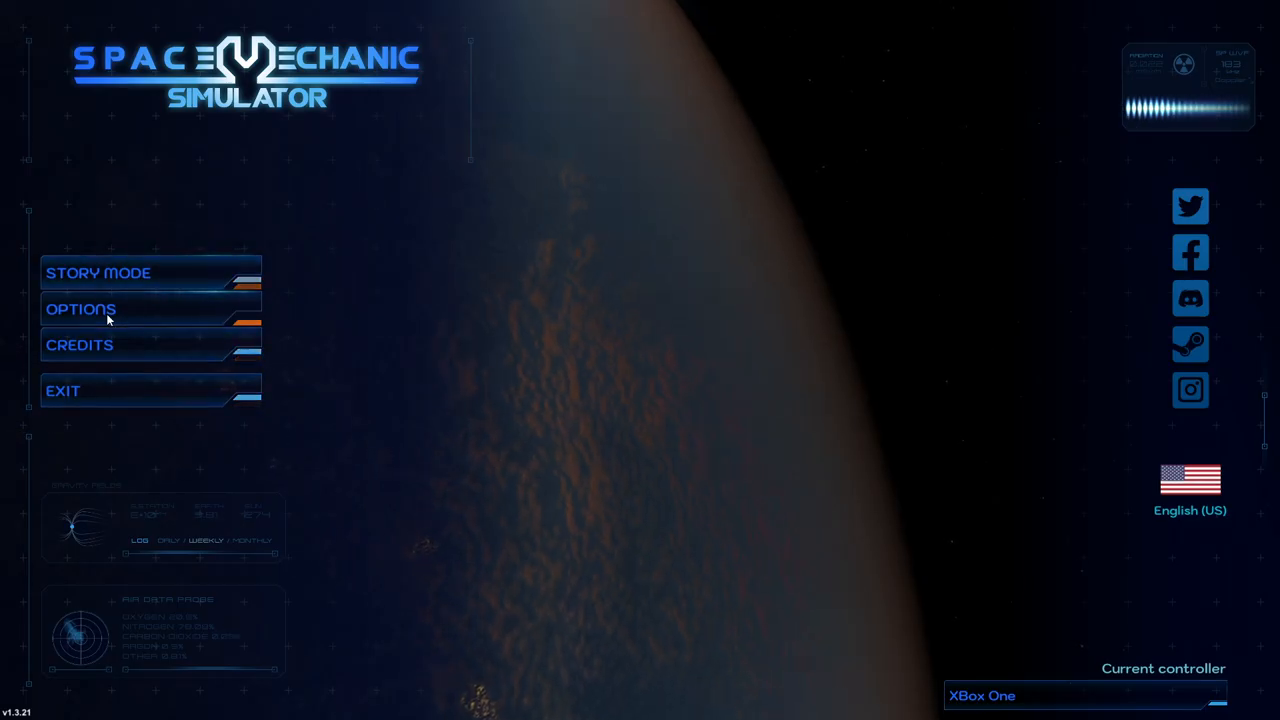
click(80, 308)
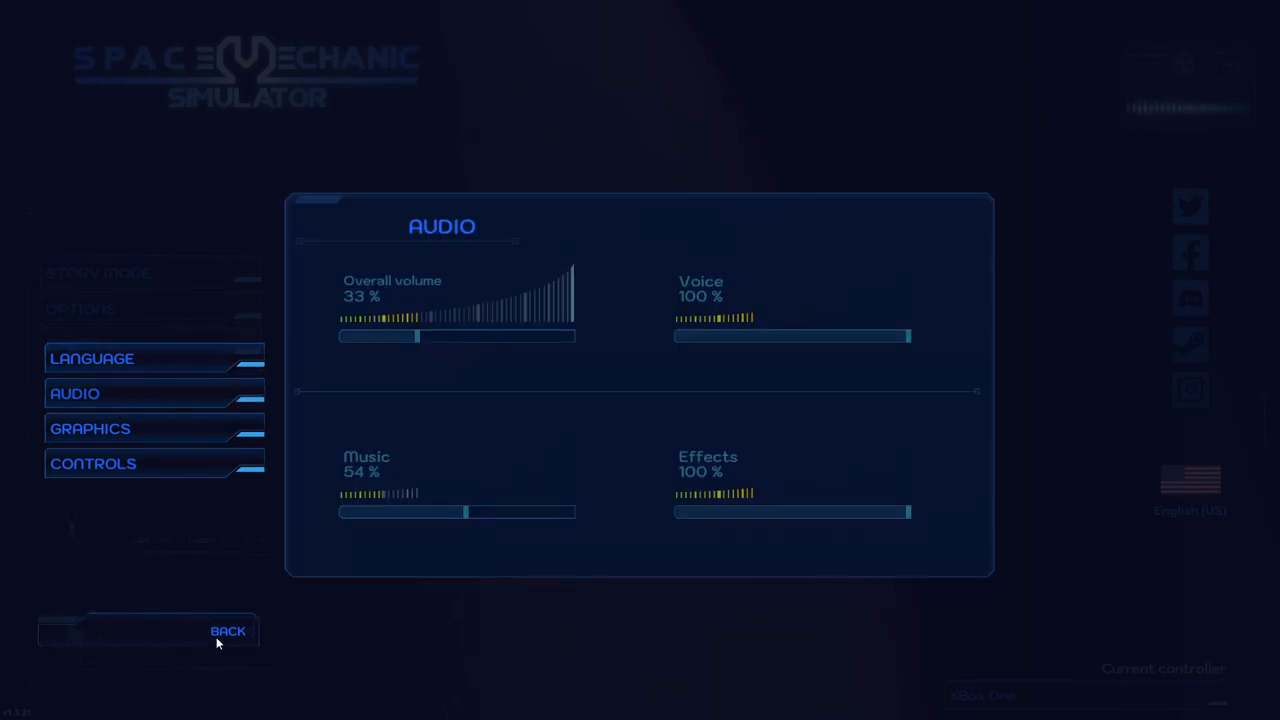
click(228, 632)
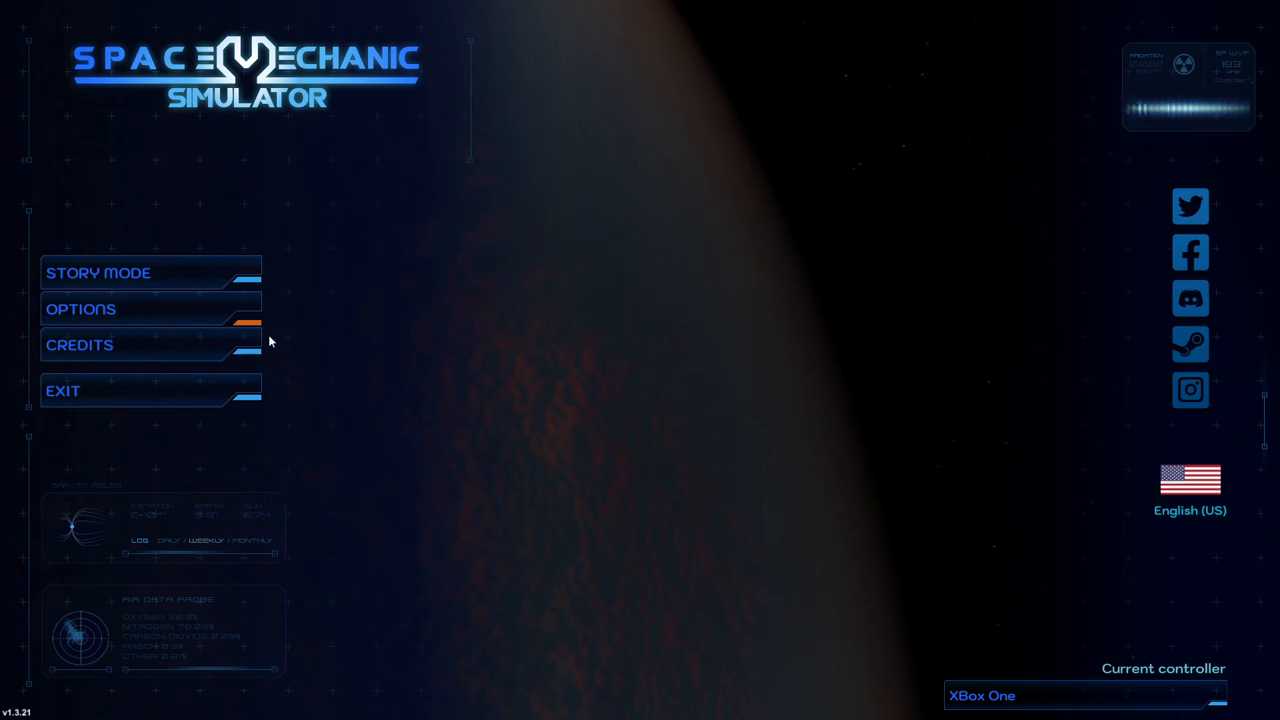
click(80, 308)
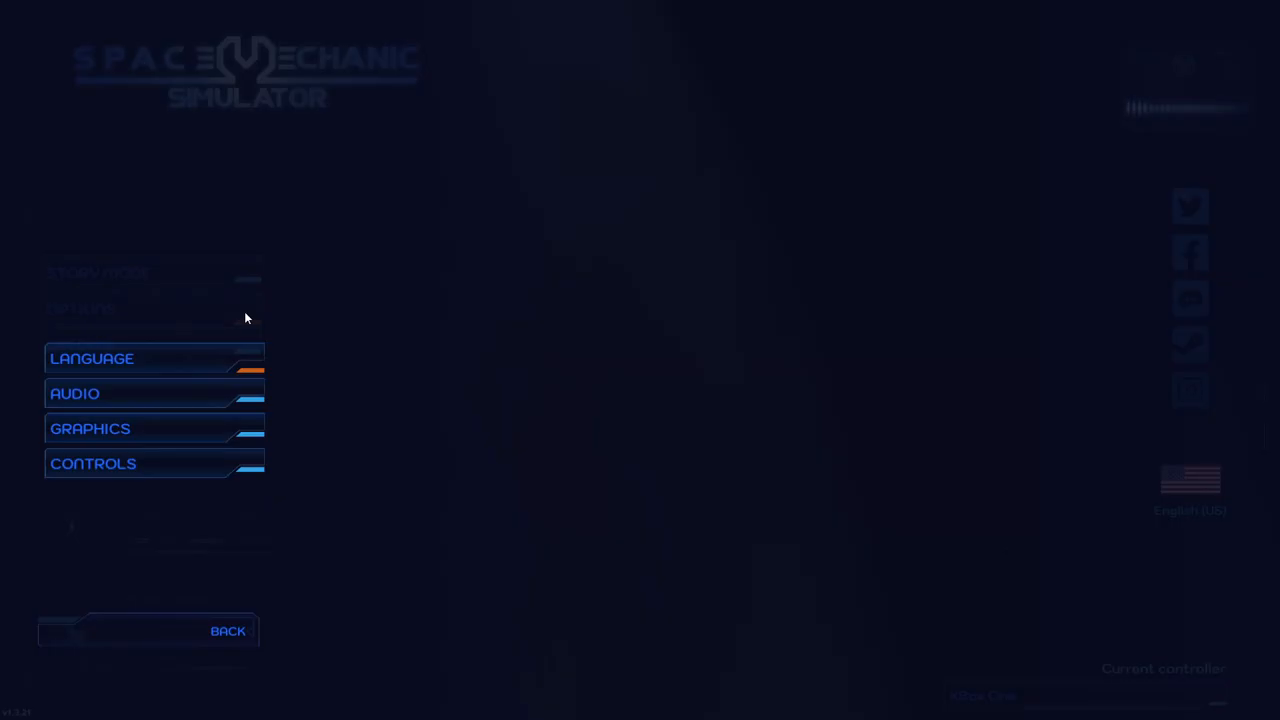
click(90, 428)
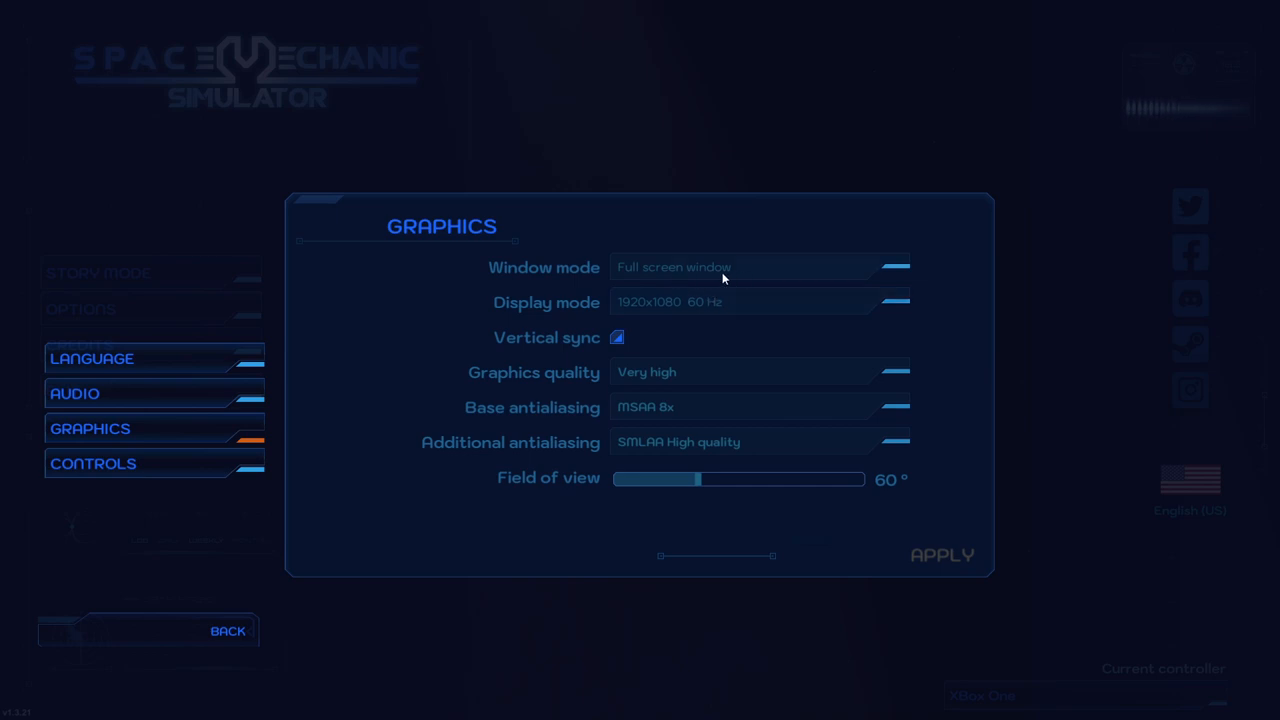
mouse_move(696, 376)
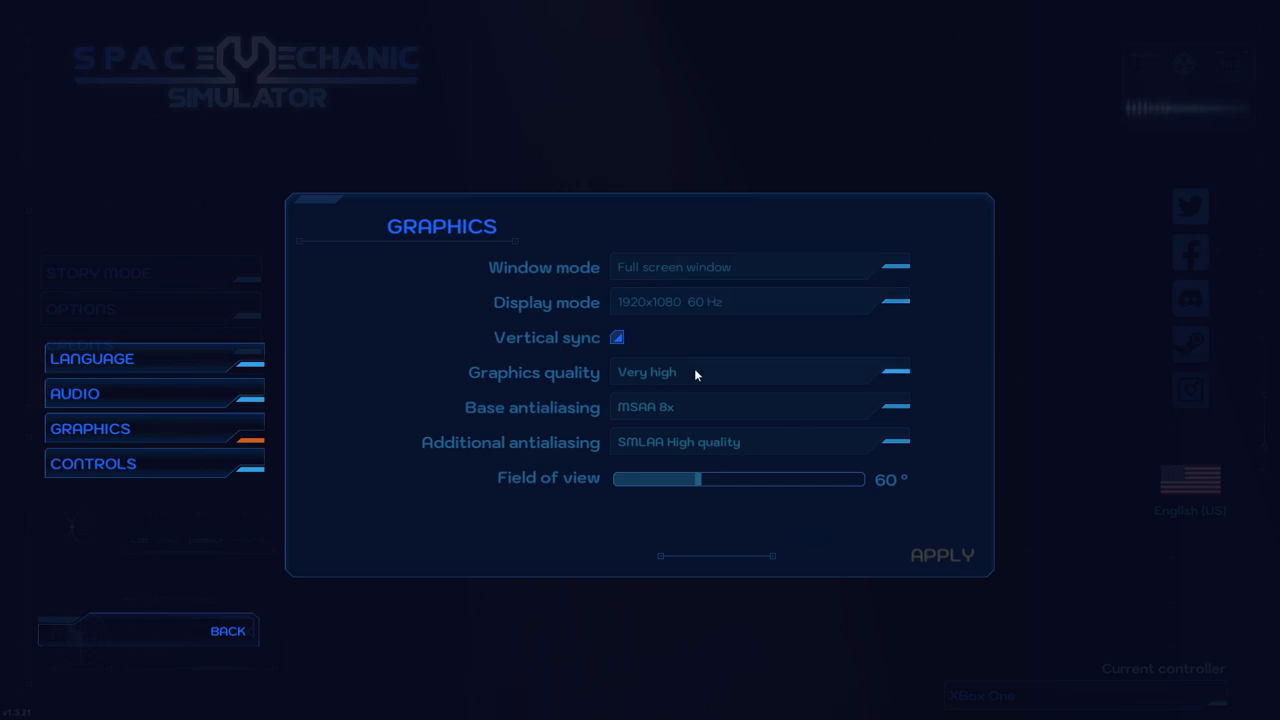
click(744, 372)
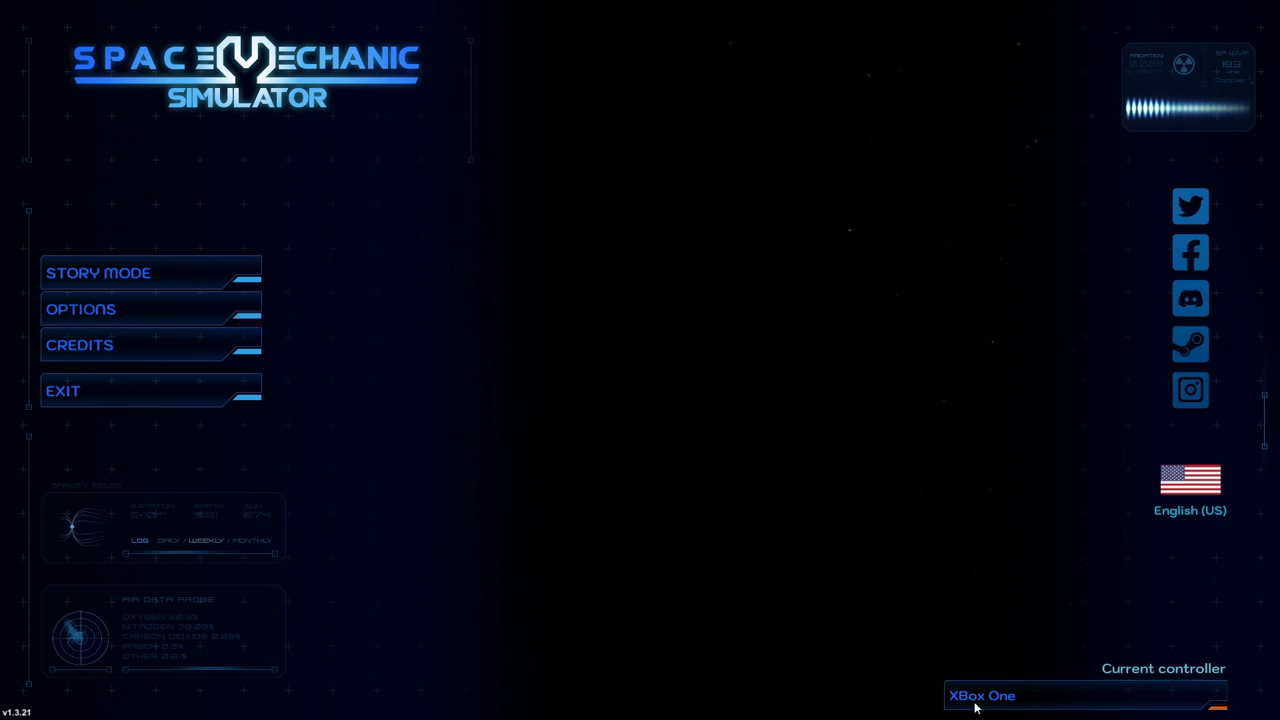
click(1084, 696)
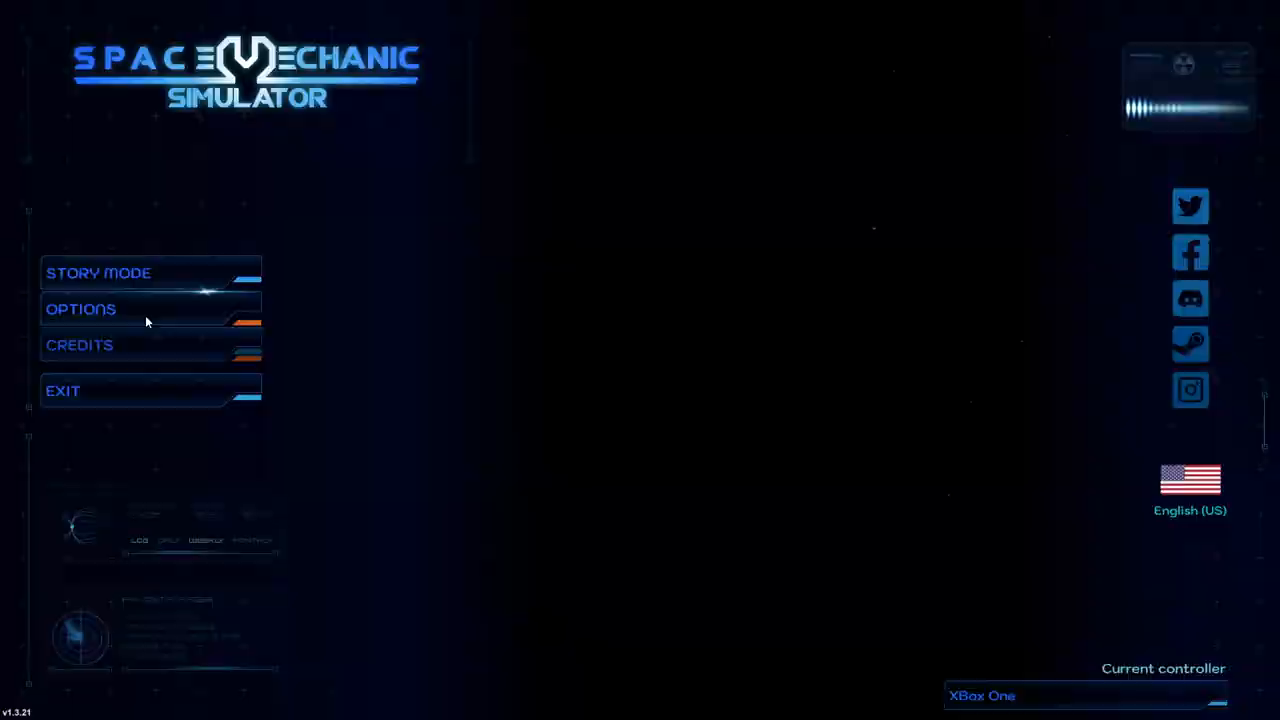
Step: Review the controller settings and close them
click(80, 308)
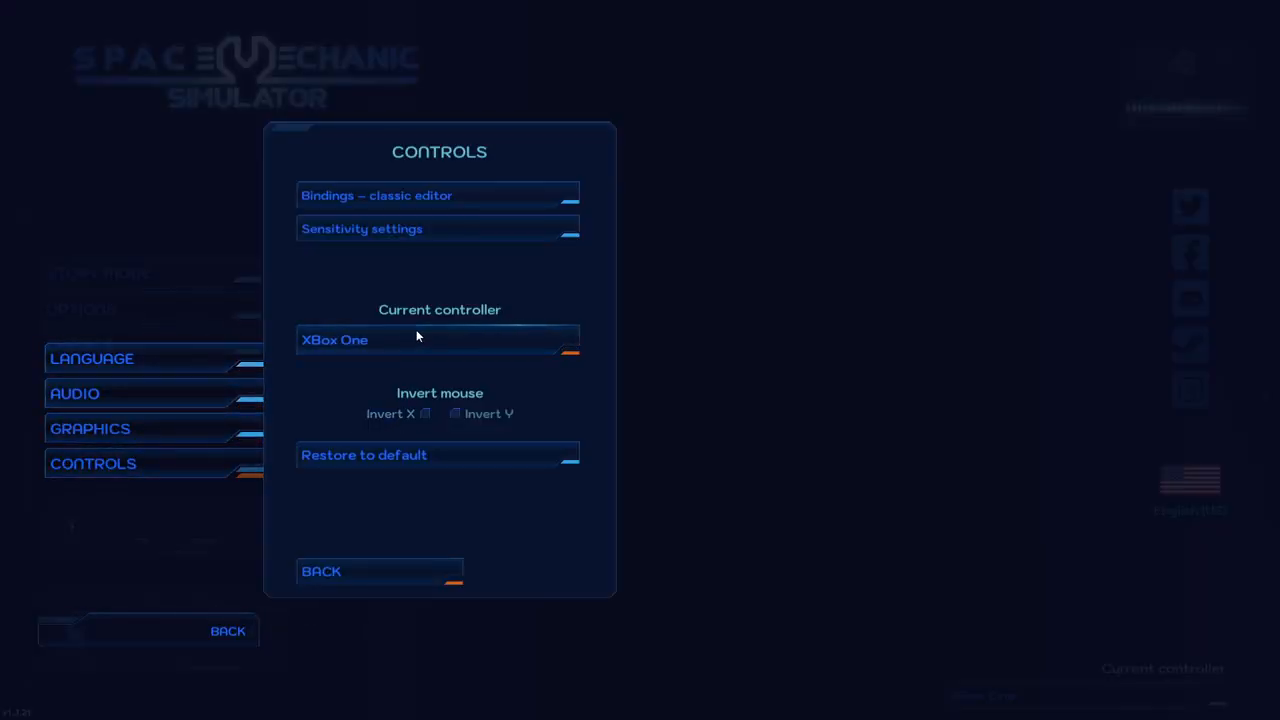
click(438, 340)
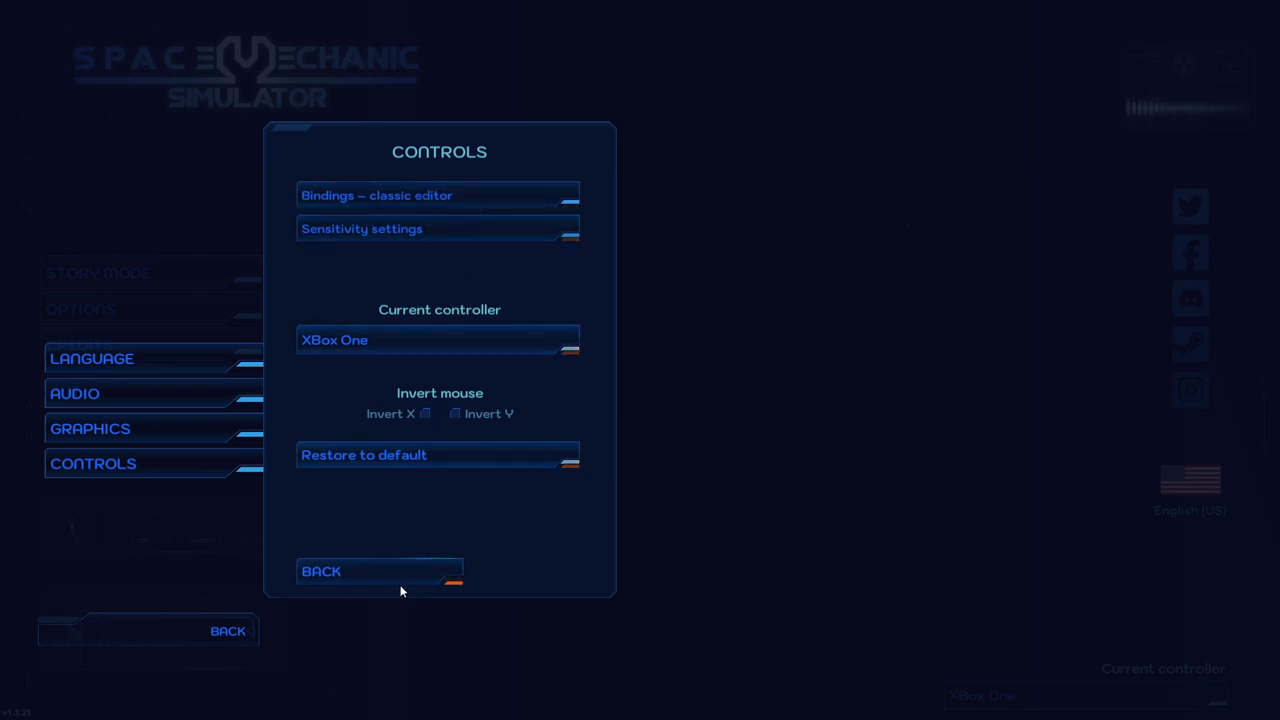
click(320, 572)
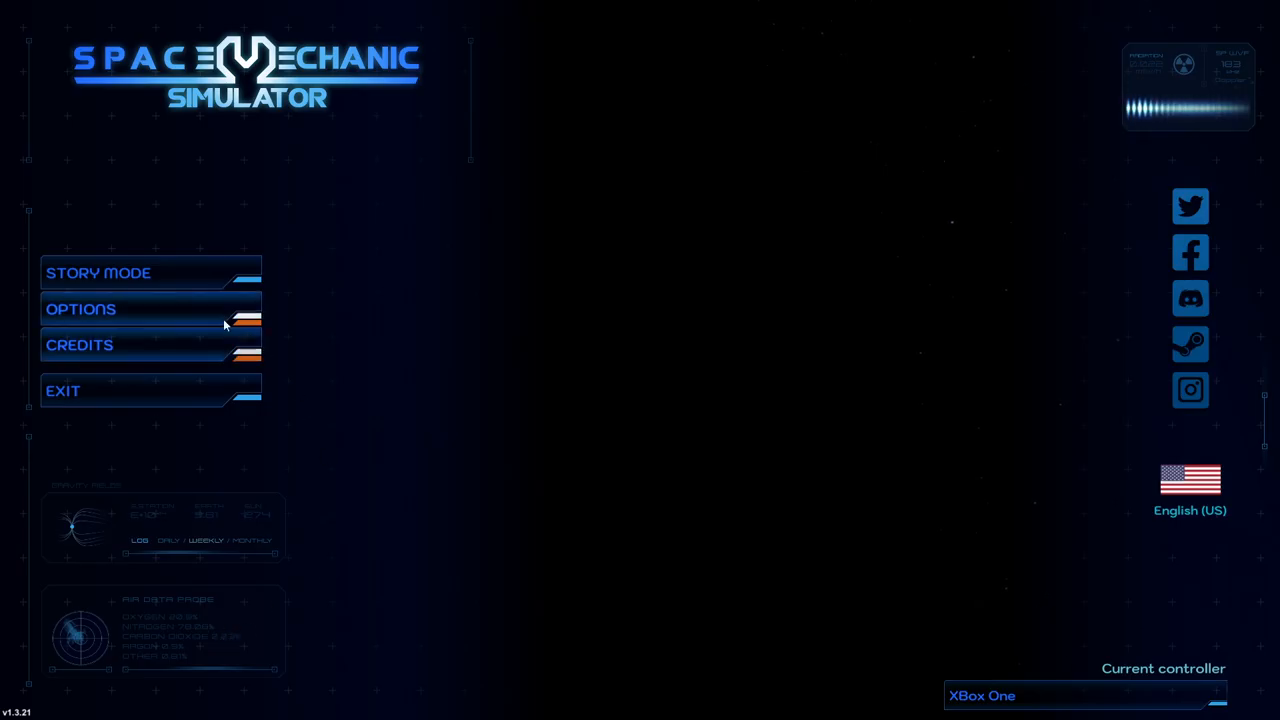
Step: Start a Story Mode campaign with a mechanic named 'Tyler Raiz', set the age, and compare difficulty levels
click(98, 272)
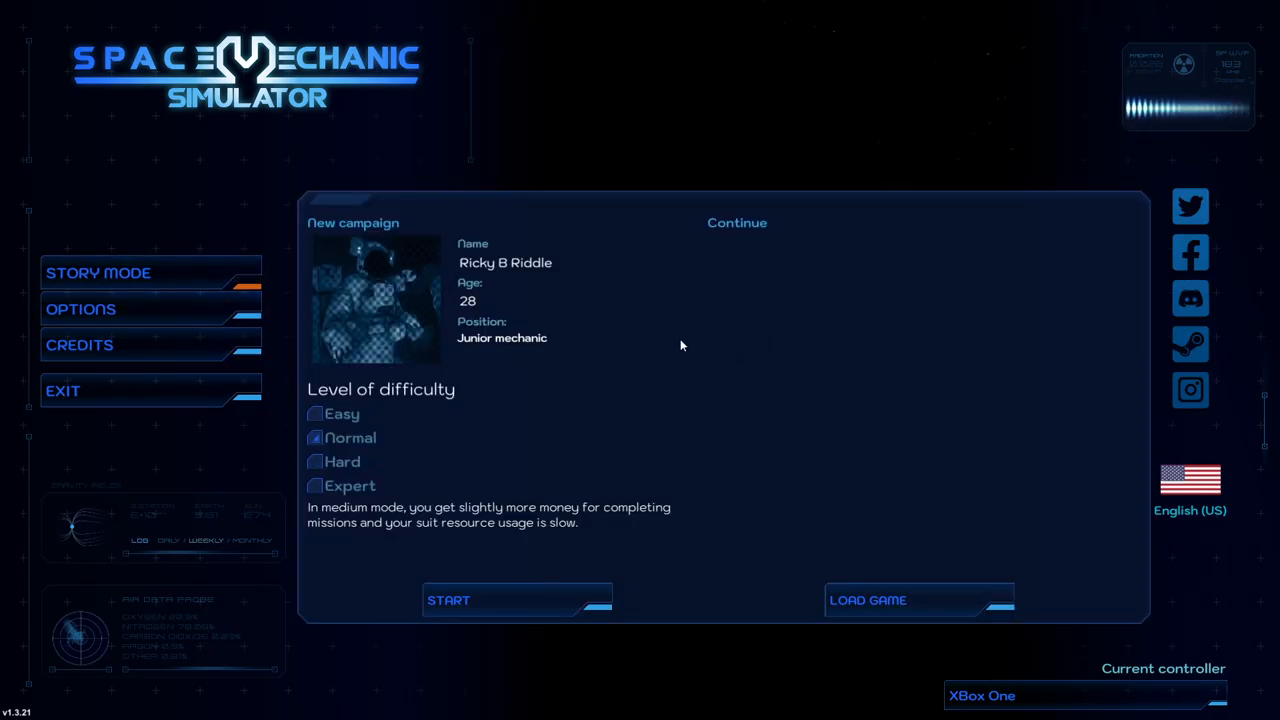
click(504, 262)
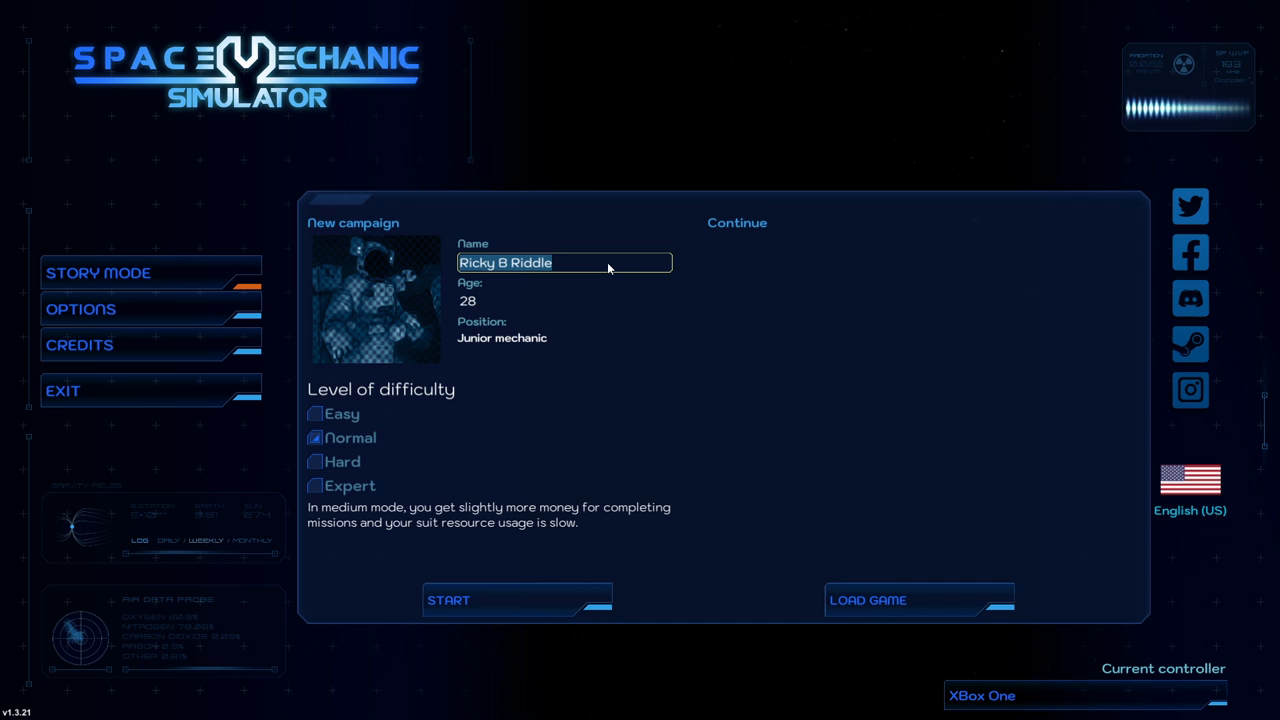
text(Tyler Raiz)
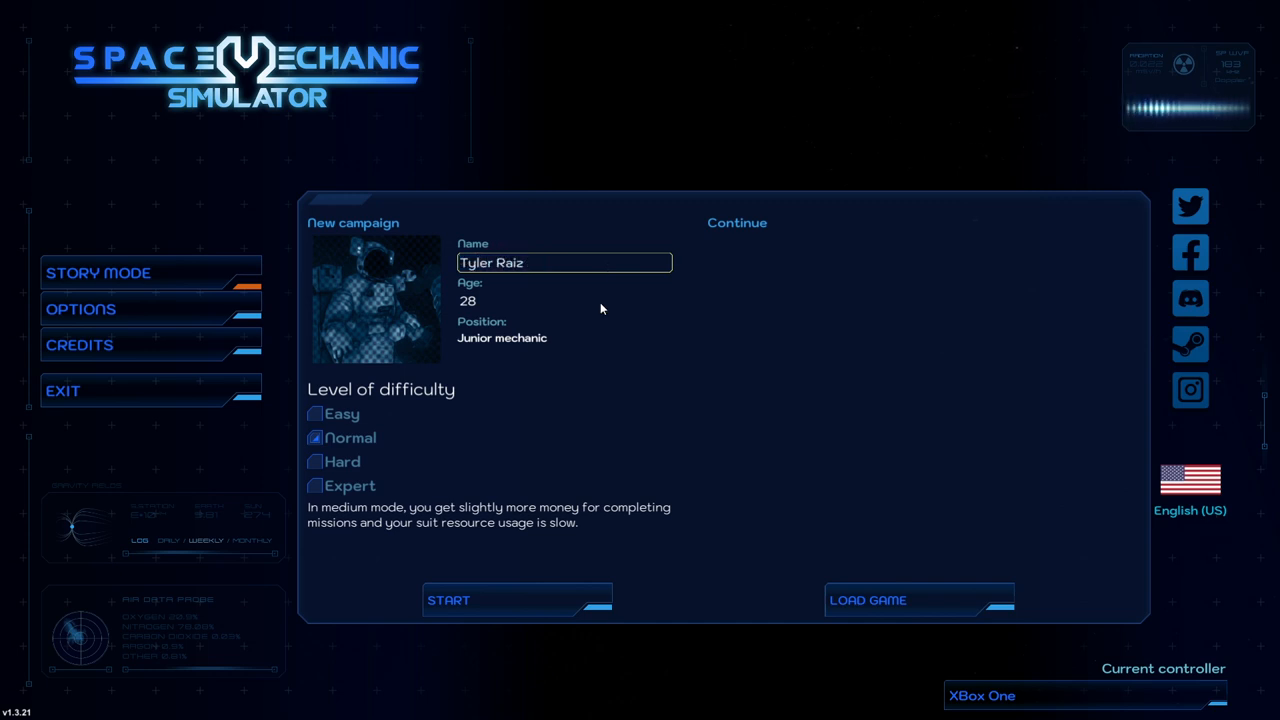
click(564, 300)
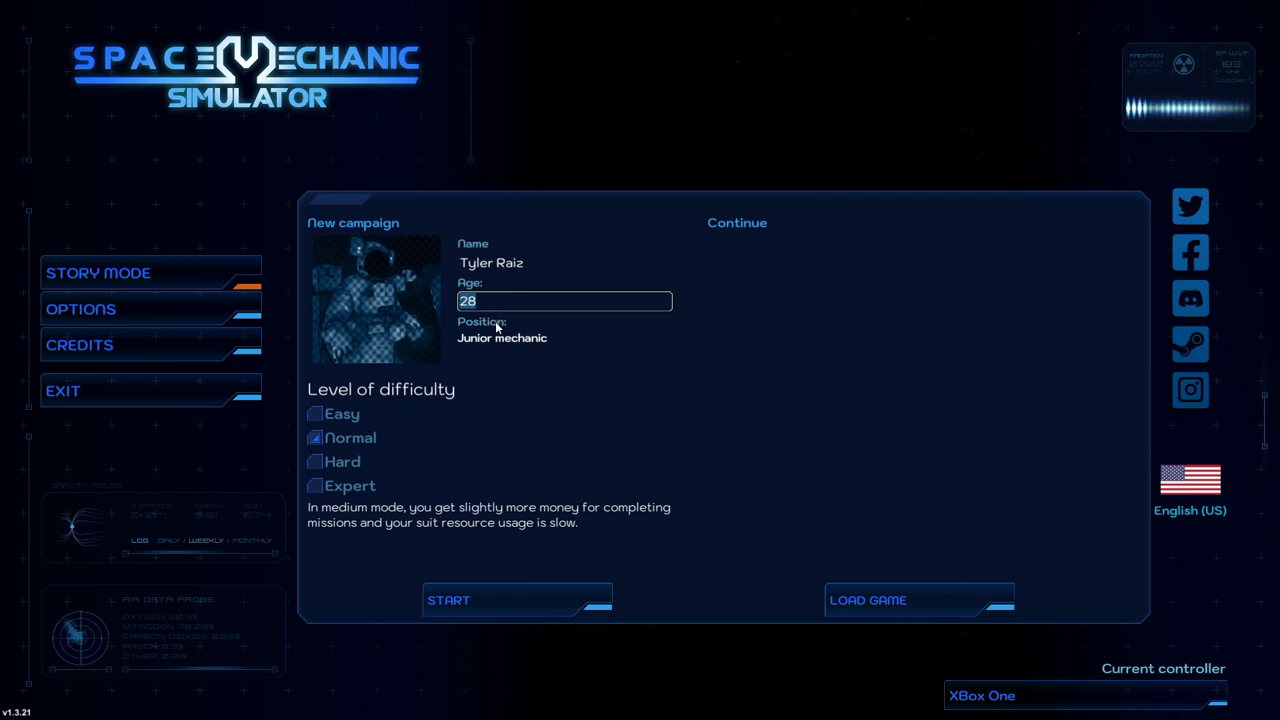
click(316, 414)
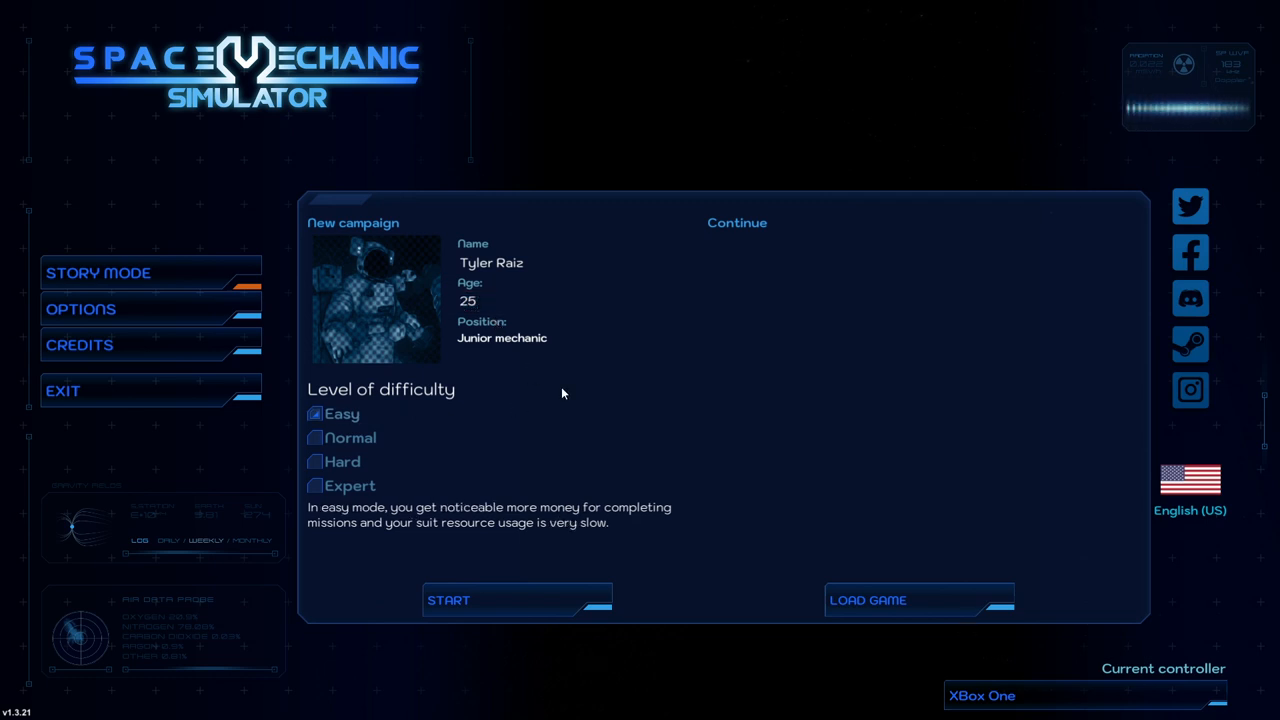
click(316, 438)
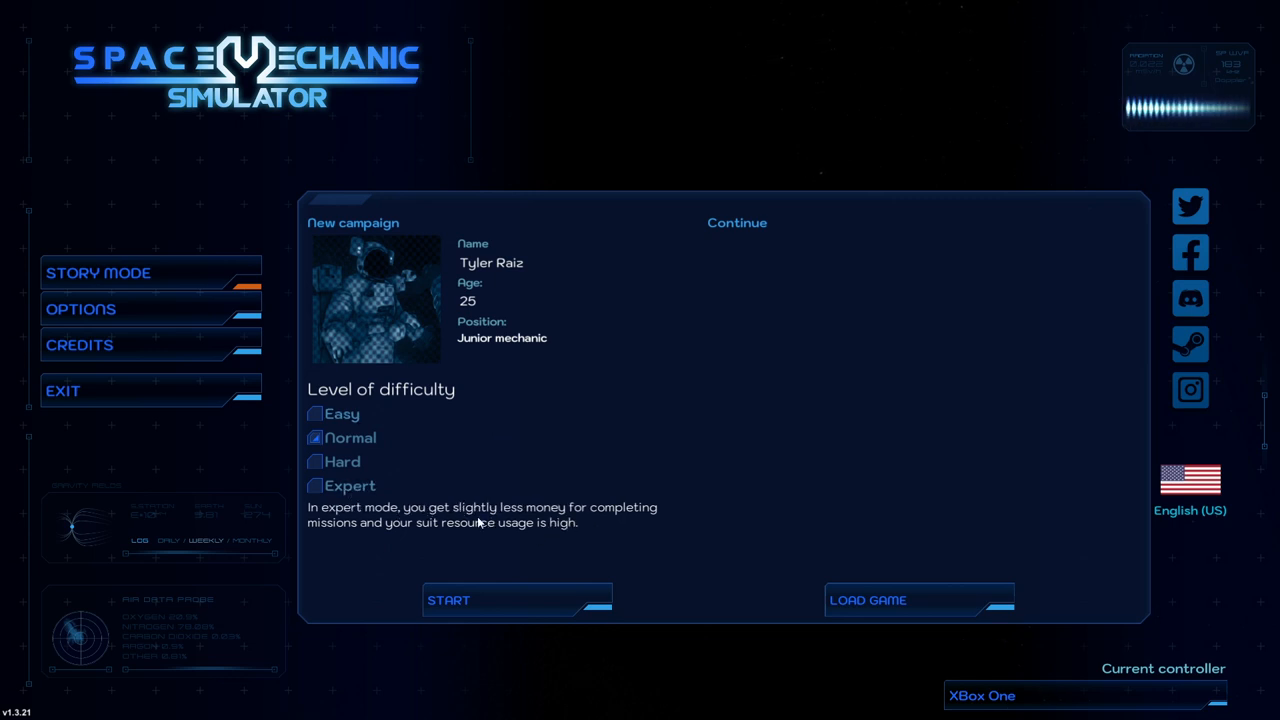
mouse_move(434, 544)
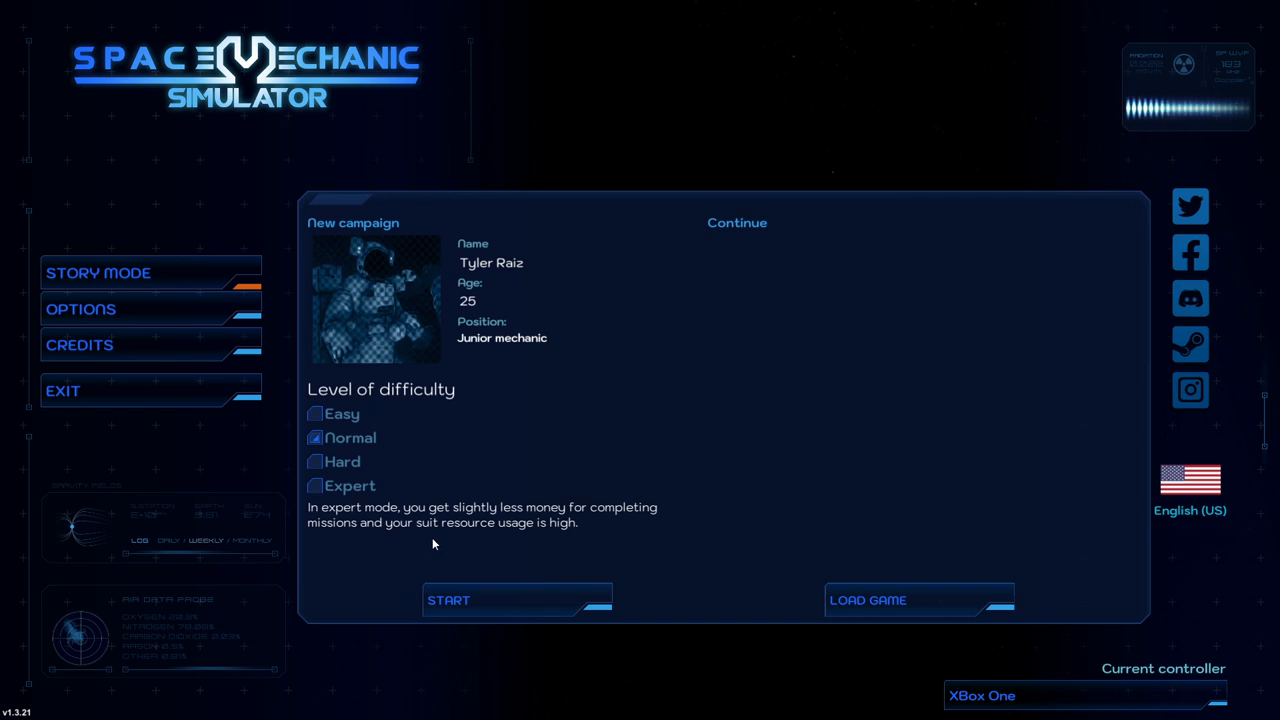
mouse_move(544, 536)
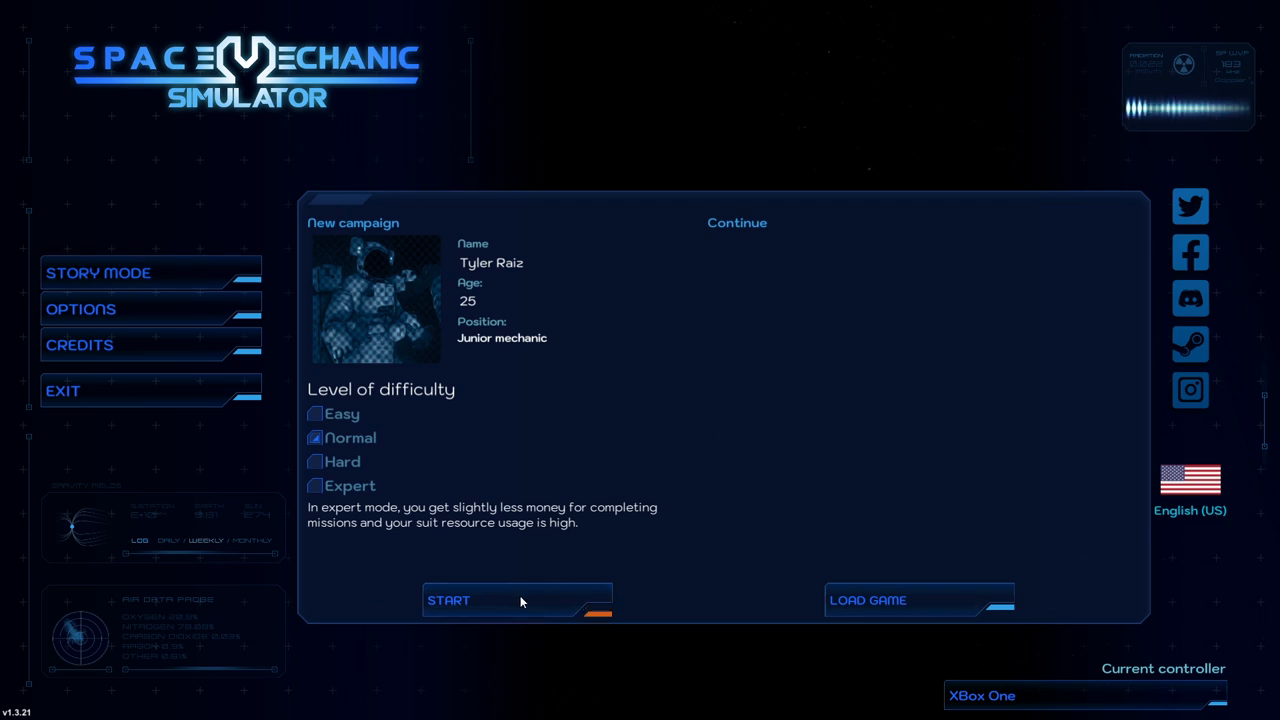
mouse_move(520, 612)
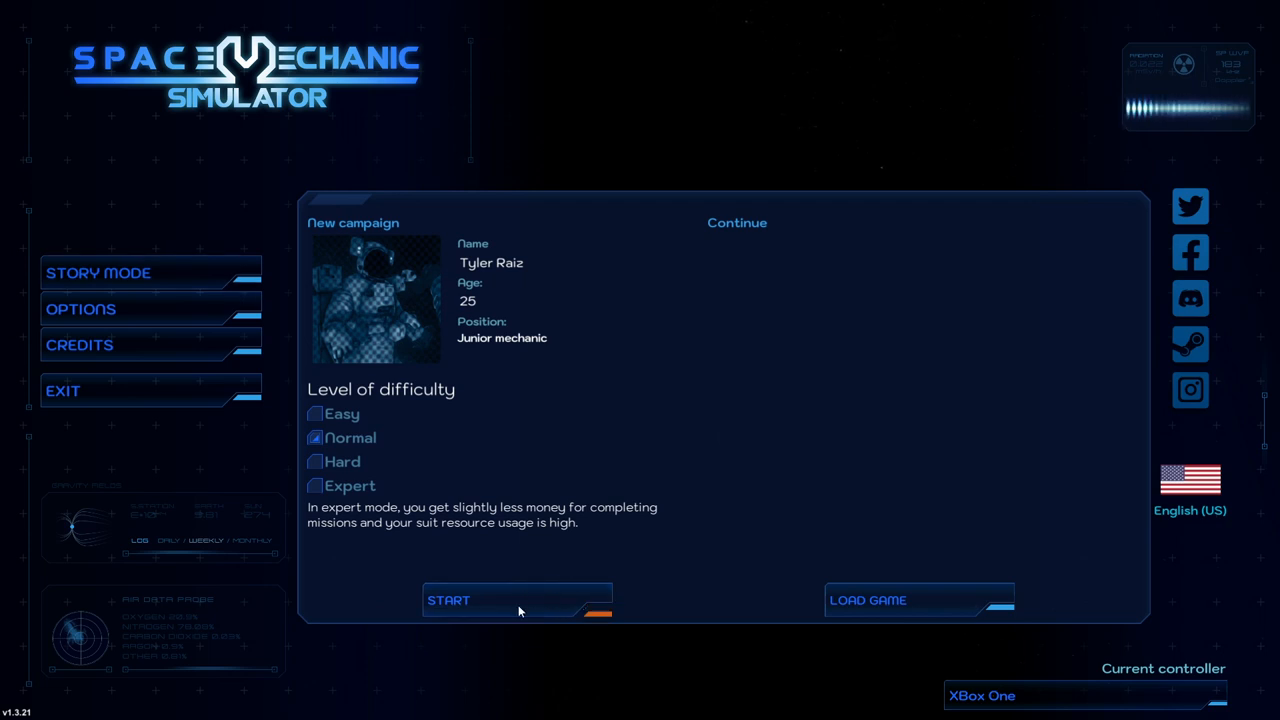
Step: Begin the campaign and follow the flight training, moving left then rising away from the shuttle into open space
click(516, 600)
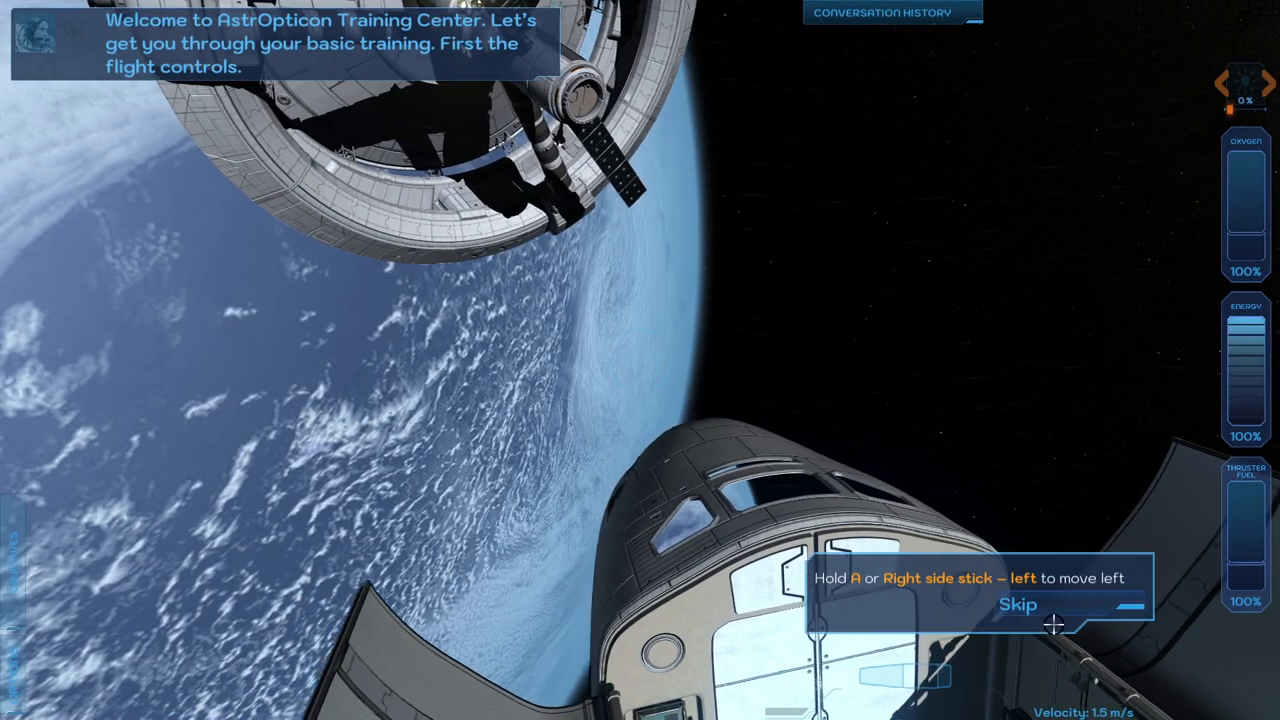
key(a)
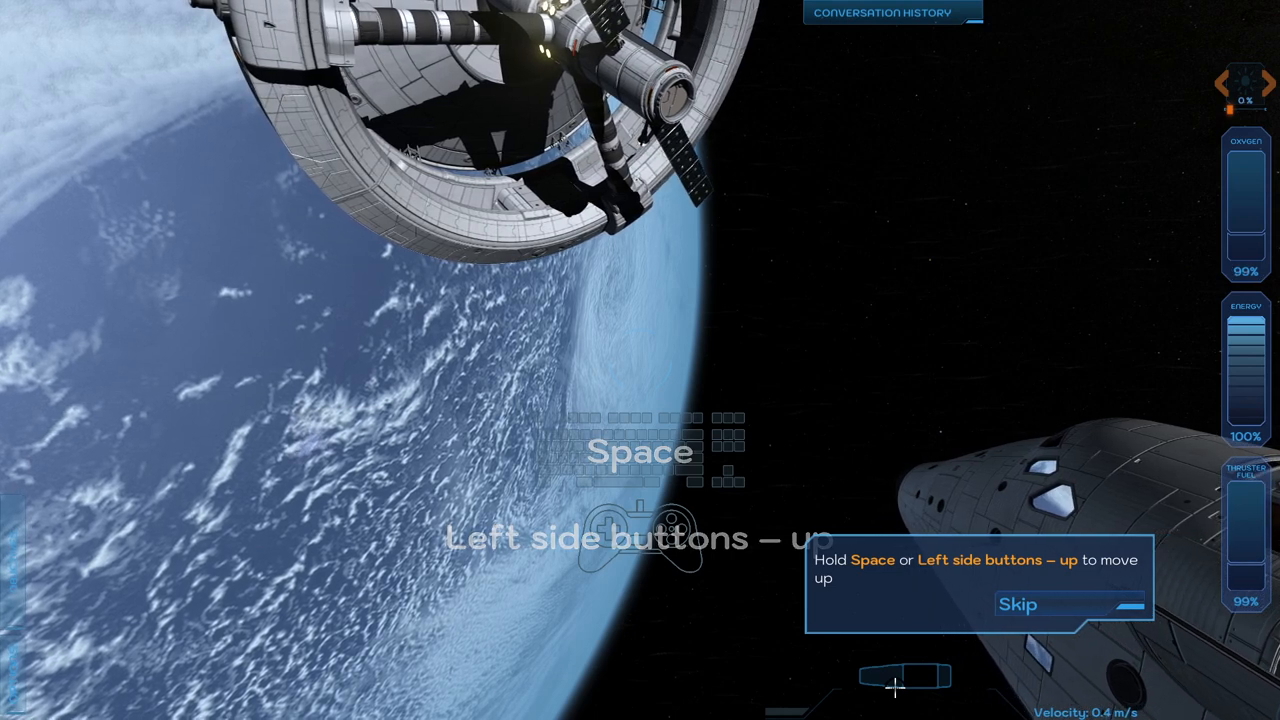
key(space)
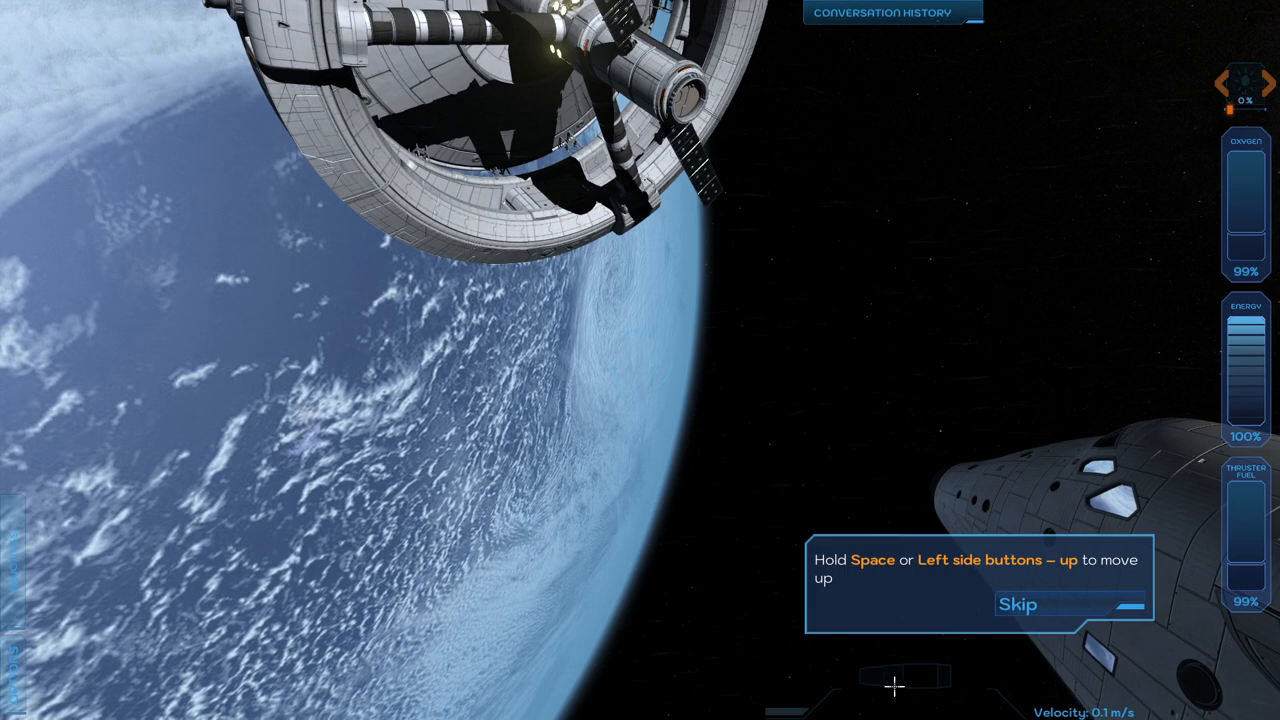
key(space)
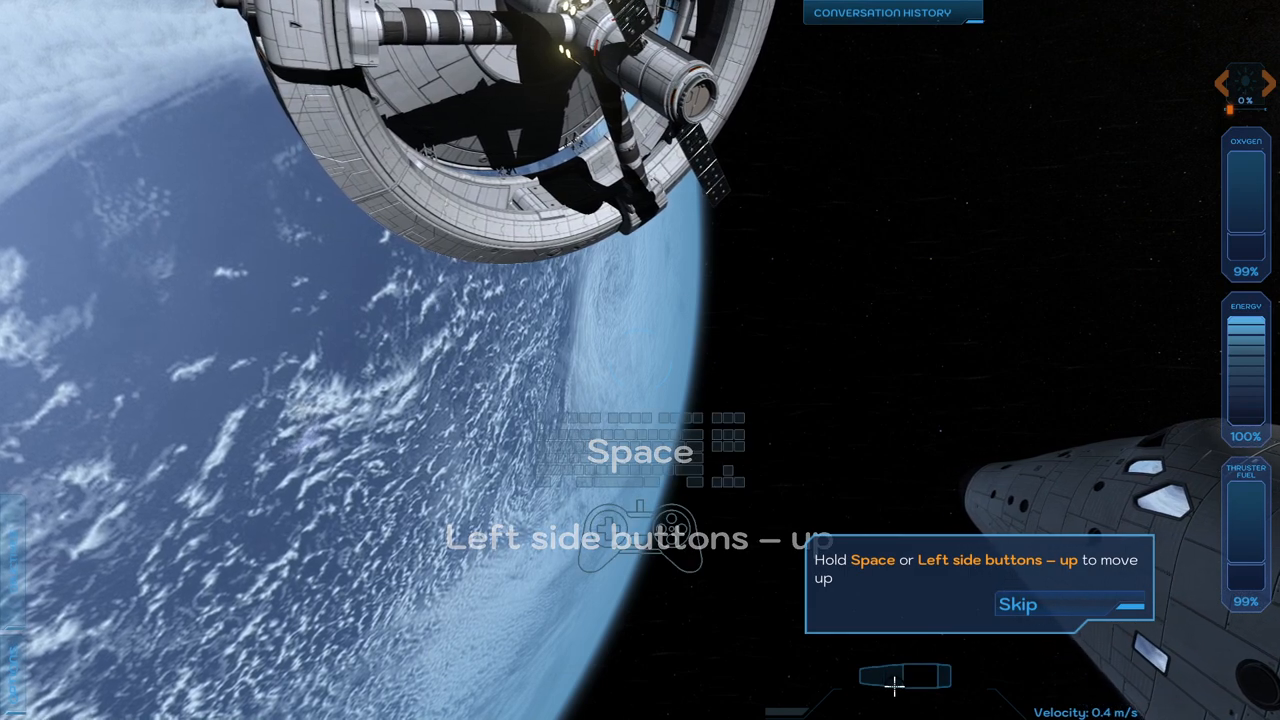
key(space)
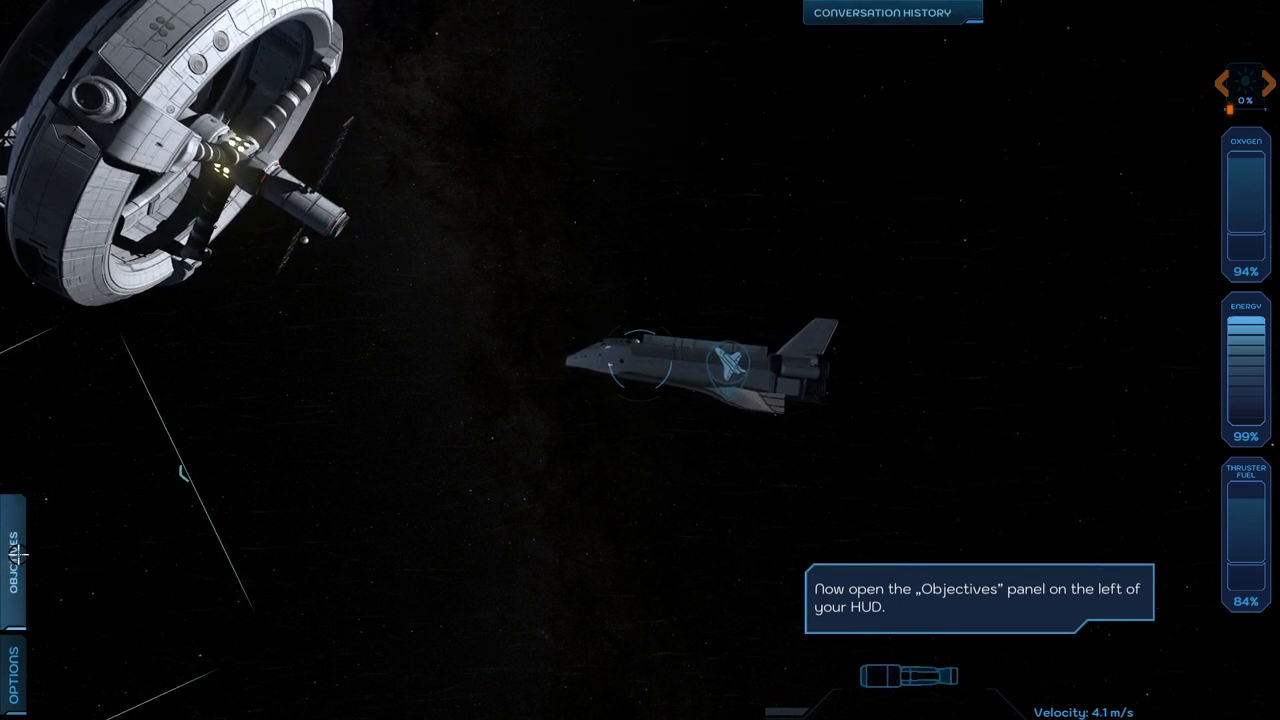
Step: Show the objectives panel and raise the suit flashlight to full power
click(12, 564)
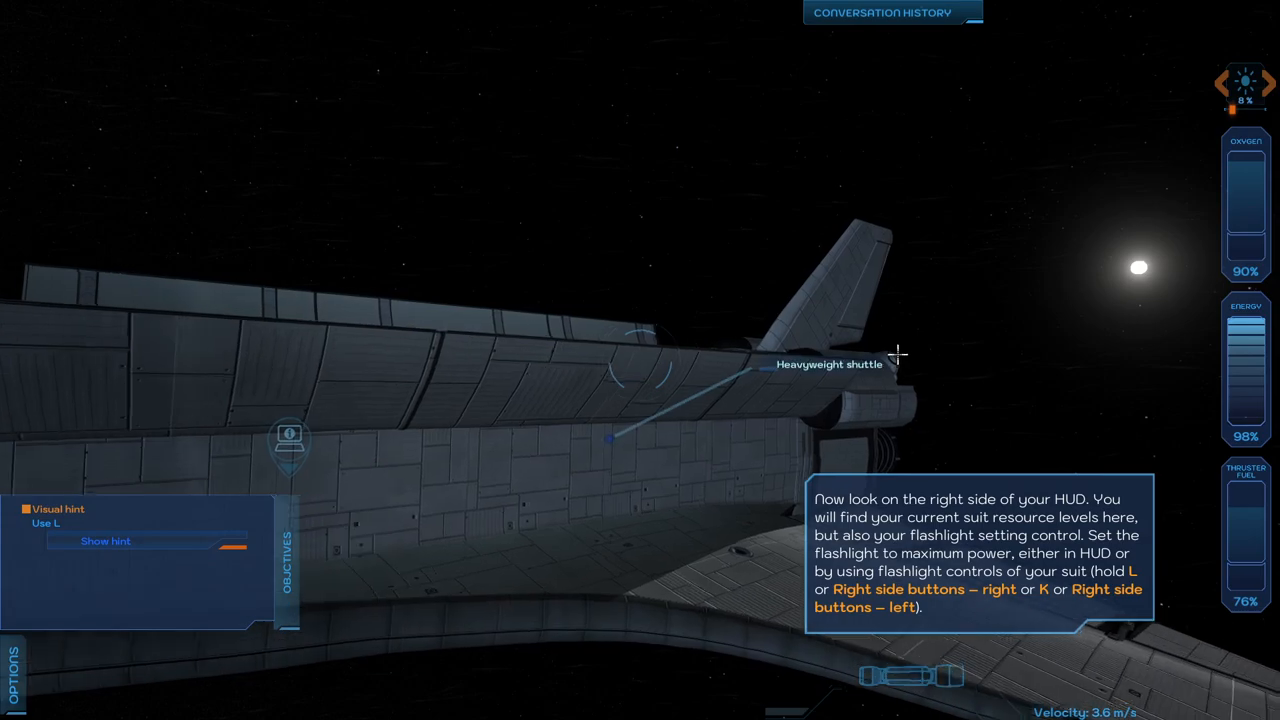
key(l)
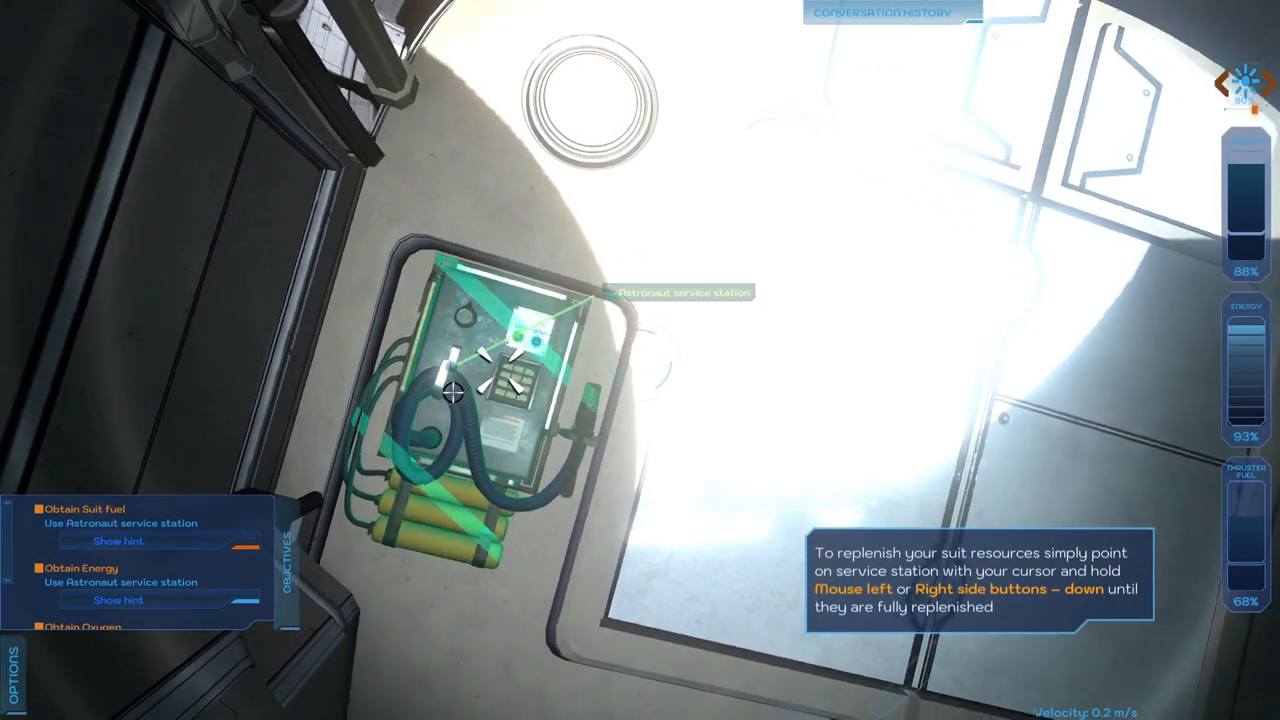
Step: Replenish suit oxygen, fuel and energy at the astronaut service station
click(490, 380)
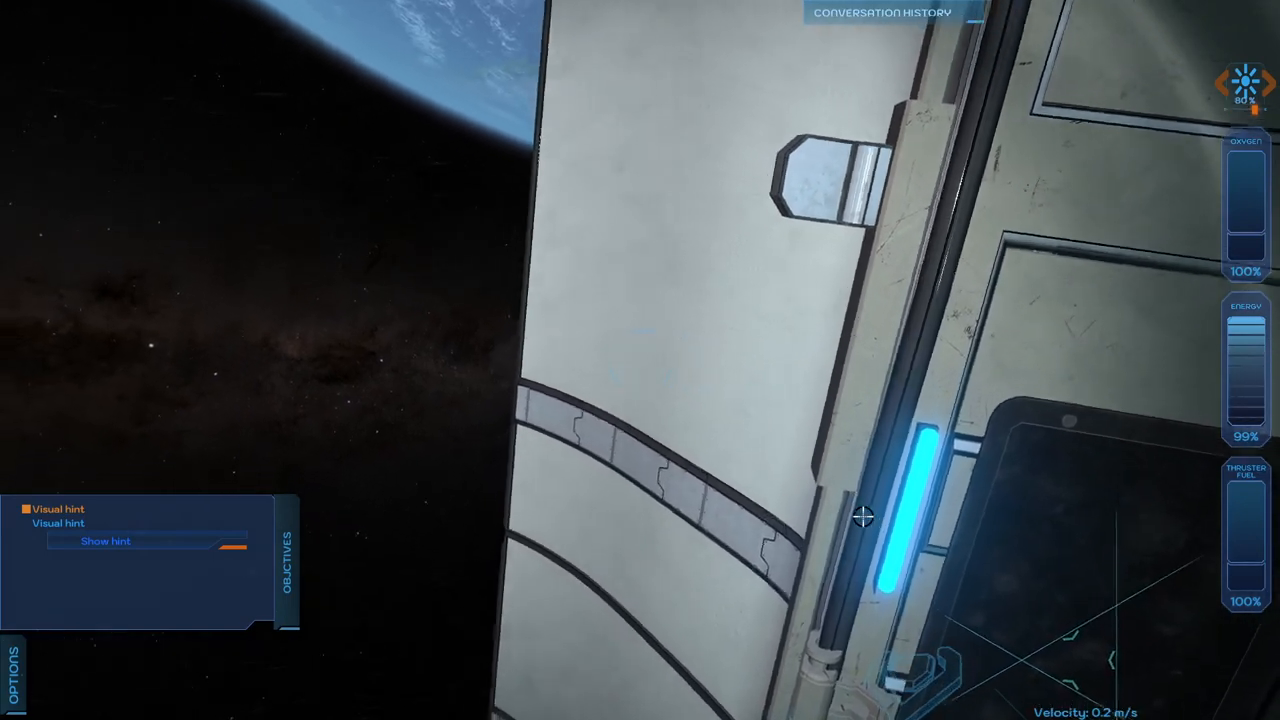
mouse_move(862, 516)
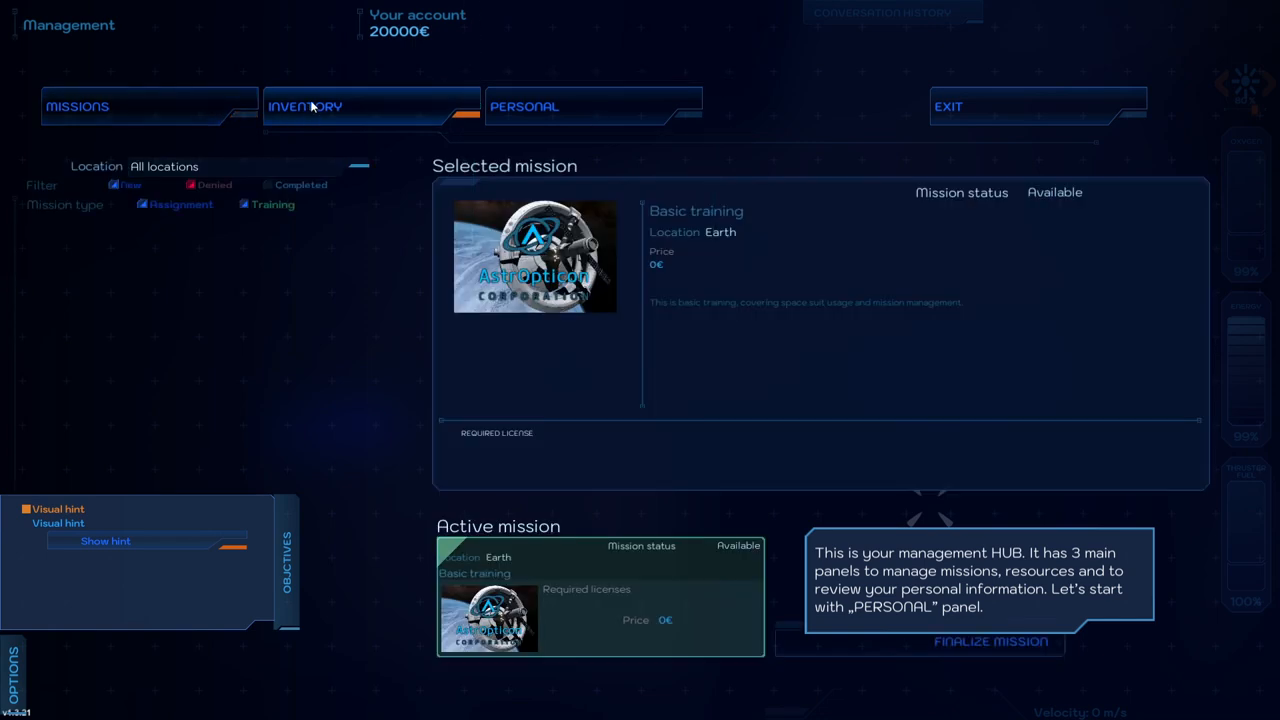
Step: Review the astronaut's licences on the Personal page, then return to the Missions overview
click(524, 106)
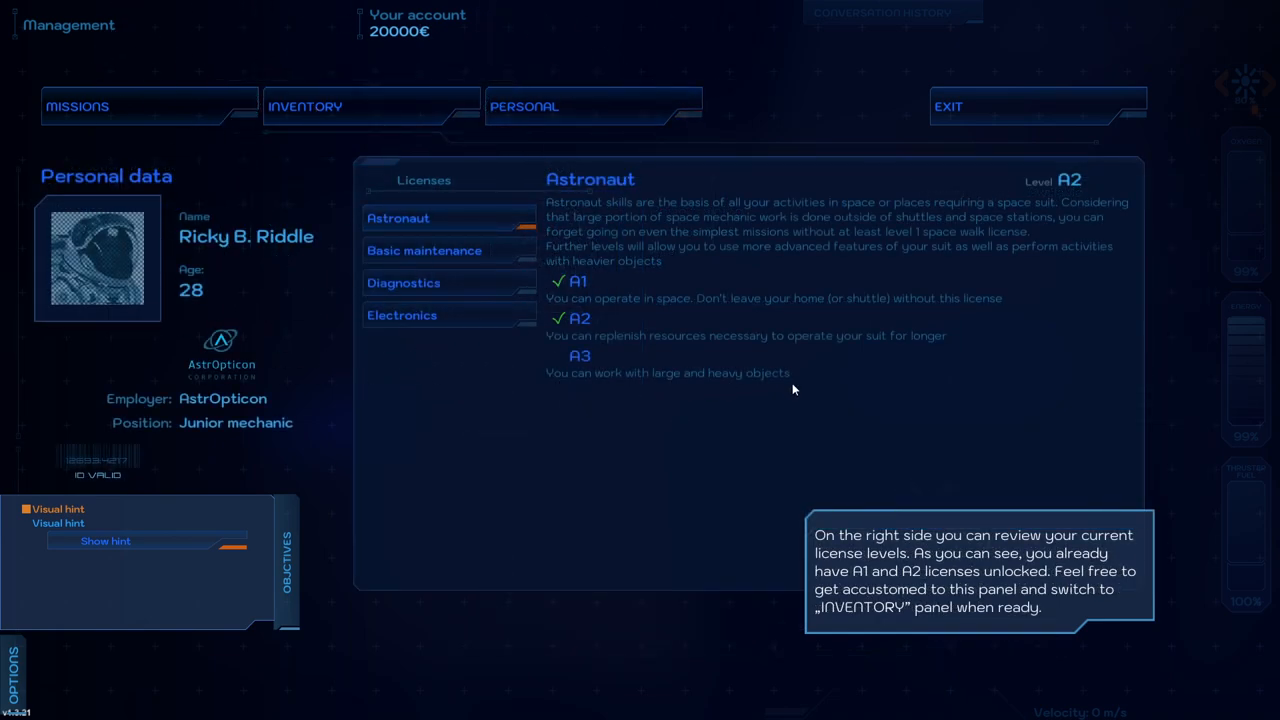
click(304, 106)
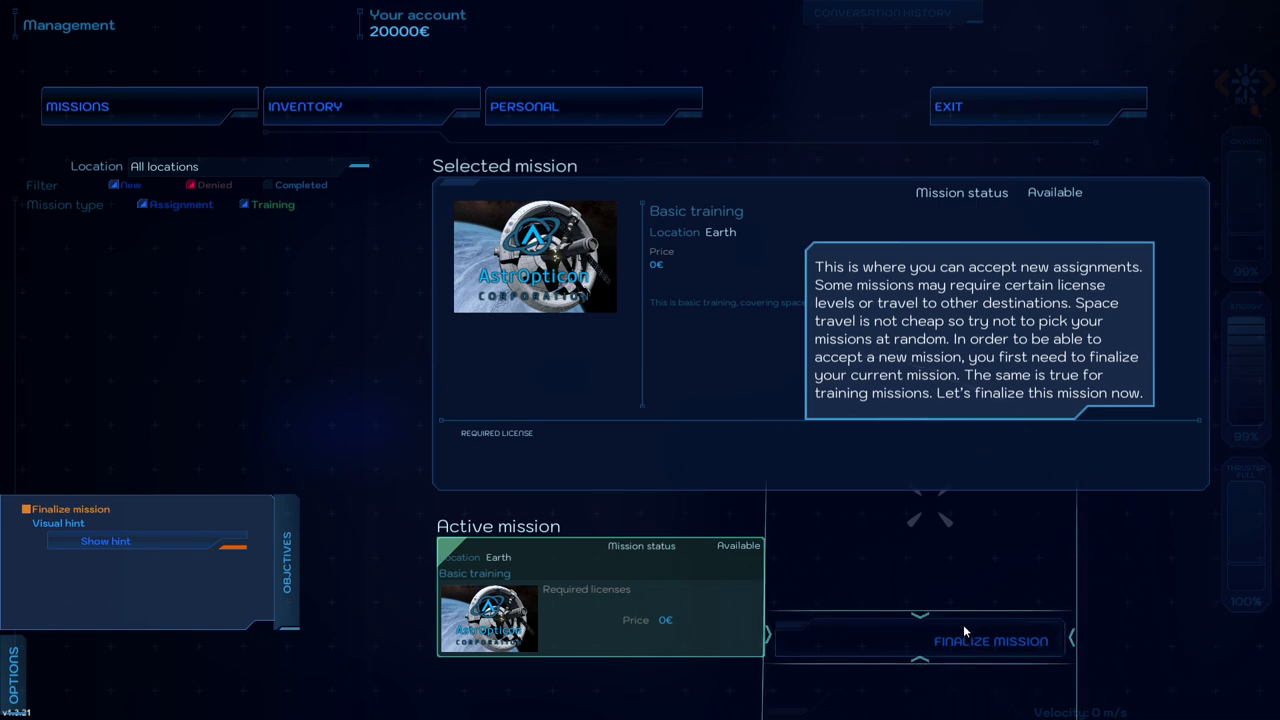
Step: Finalize the Basic training mission, dismiss the accomplishment summary and the A3-licence completion message
click(990, 640)
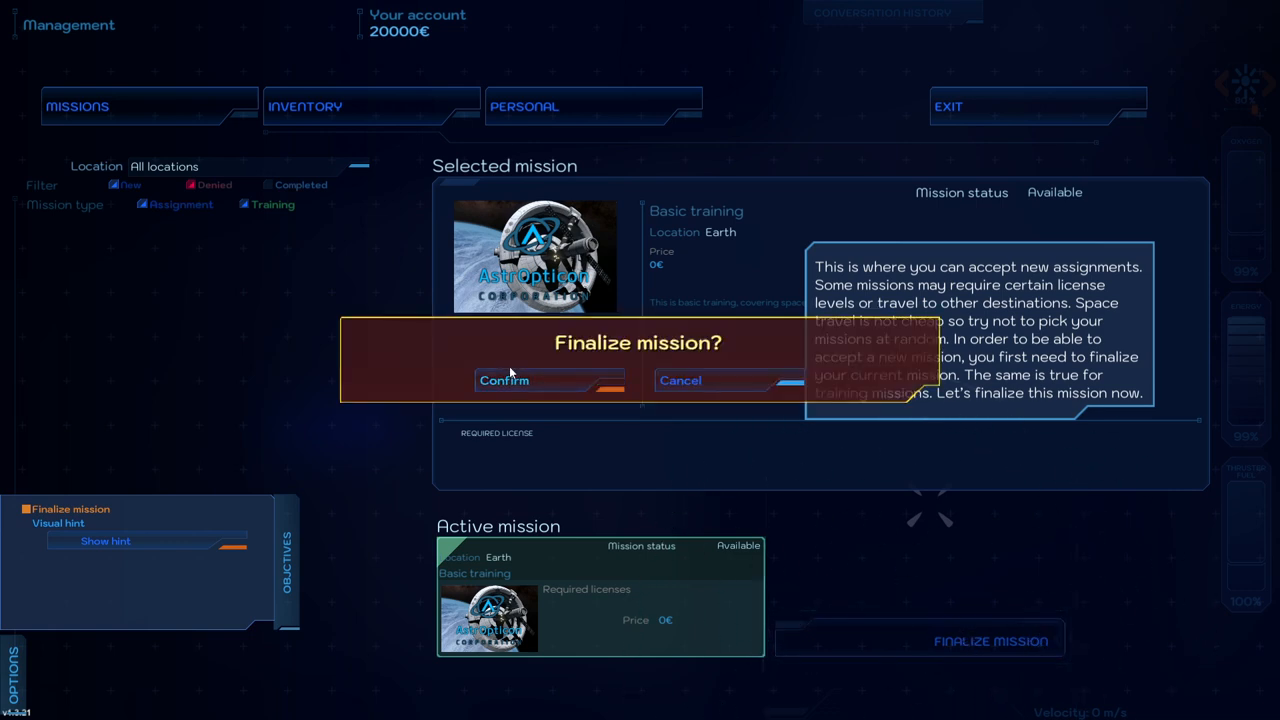
click(504, 380)
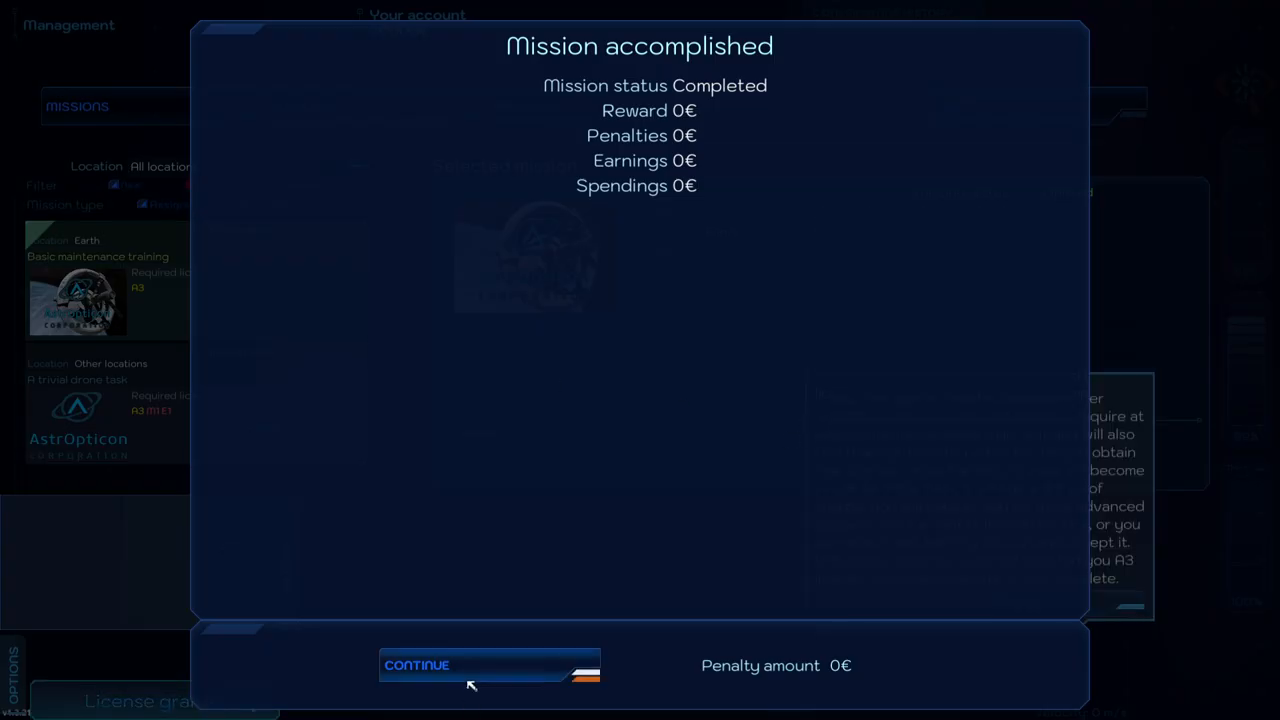
click(490, 664)
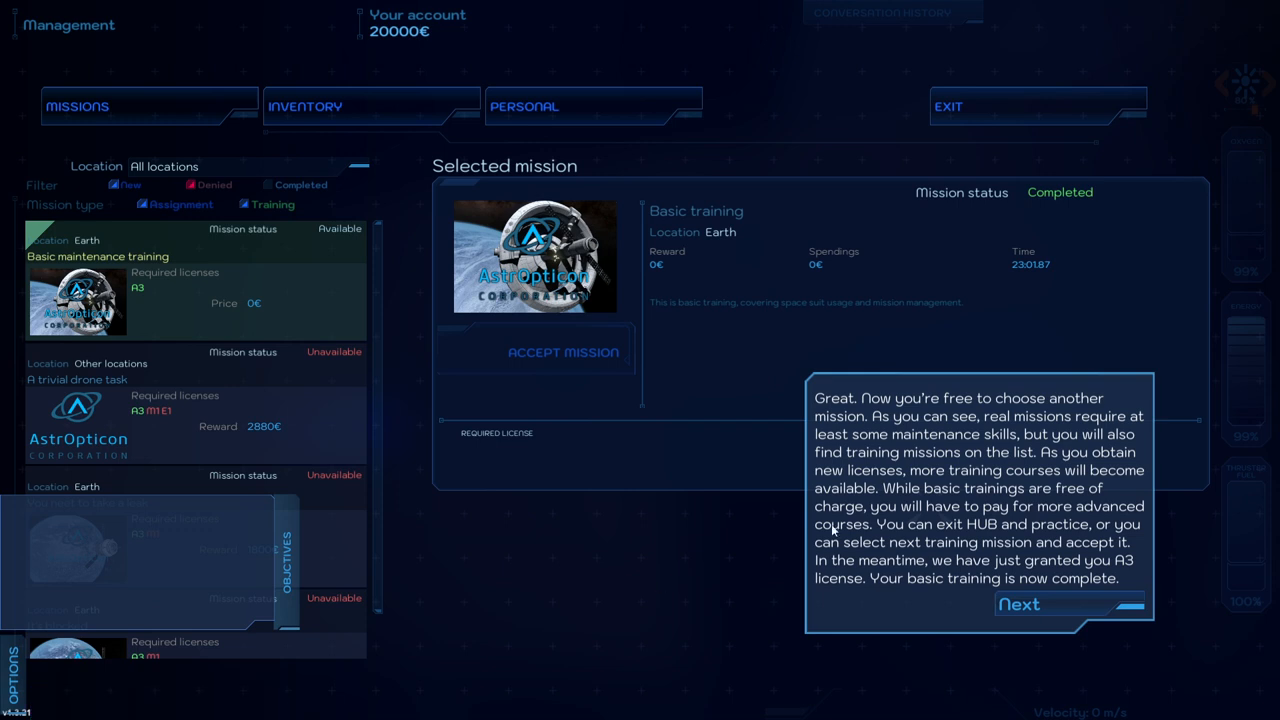
mouse_move(1000, 424)
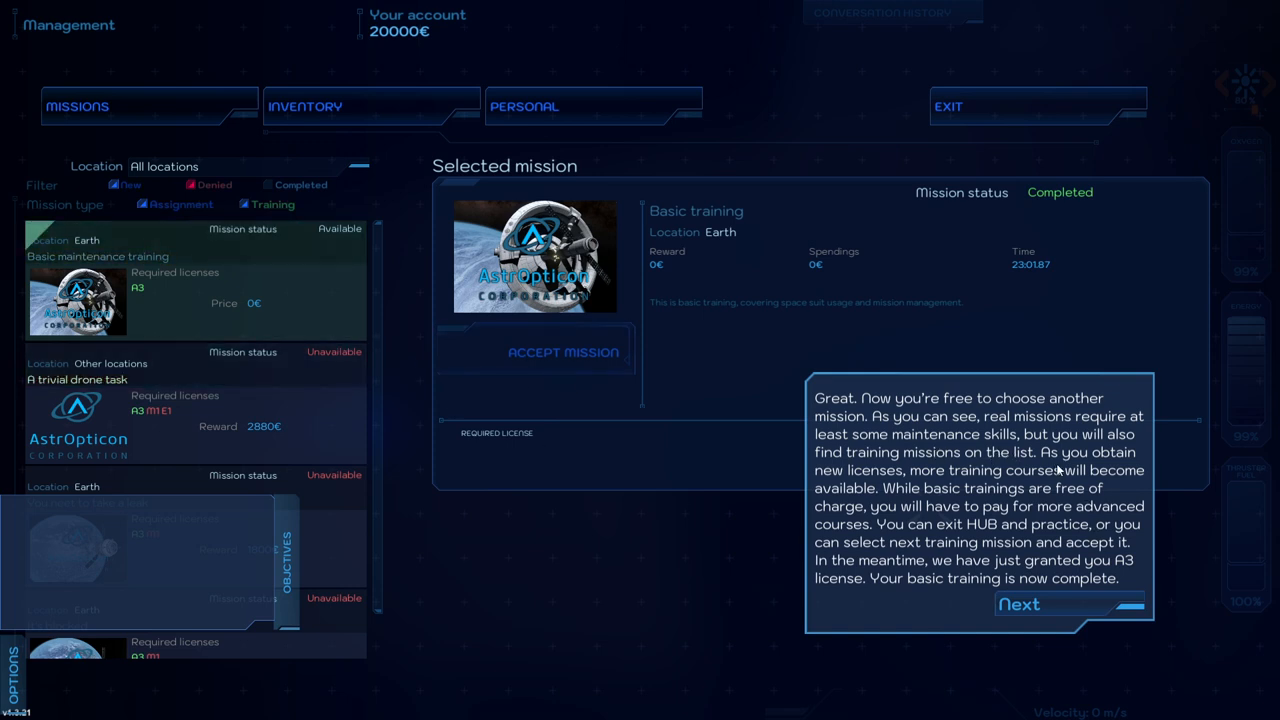
mouse_move(924, 504)
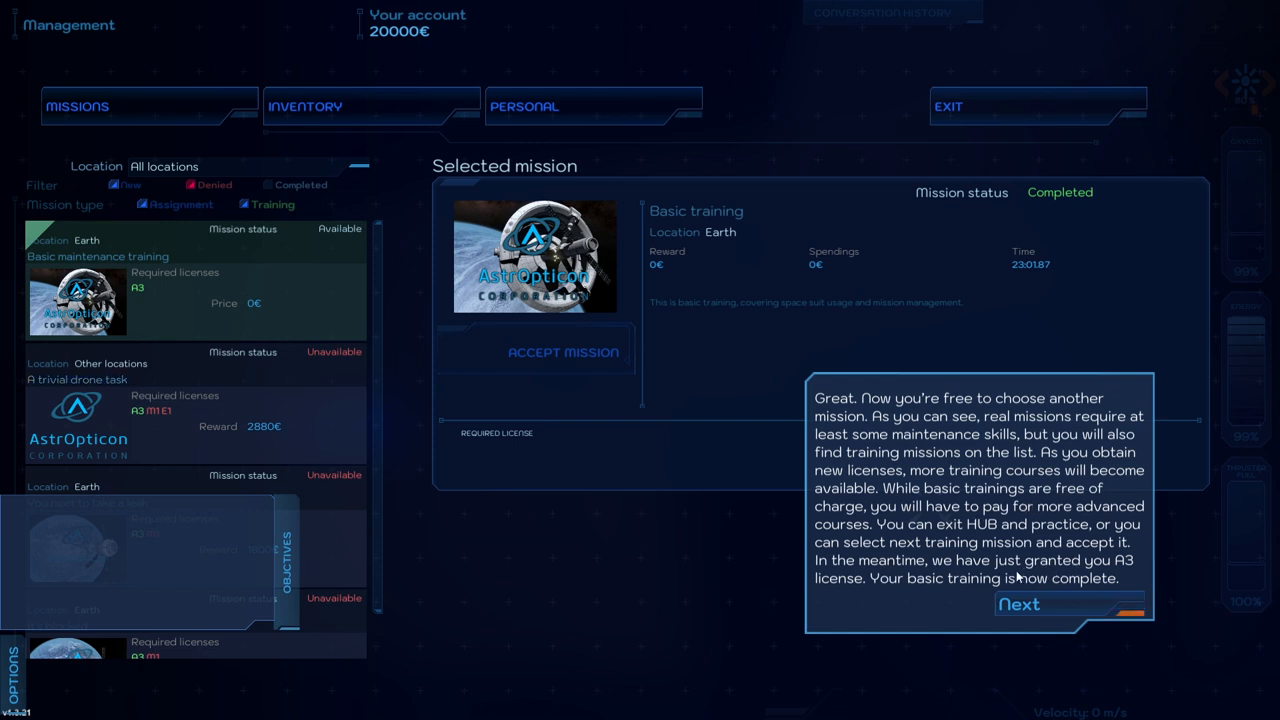
mouse_move(1036, 578)
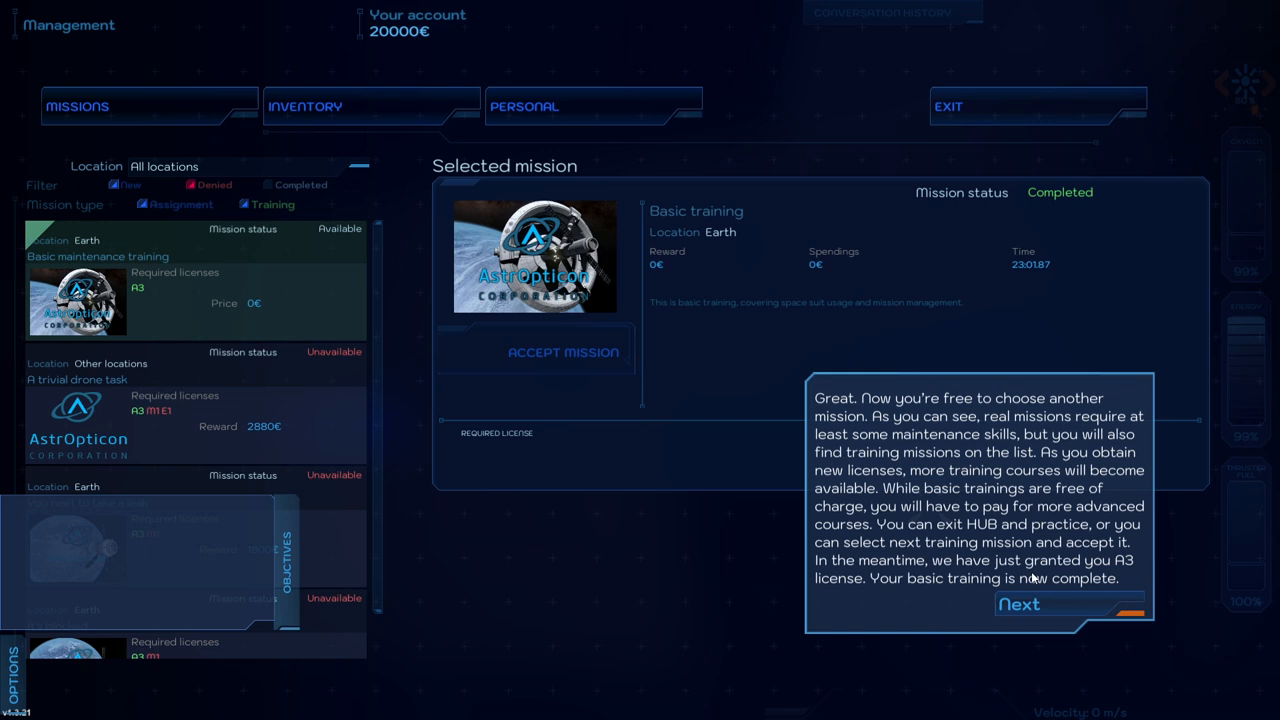
click(1020, 604)
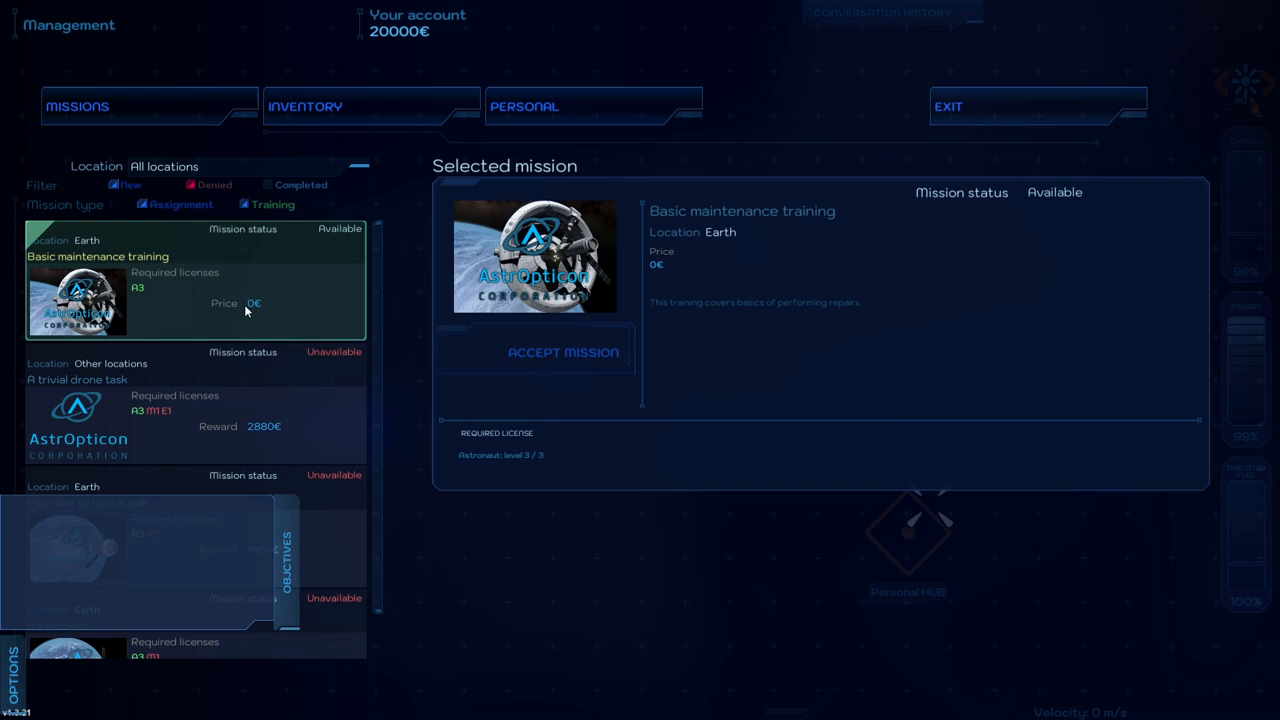
Step: On the Personal page set the mechanic's name to Tyler Raiz and age to 25
click(524, 106)
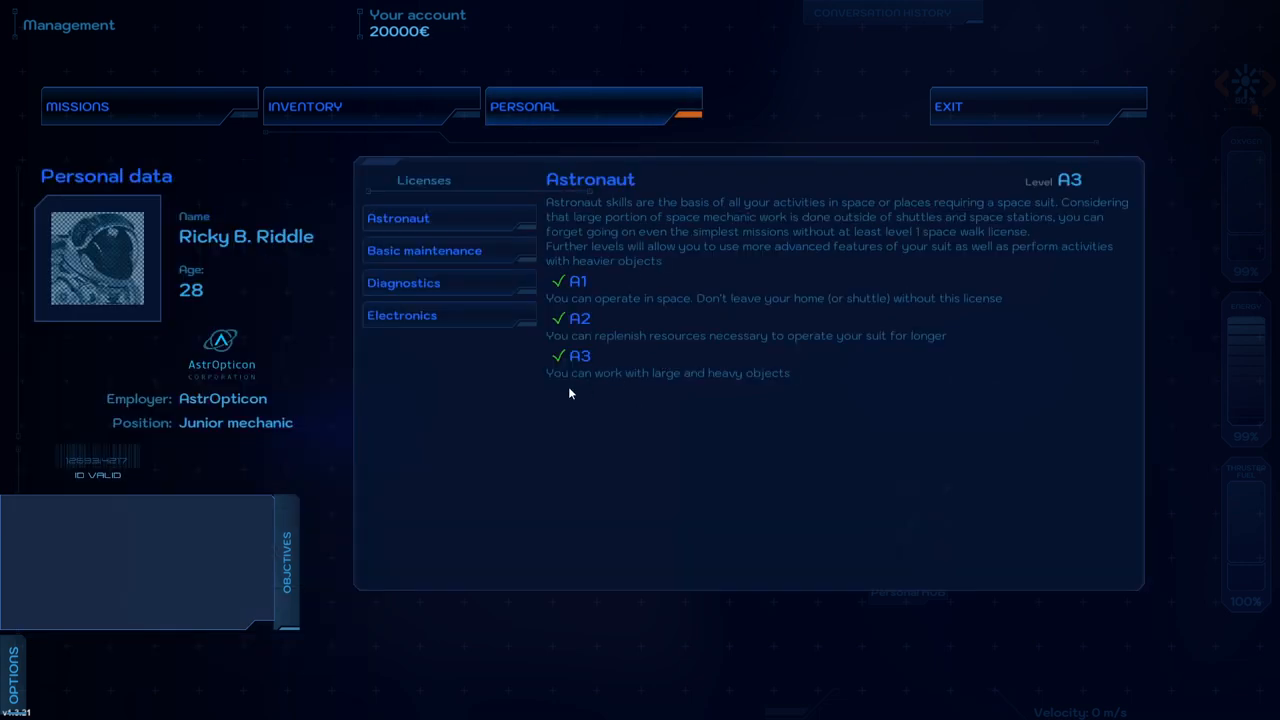
mouse_move(764, 392)
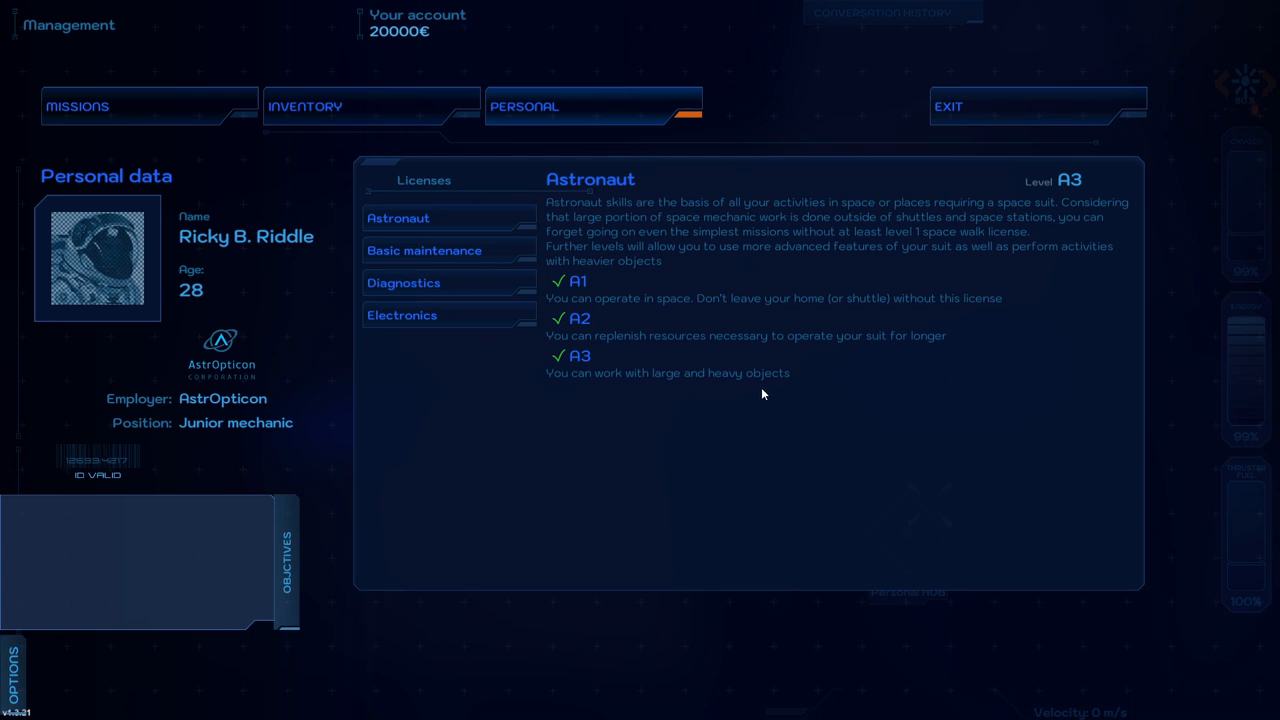
mouse_move(616, 374)
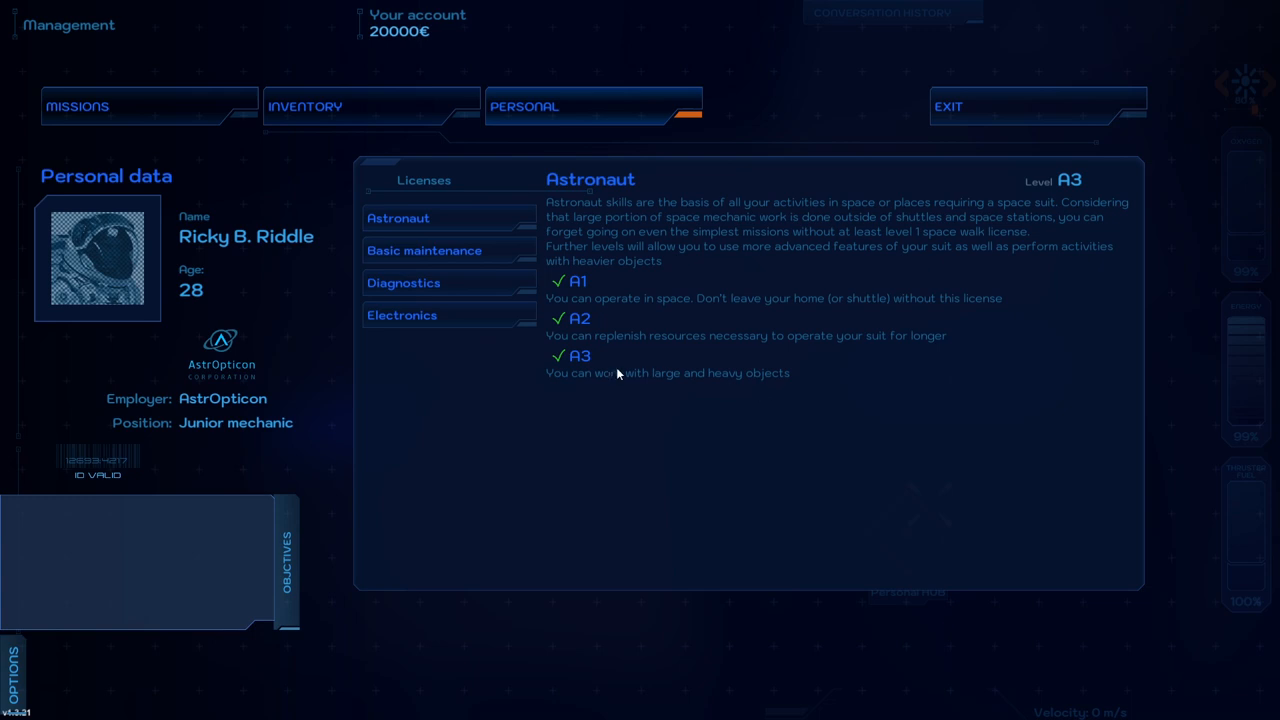
mouse_move(480, 356)
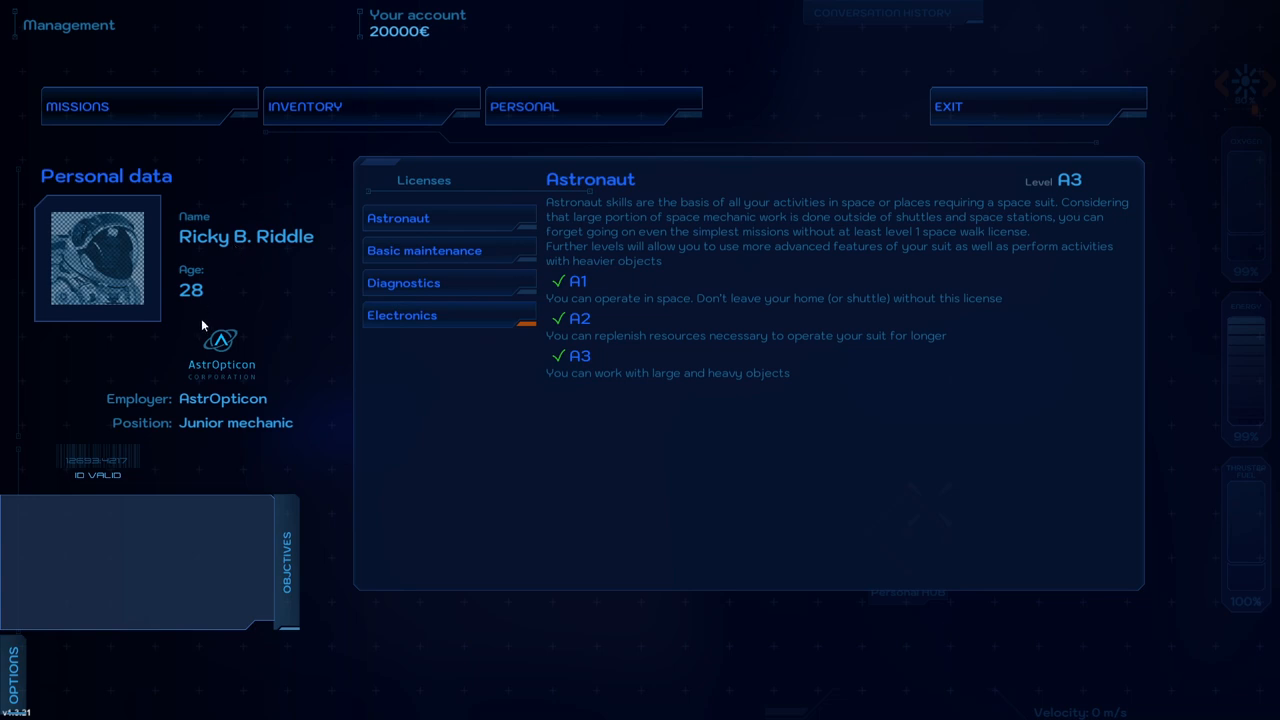
double_click(244, 236)
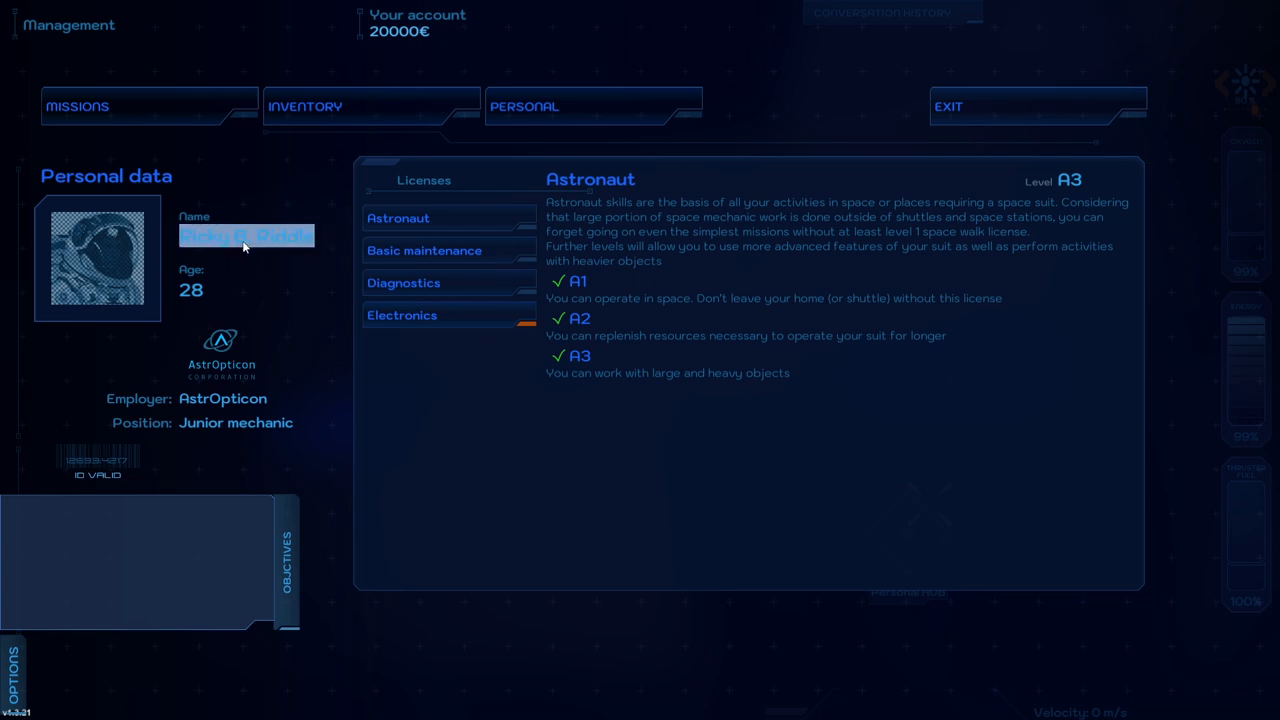
text(Tyler Raiz)
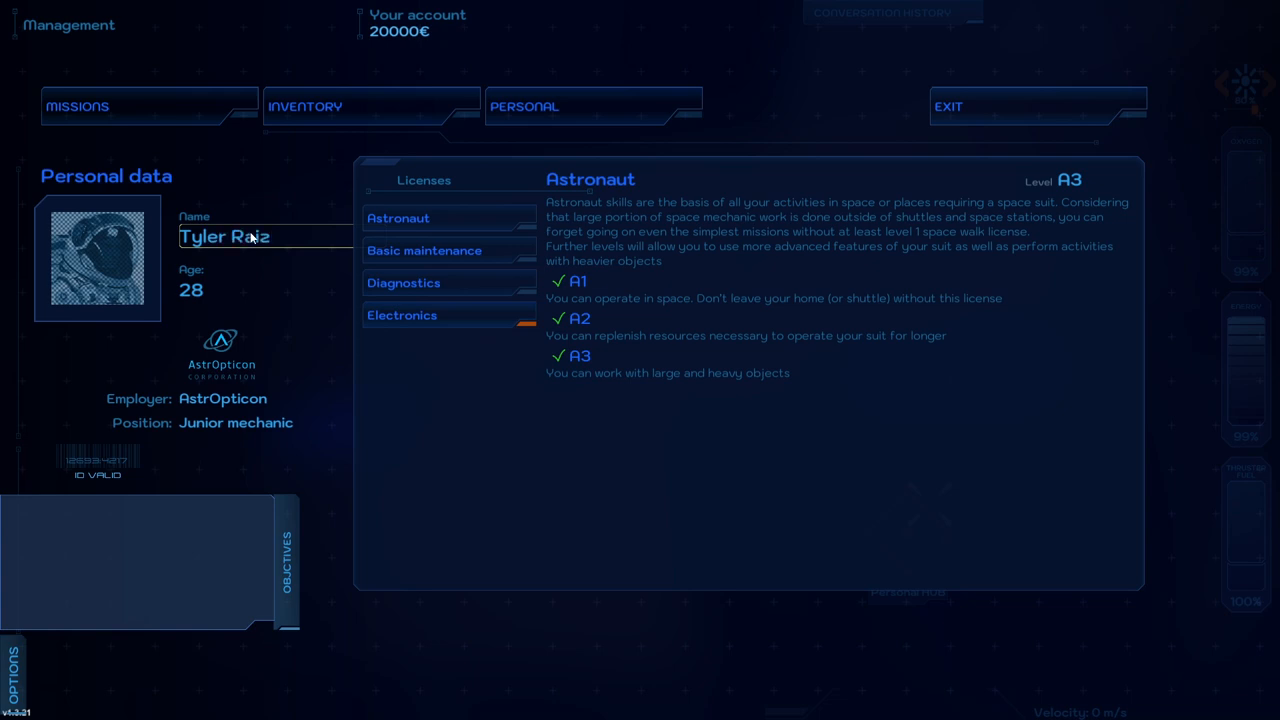
click(400, 316)
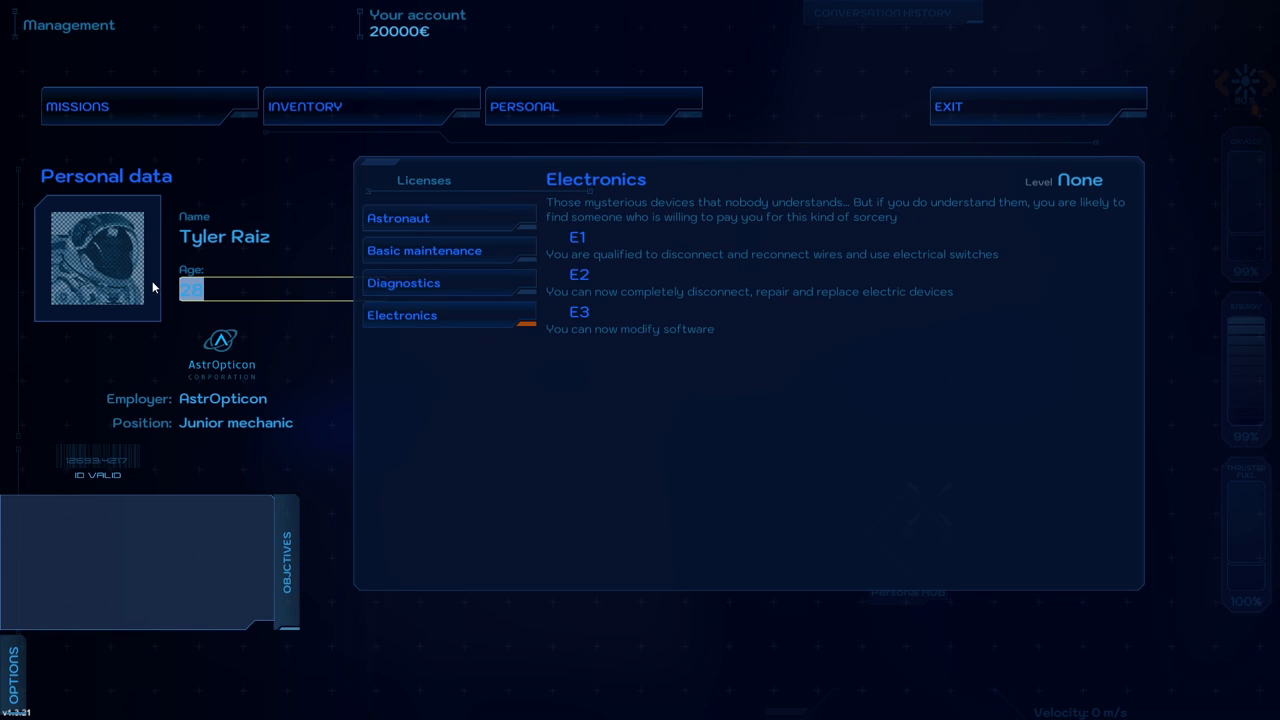
text(25)
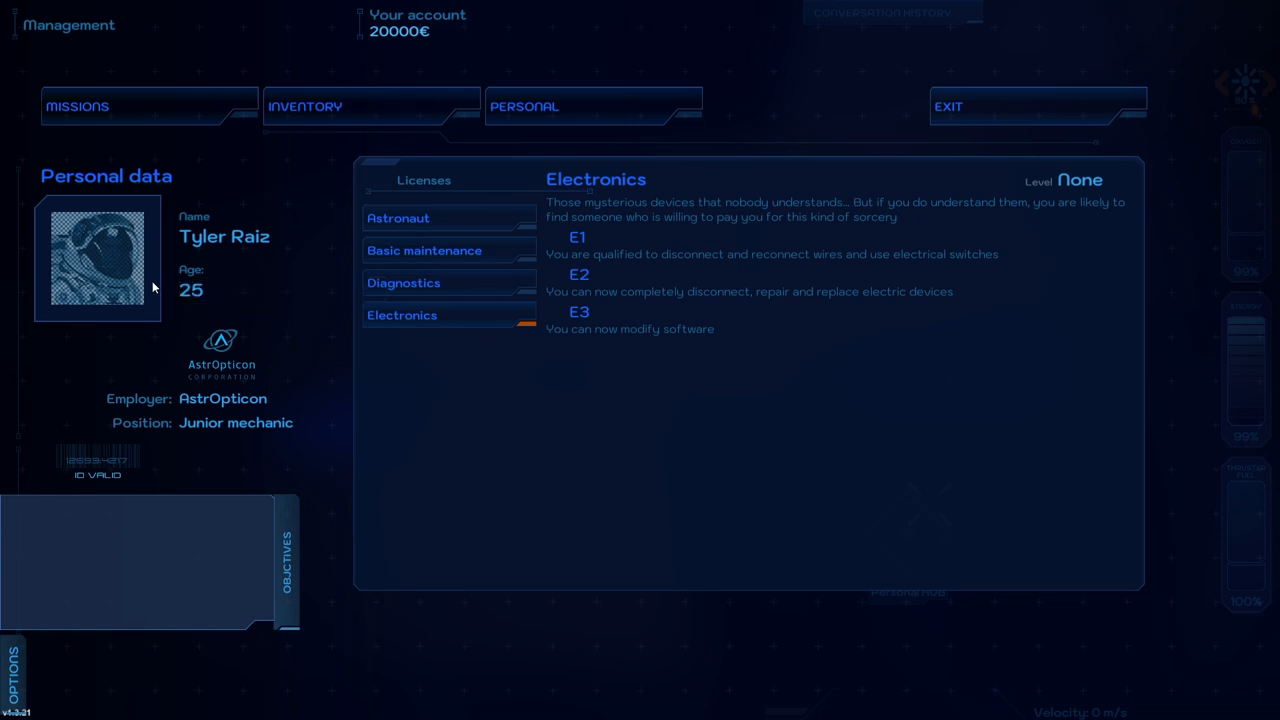
Step: Check the Basic maintenance licence levels and inventory, then return to the missions list
click(424, 250)
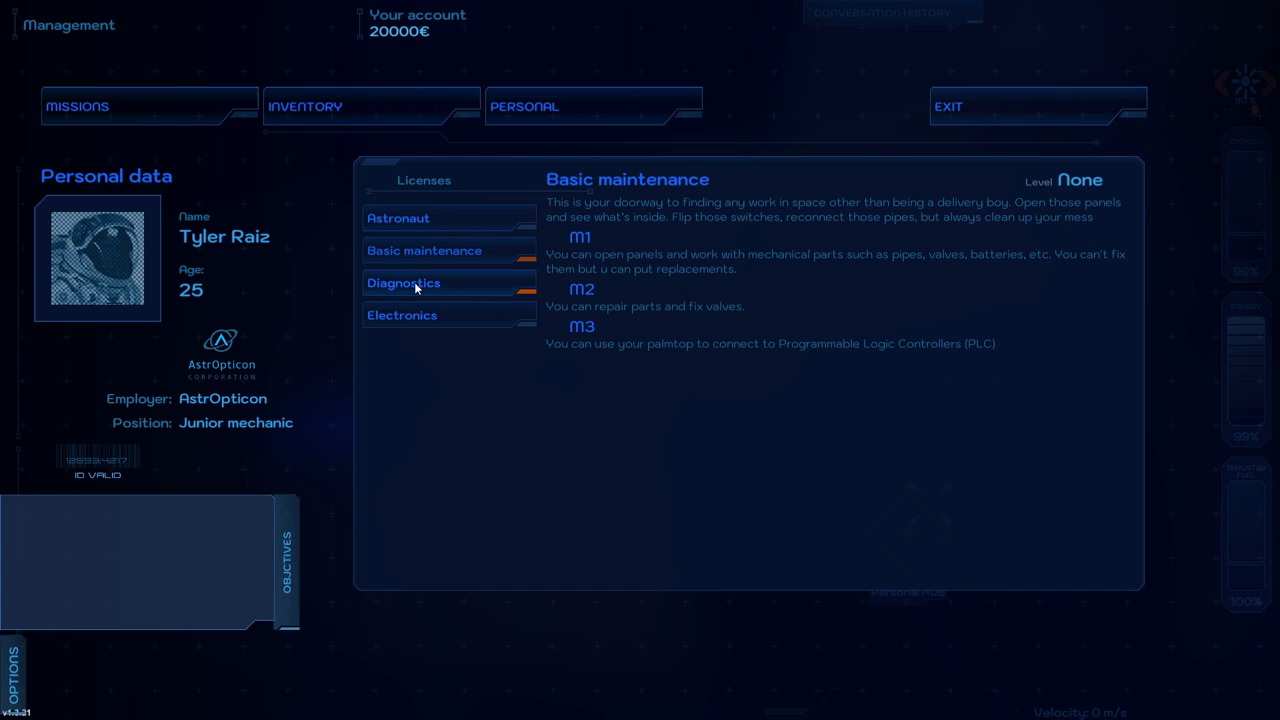
click(304, 106)
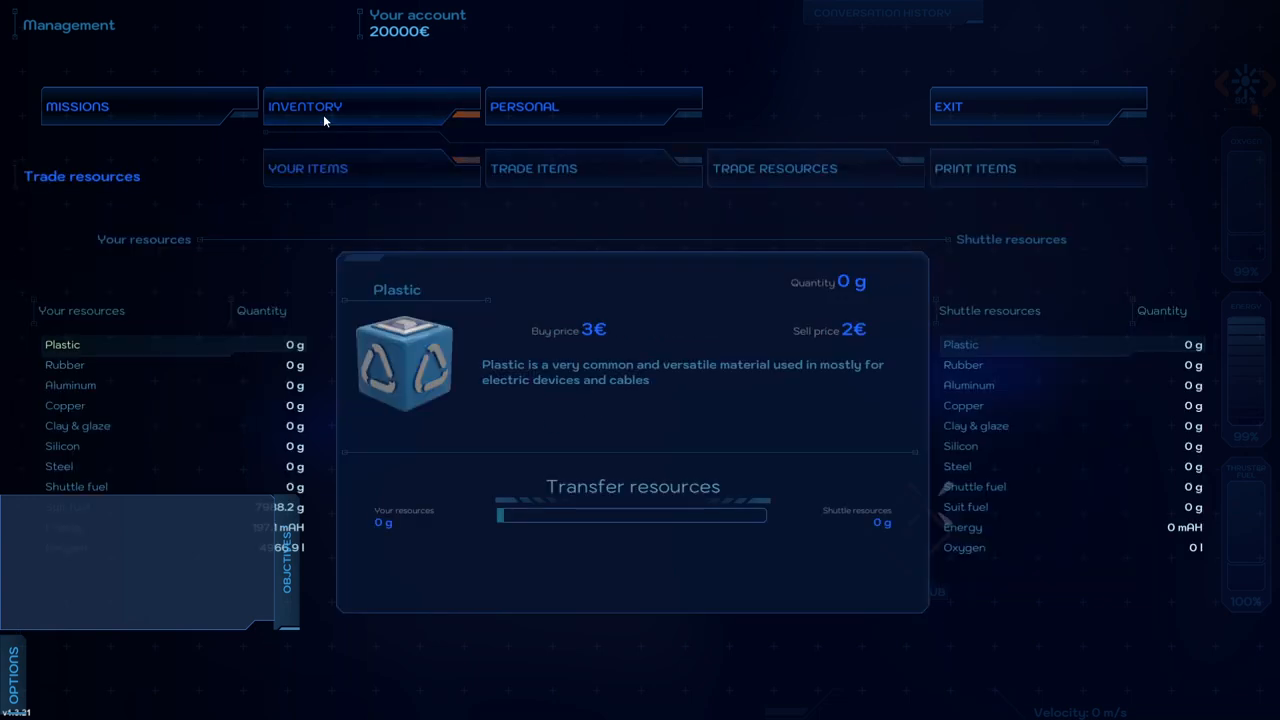
click(524, 106)
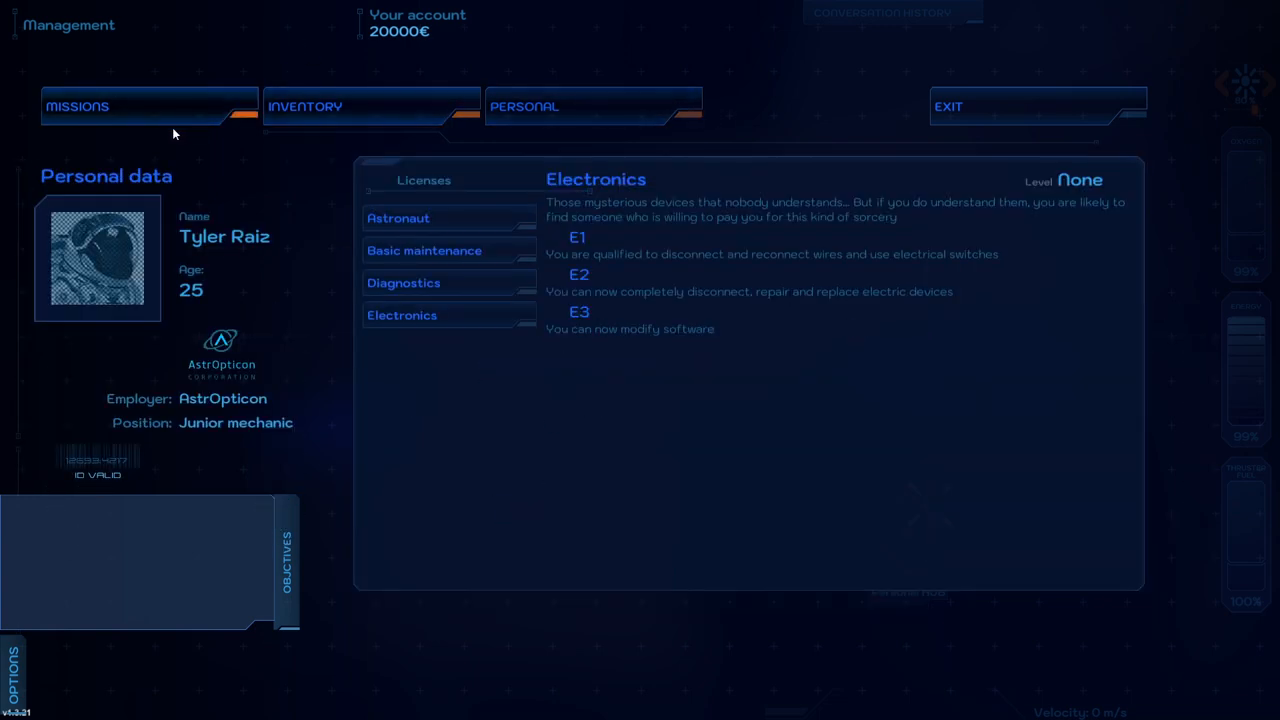
click(76, 106)
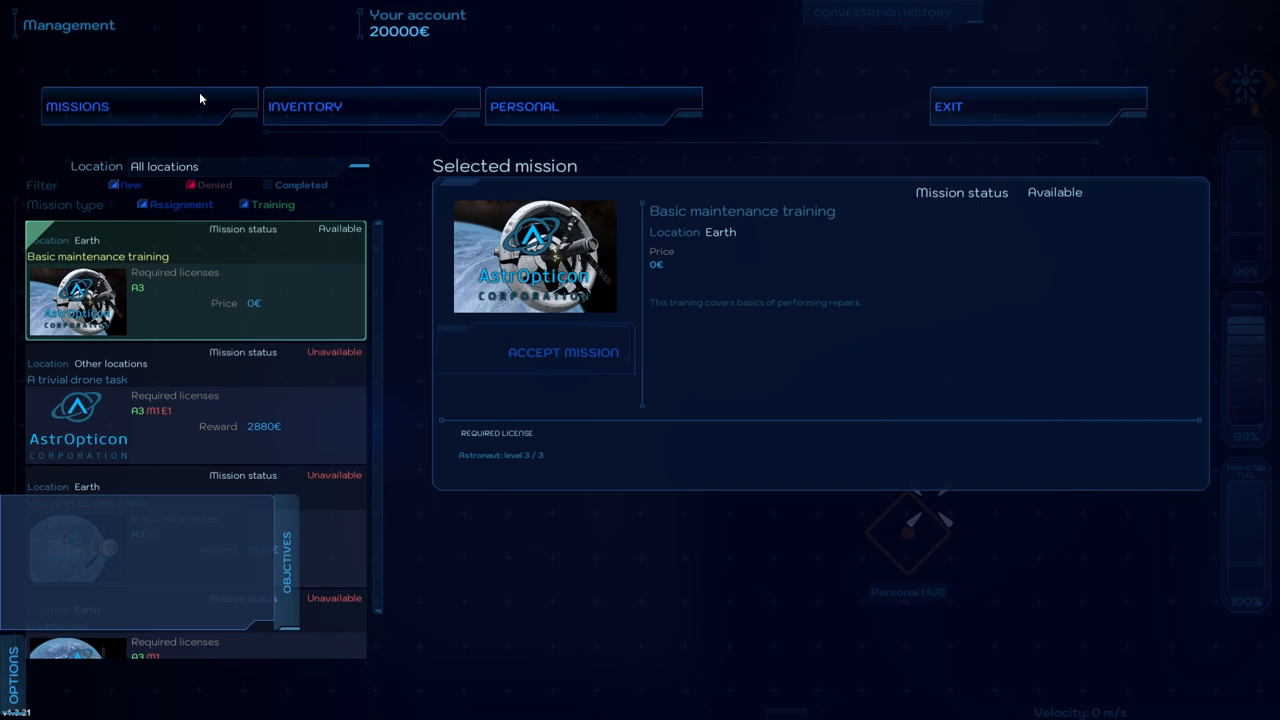
mouse_move(296, 252)
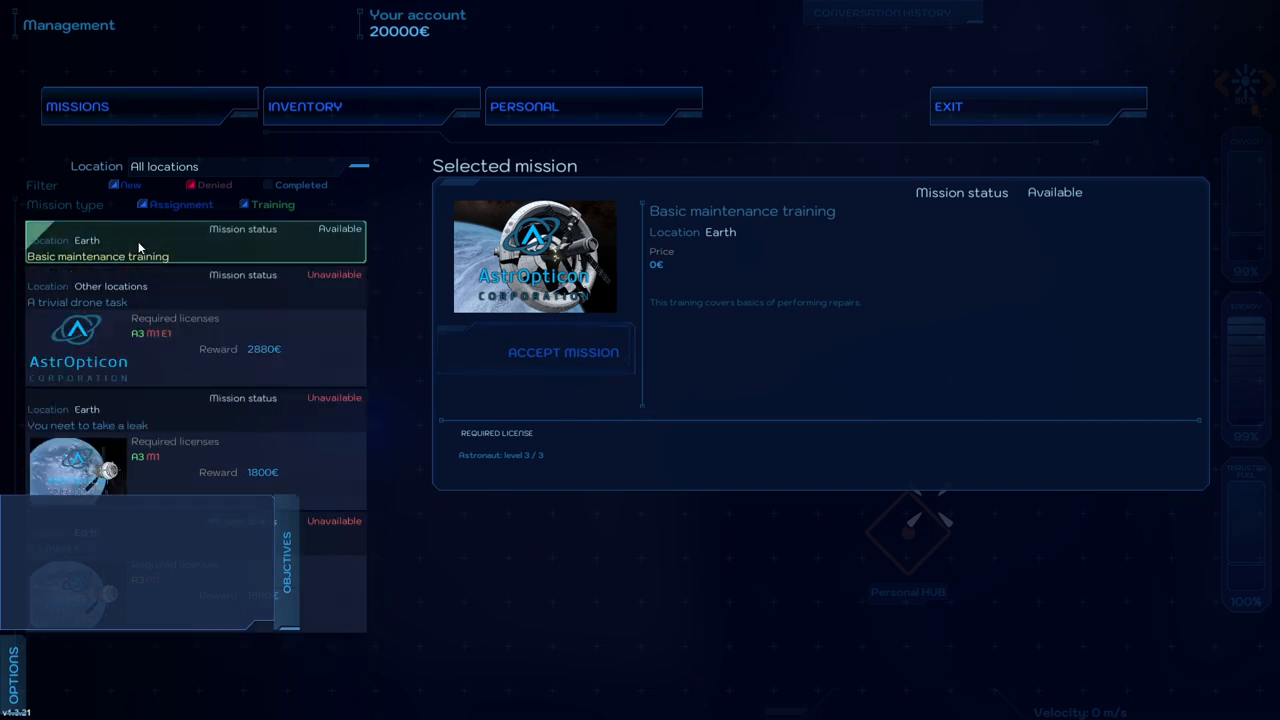
Step: Accept the Basic maintenance training mission and fly to panel TG-1
click(564, 352)
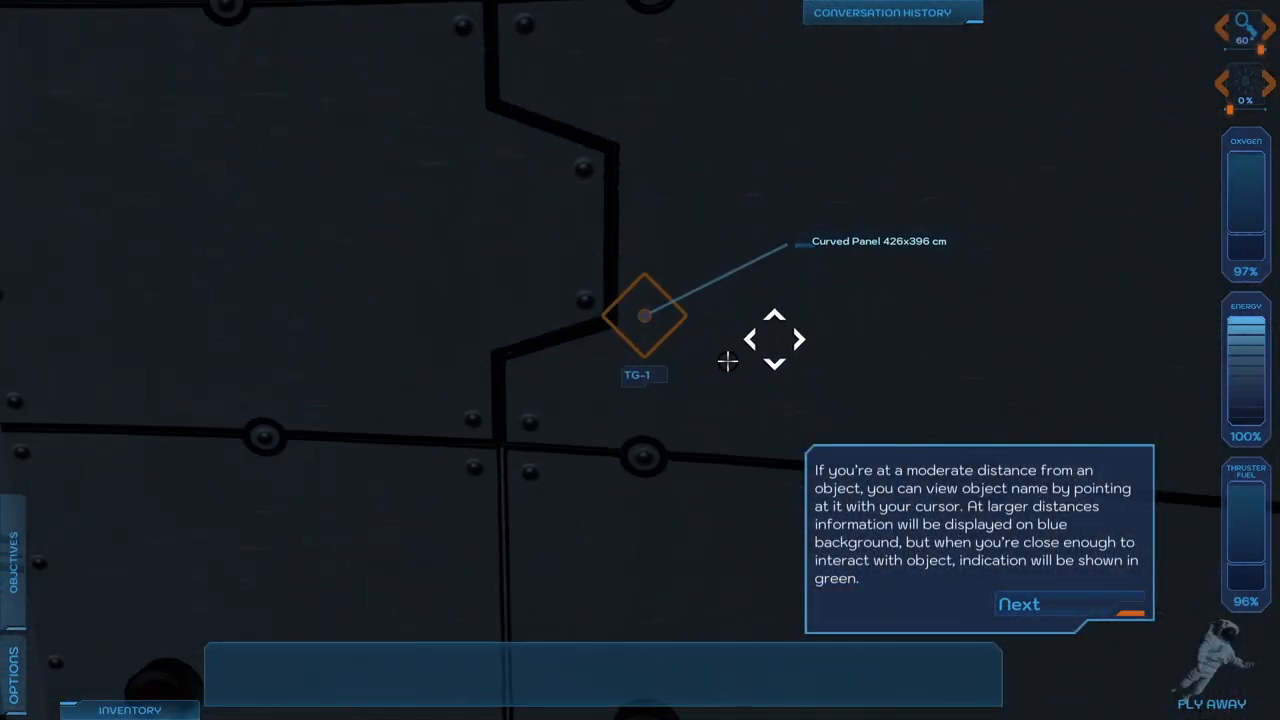
mouse_move(944, 530)
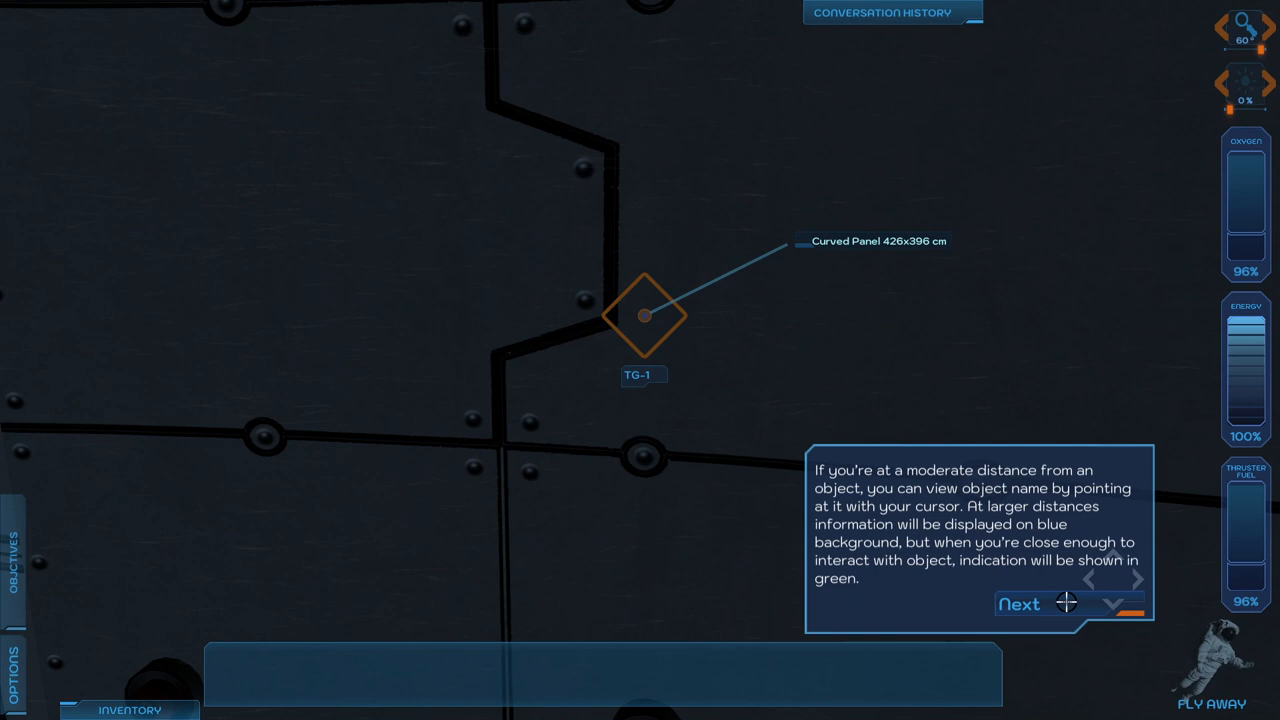
Step: Advance through the tutorial tips, equip the screwdriver and remove every screw on the curved panel
click(1020, 604)
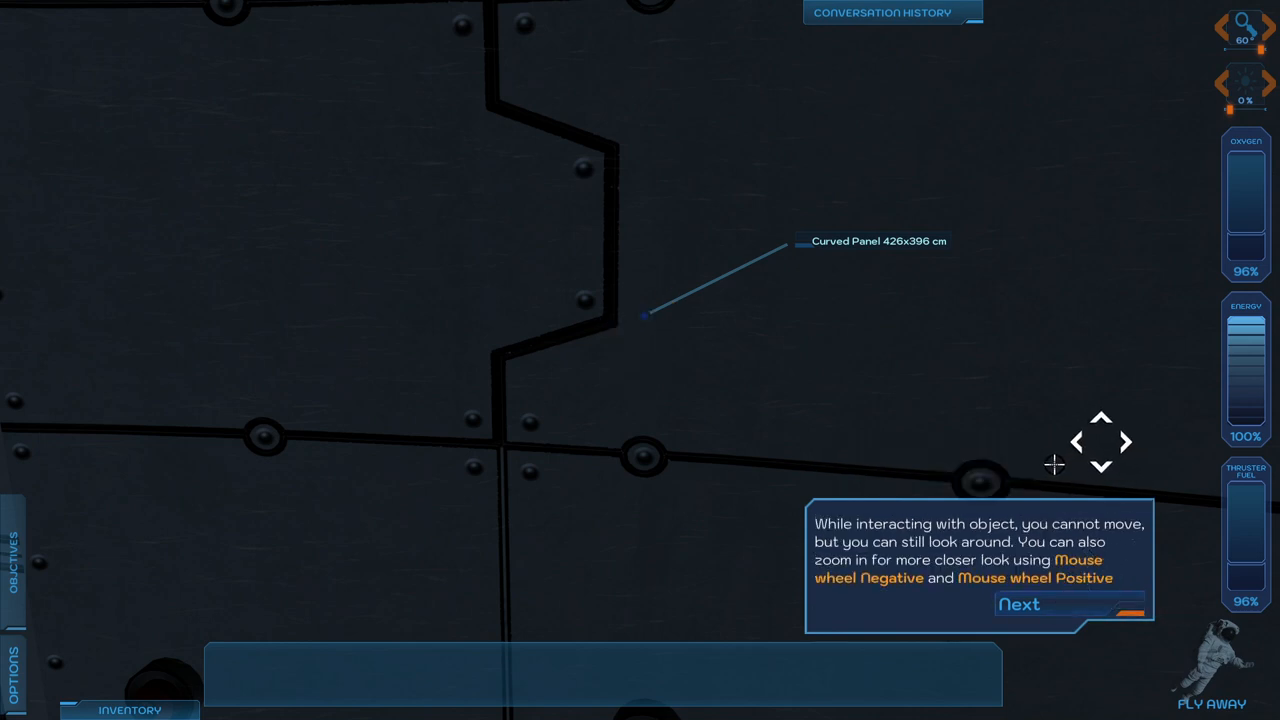
mouse_move(1000, 464)
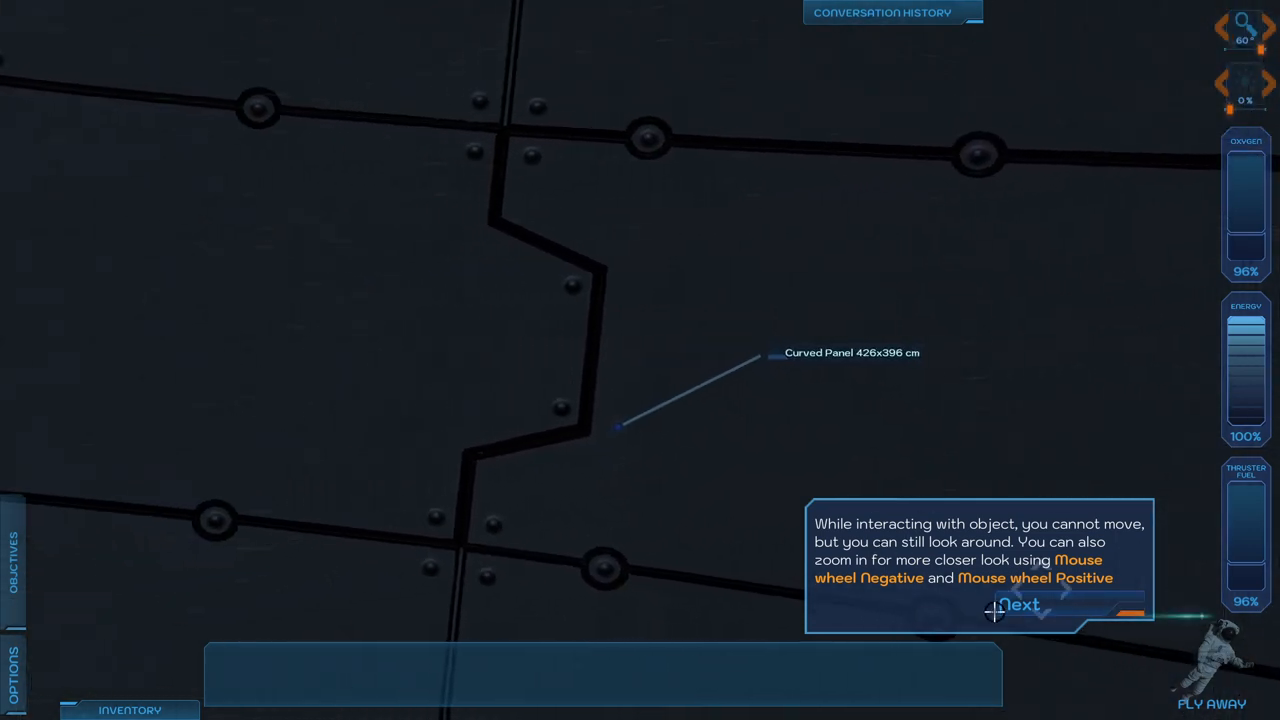
click(1020, 604)
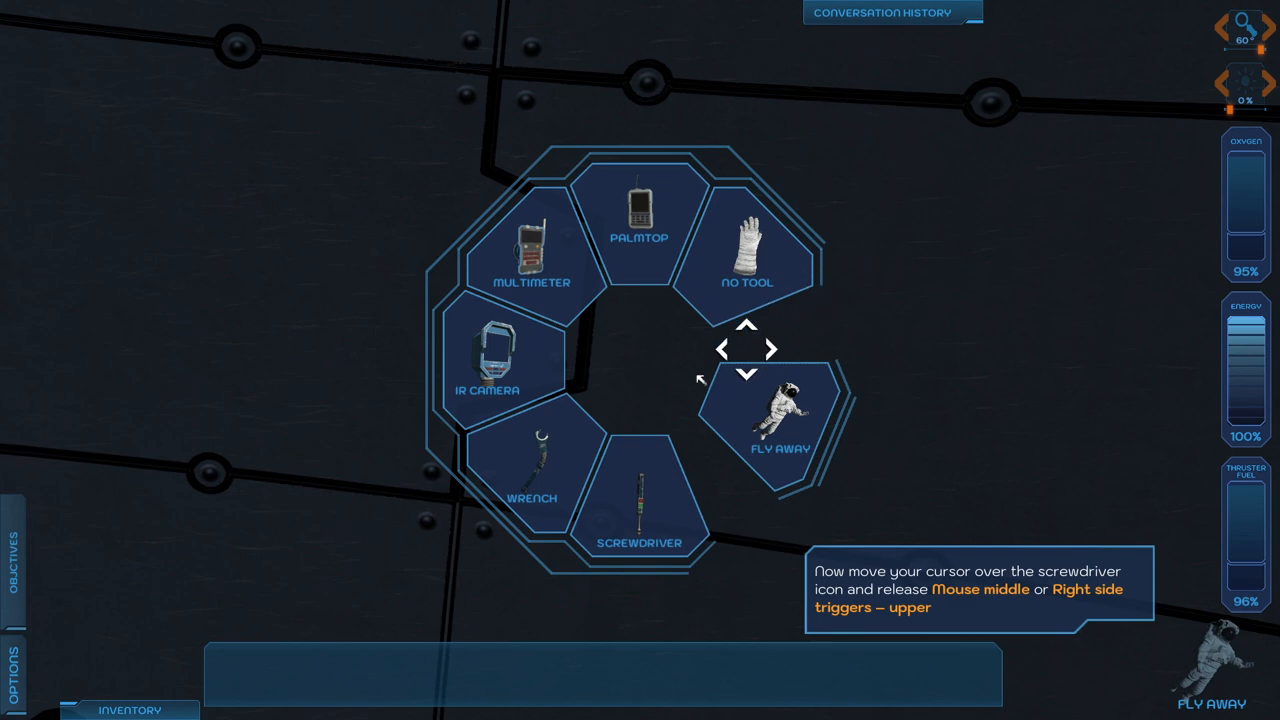
click(640, 500)
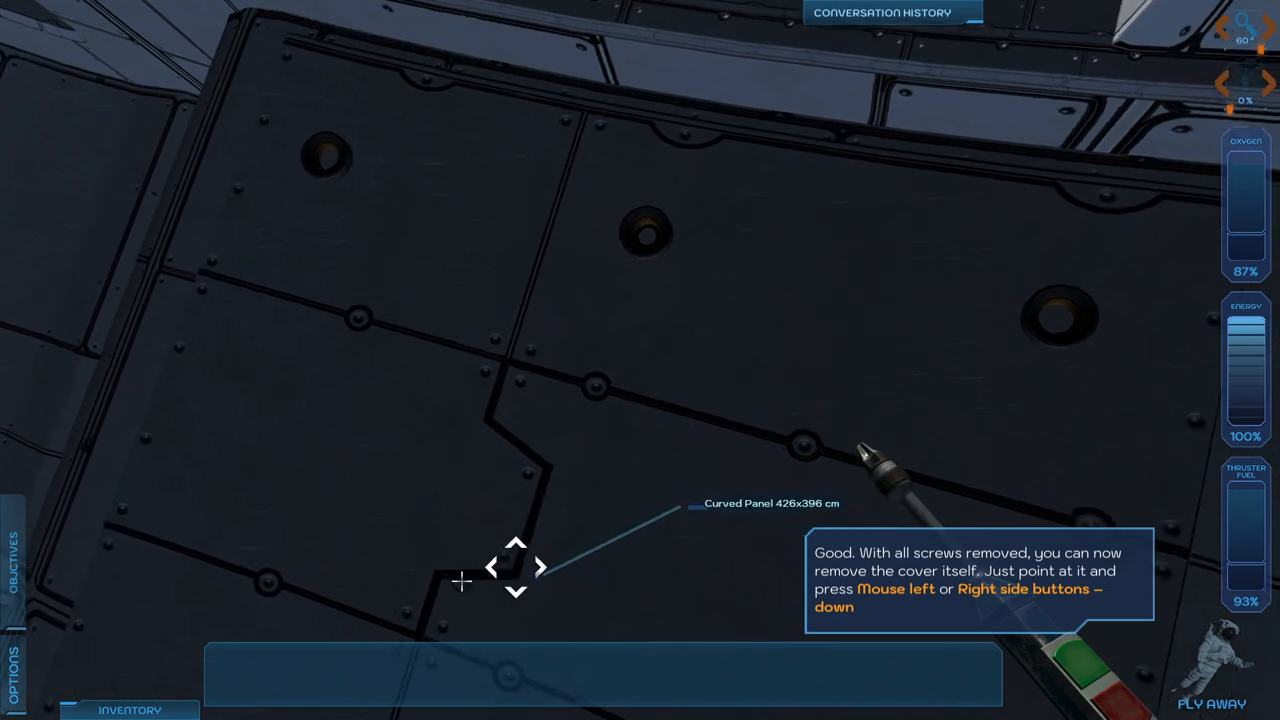
Step: Remove the curved cover panel into inventory, exposing the bolted pipes behind it
click(516, 568)
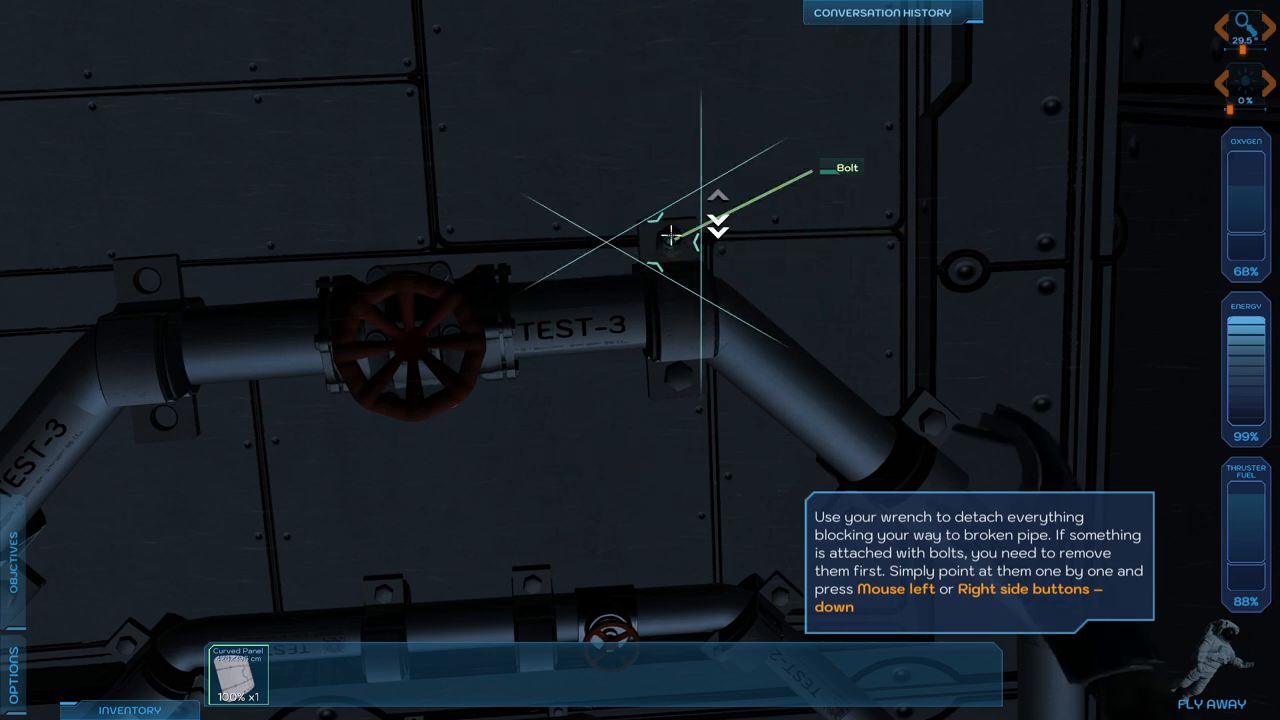
Step: Remove the bolt holding the mount, then detach Medium pipe P12 into inventory
click(670, 240)
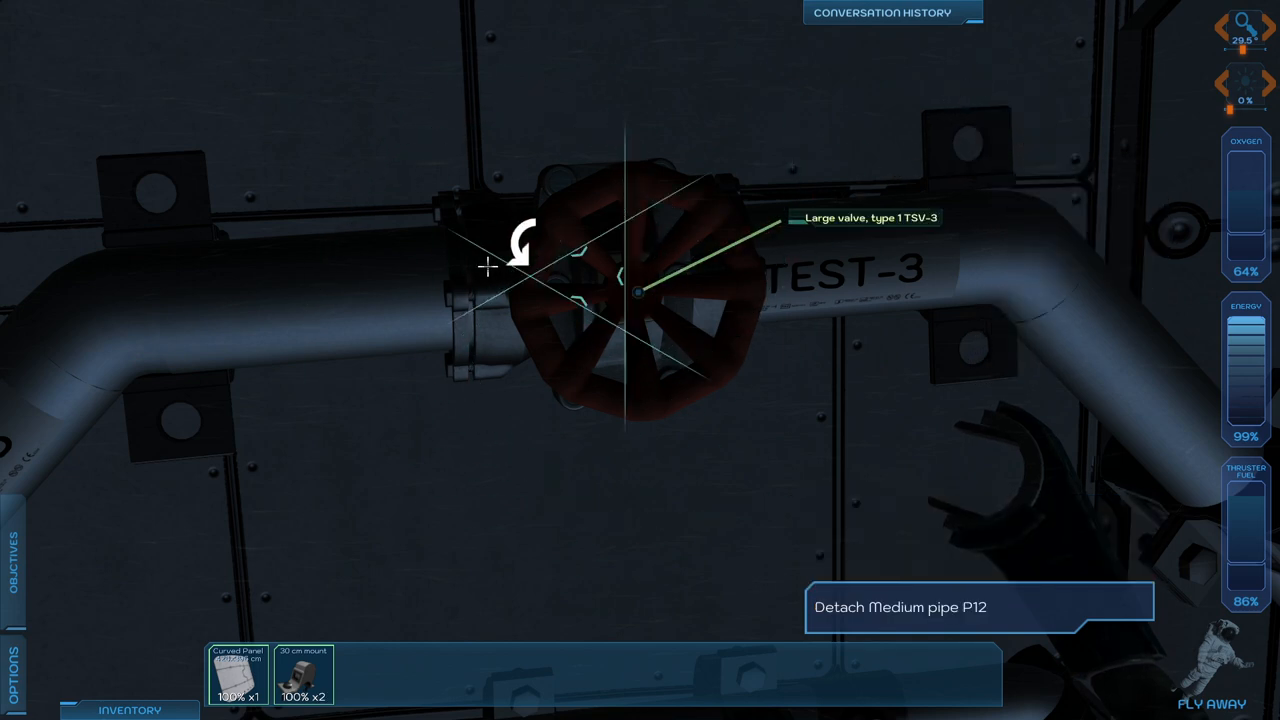
click(640, 290)
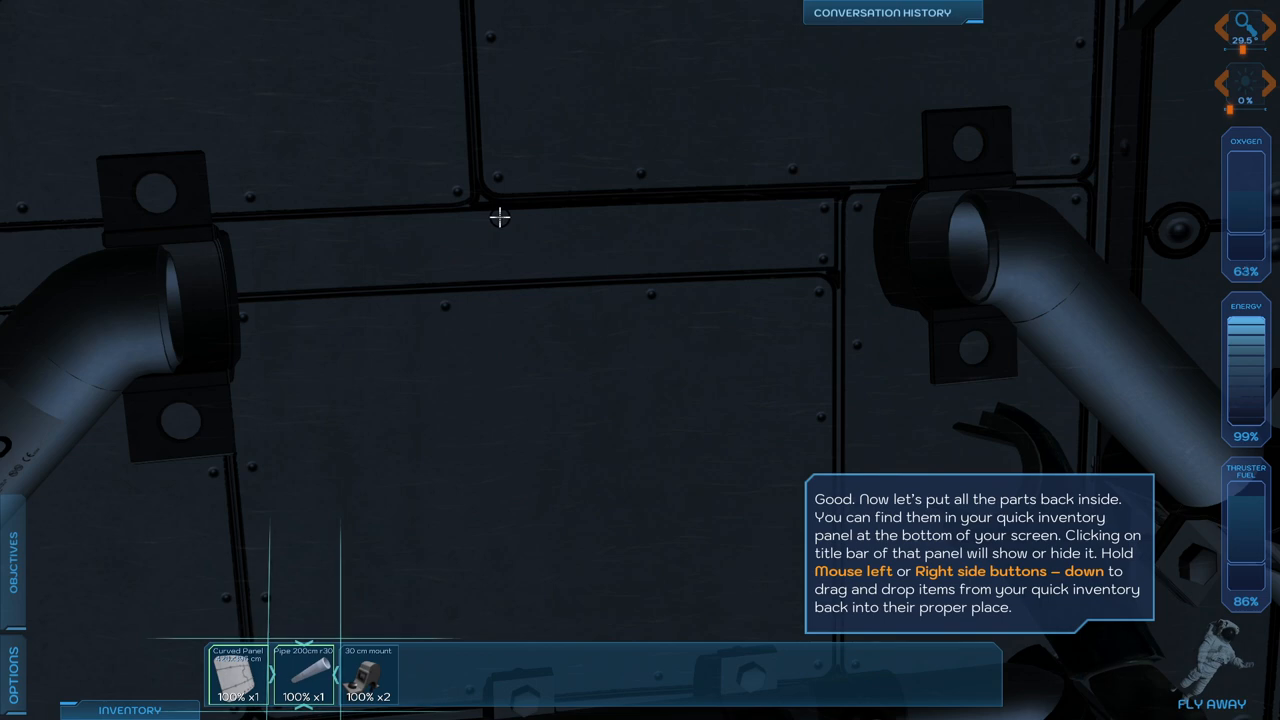
mouse_move(436, 648)
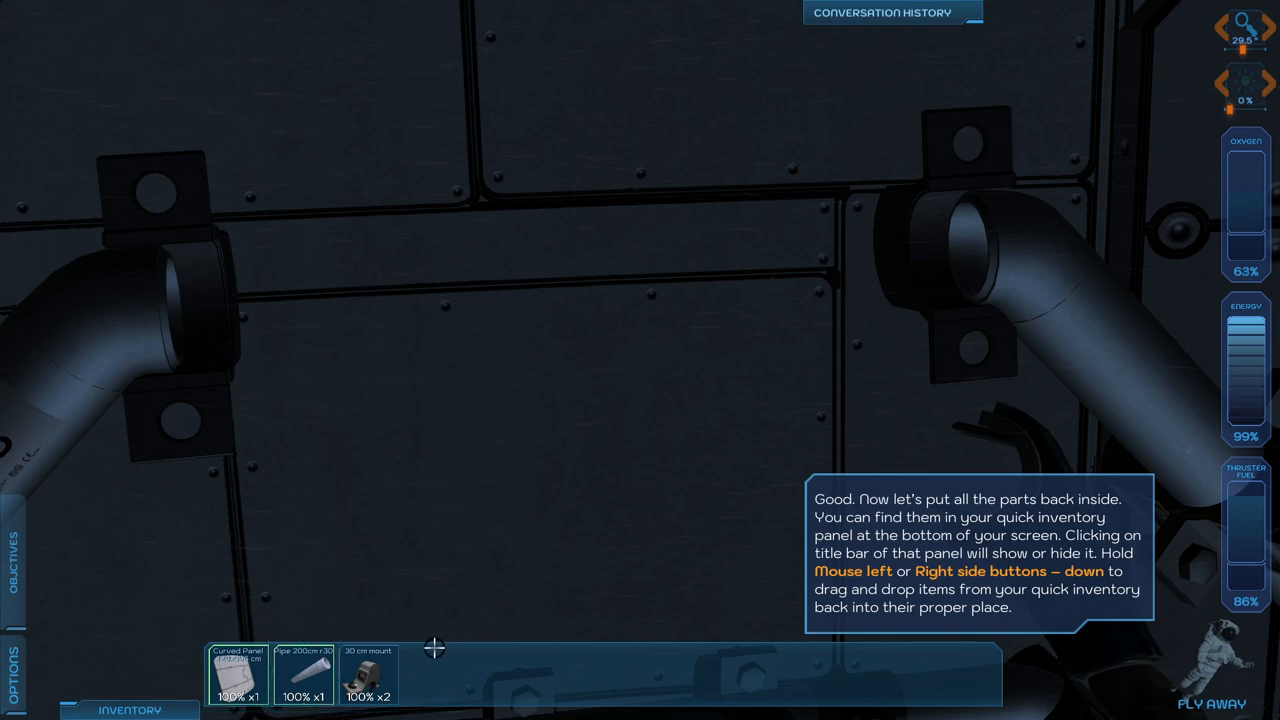
mouse_move(368, 676)
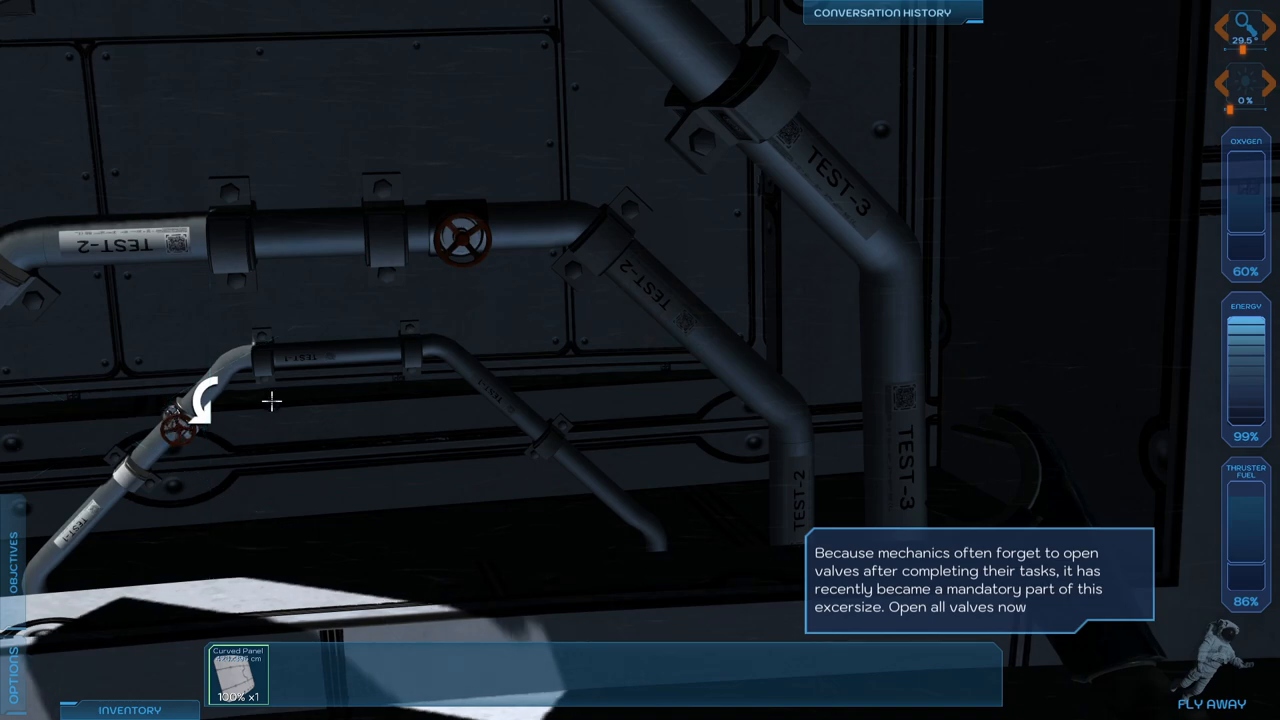
Step: Open the valve on the lower pipe after refitting the pipework
click(178, 420)
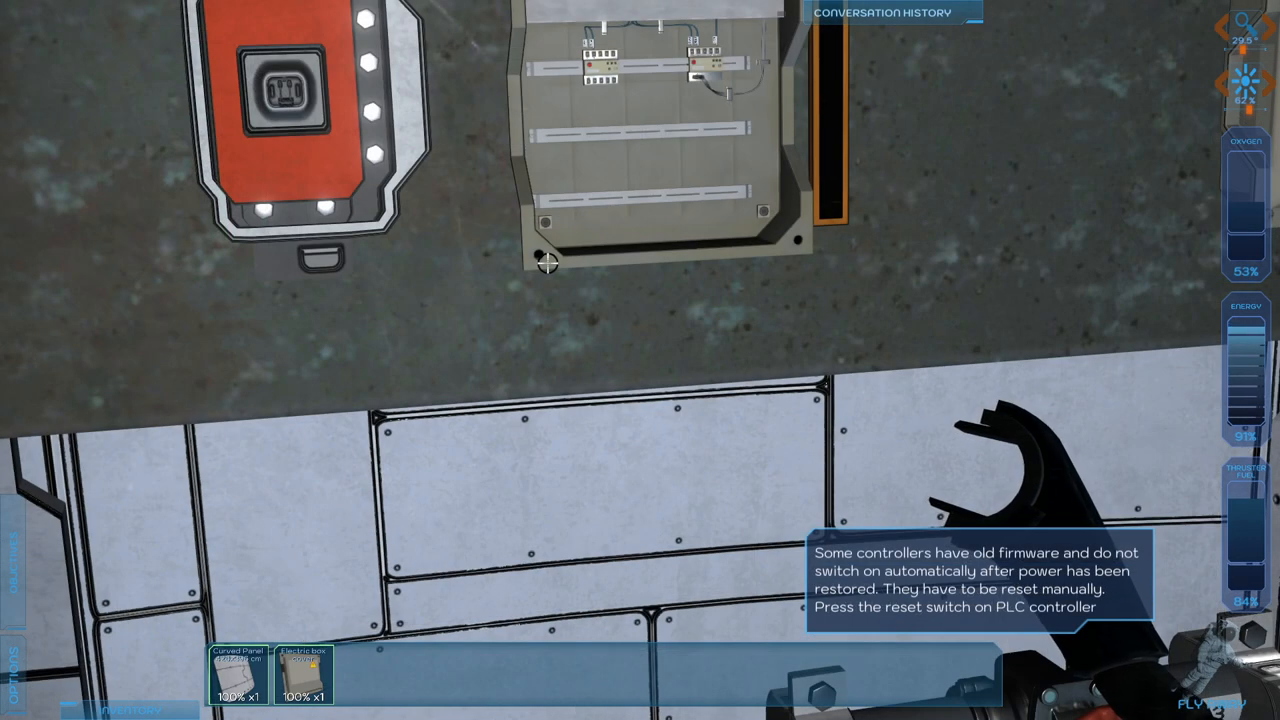
mouse_move(522, 344)
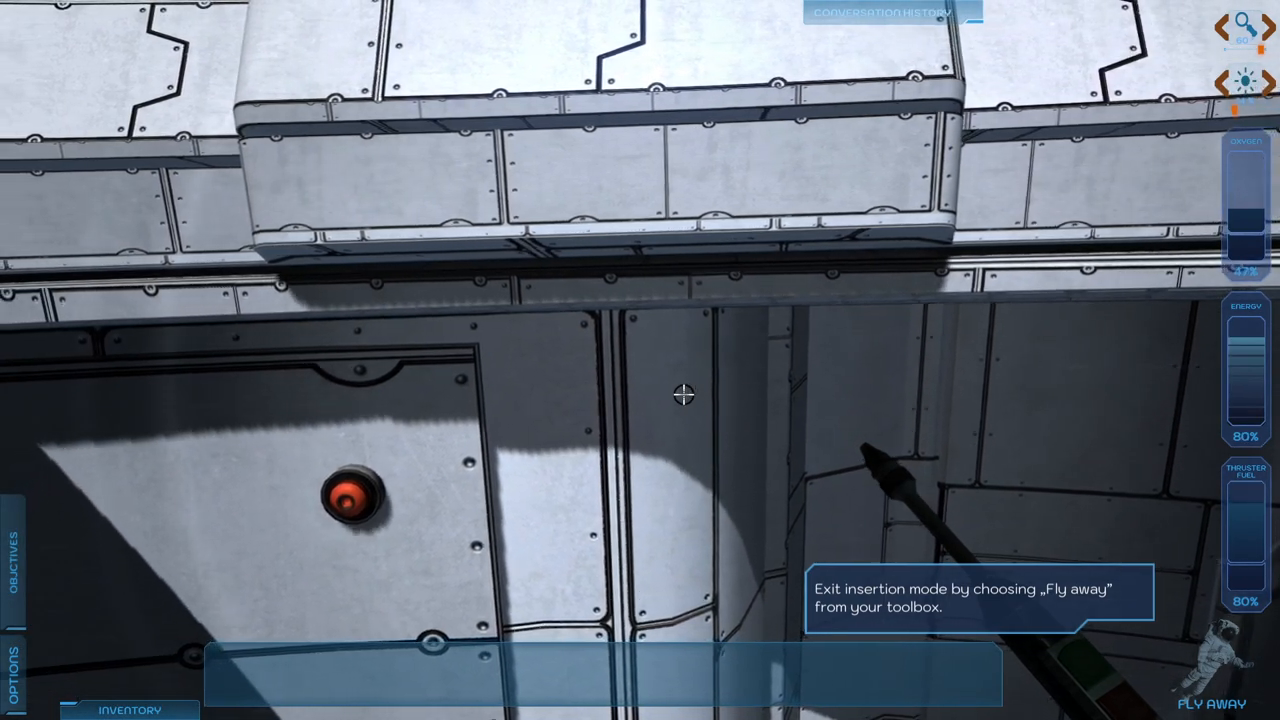
Step: Fly away from the station and acknowledge the 'Mission accomplished' message
click(1230, 680)
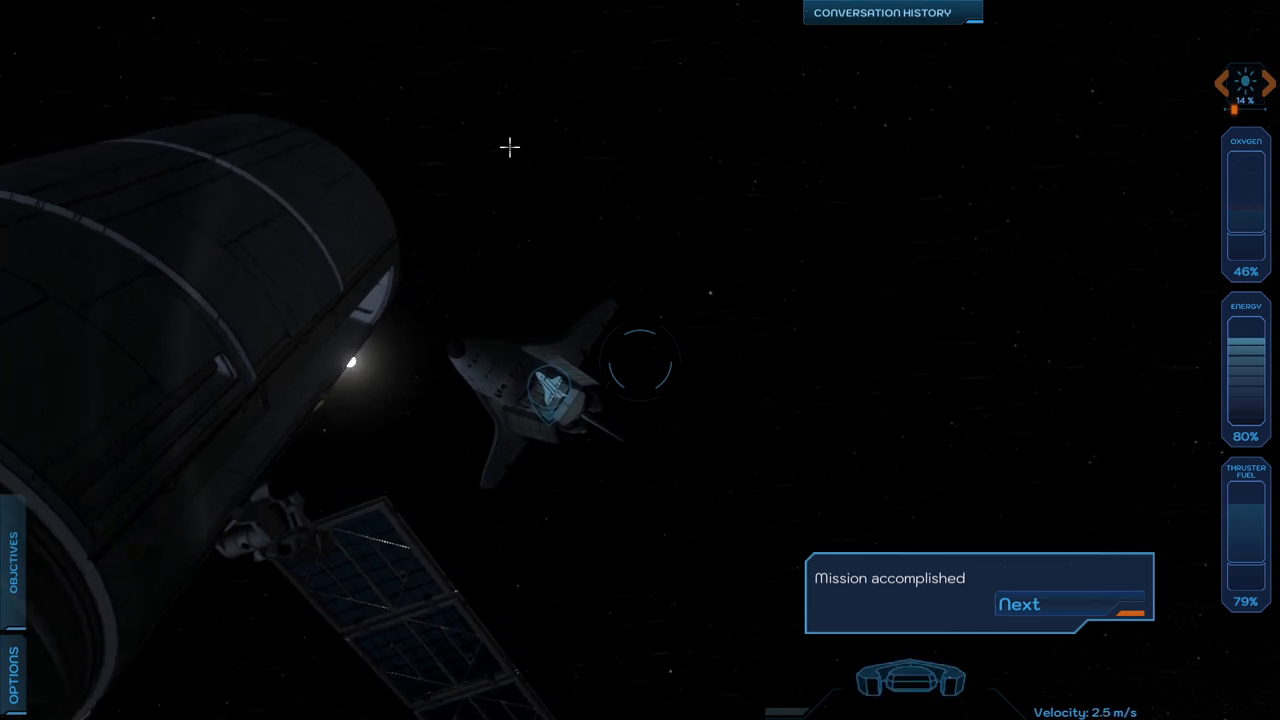
click(1020, 604)
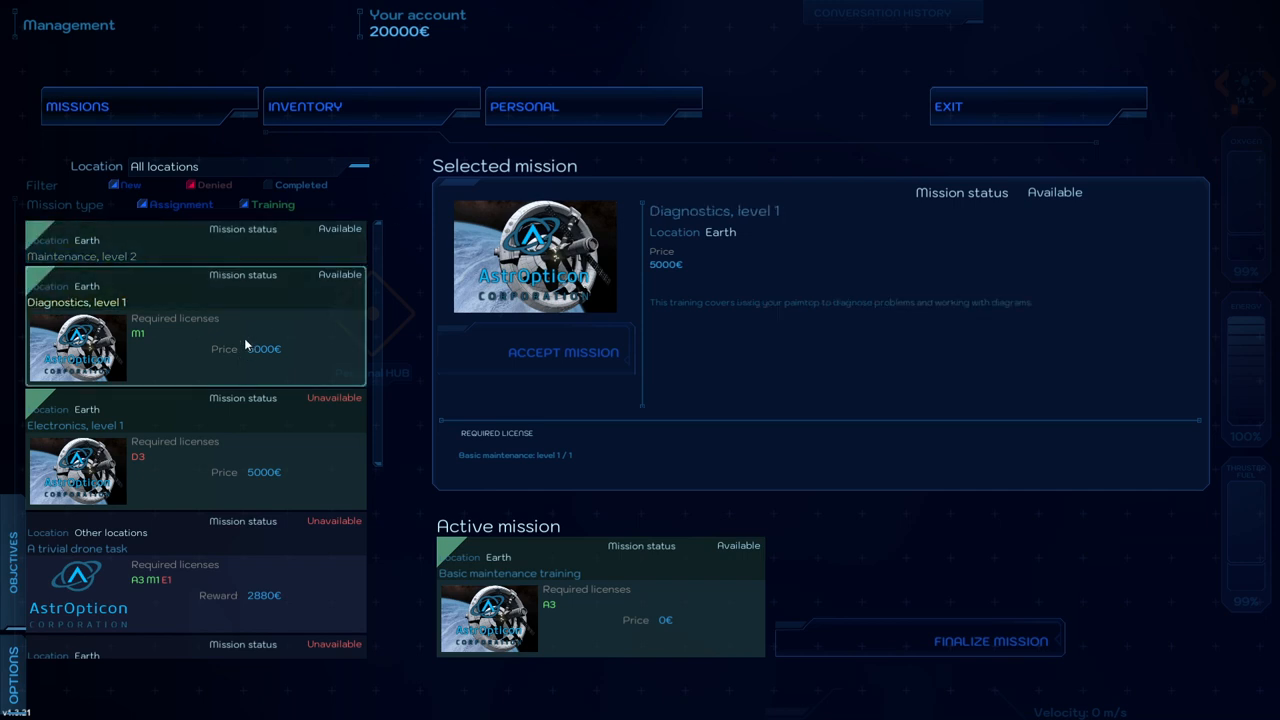
mouse_move(298, 278)
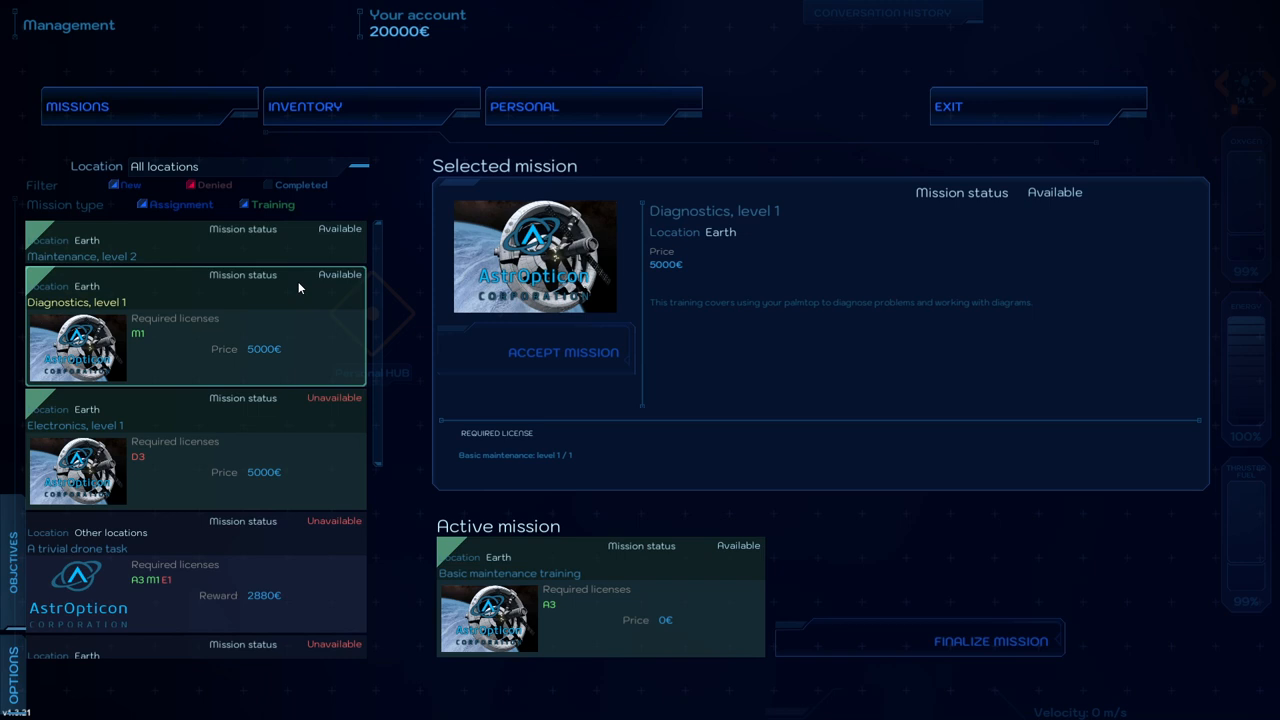
scroll(down, 3)
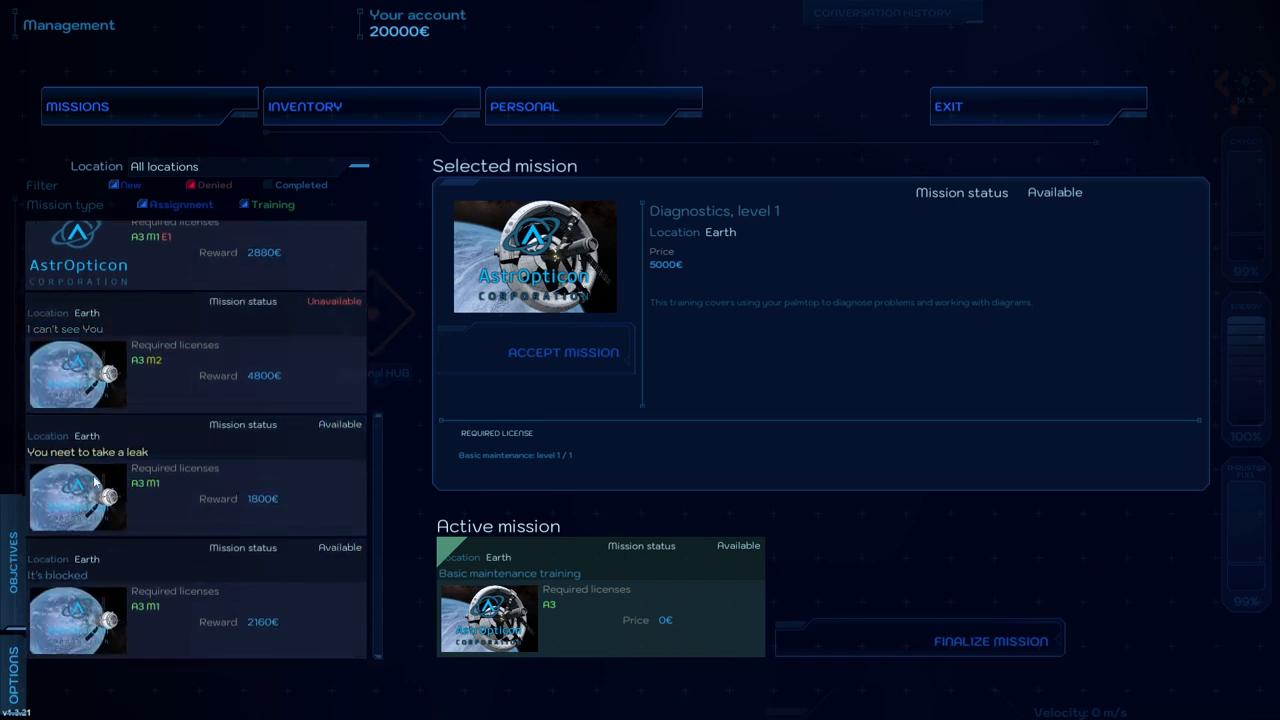
mouse_move(64, 468)
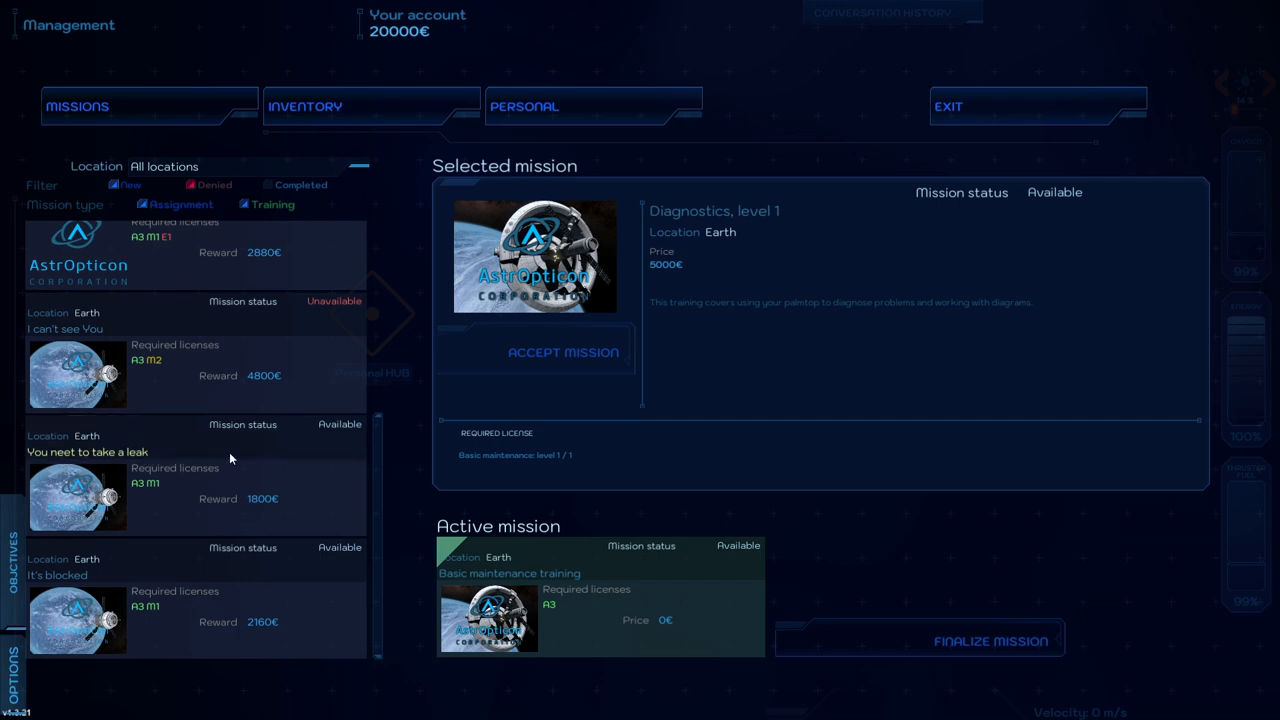
mouse_move(228, 566)
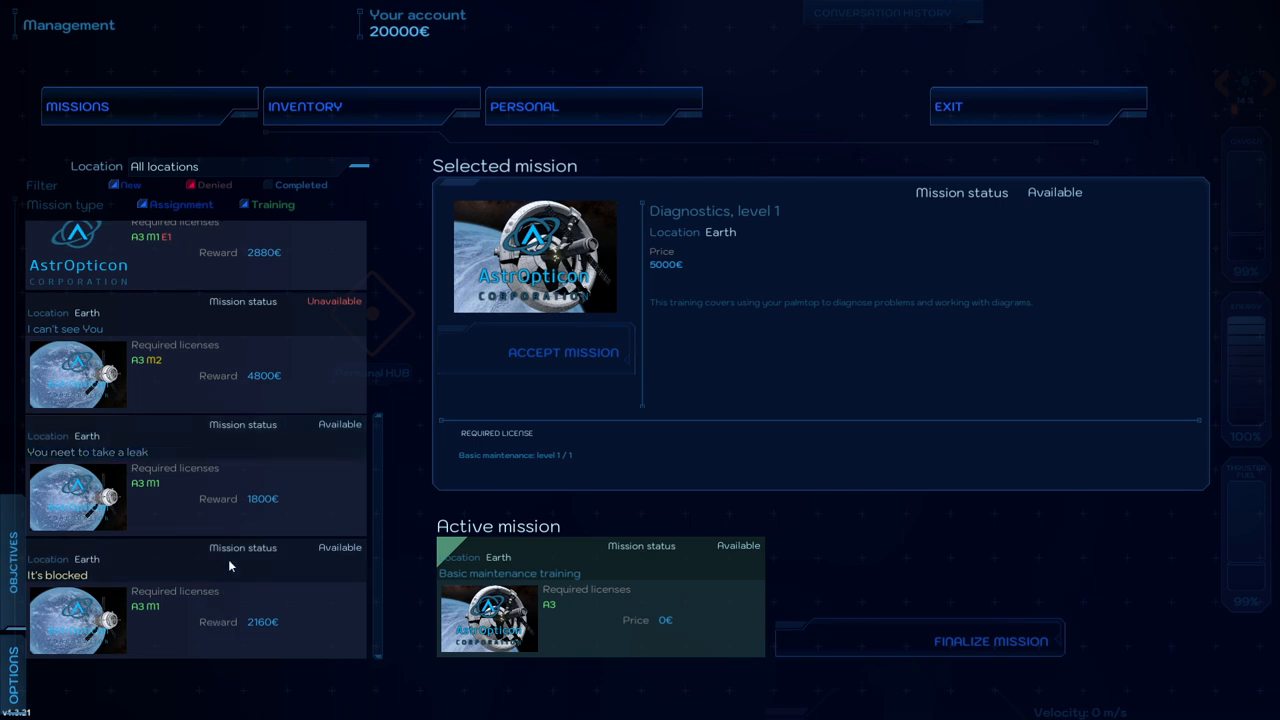
mouse_move(258, 456)
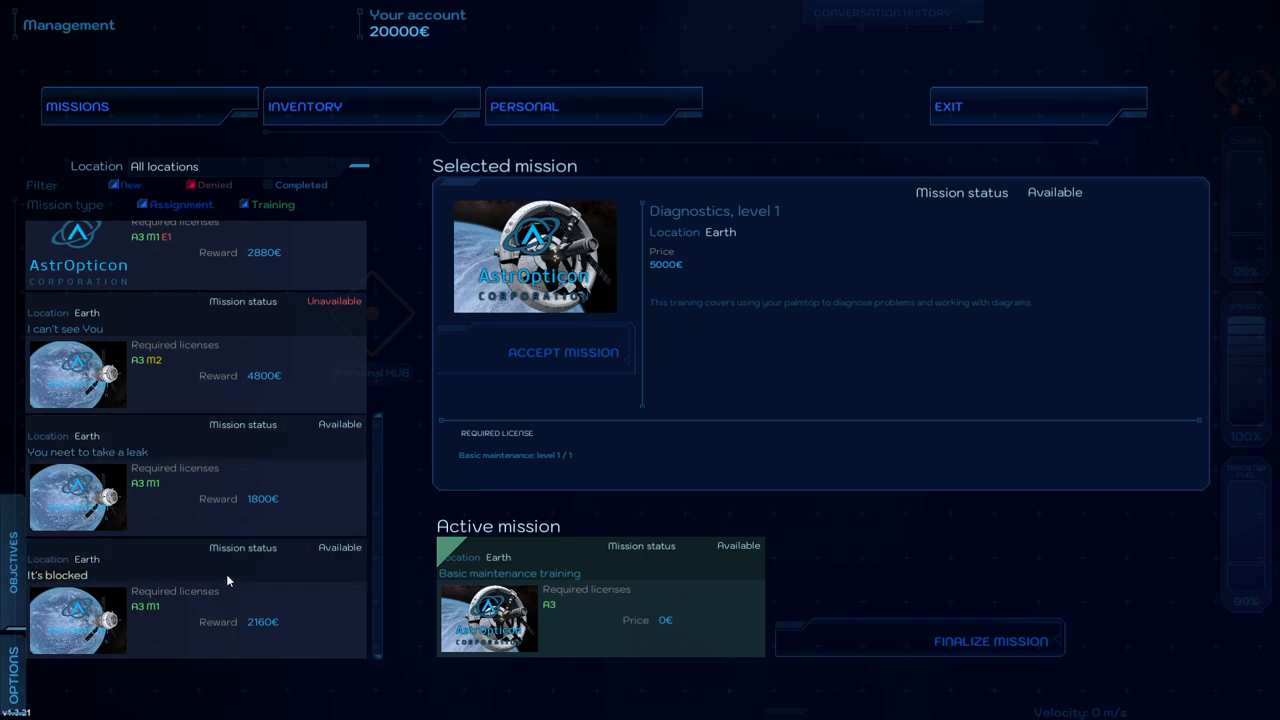
mouse_move(232, 572)
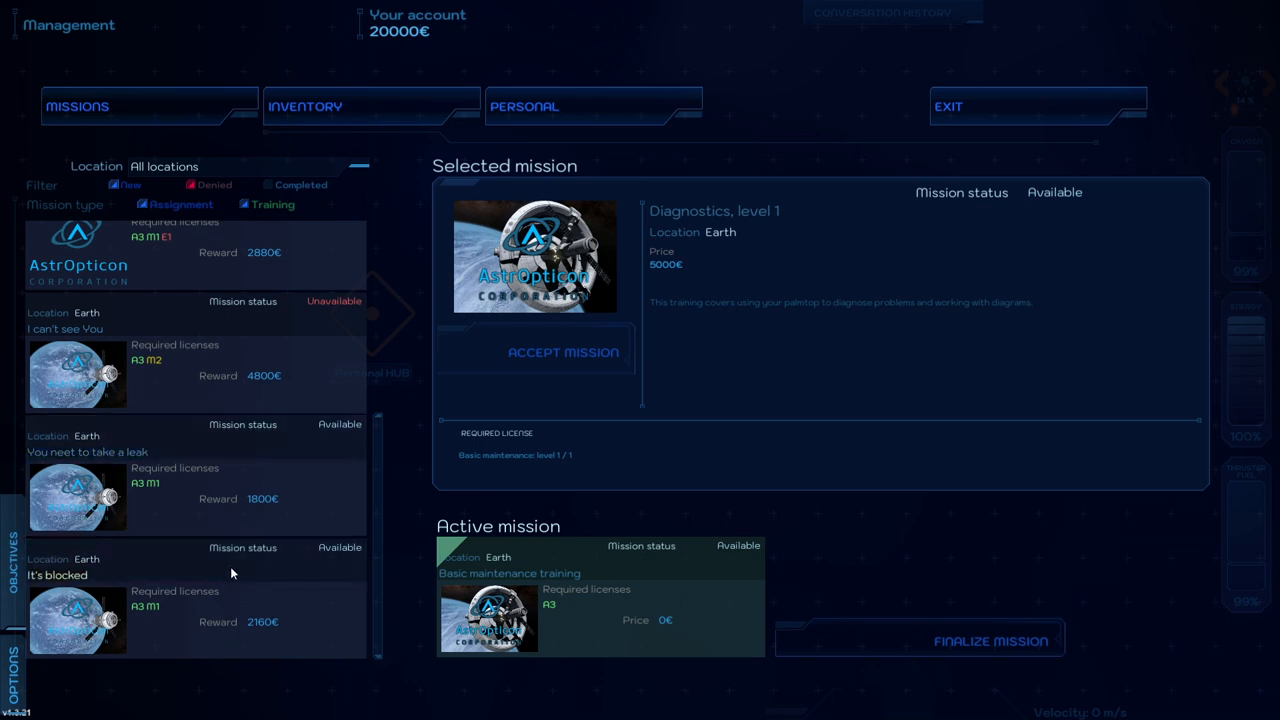
mouse_move(260, 536)
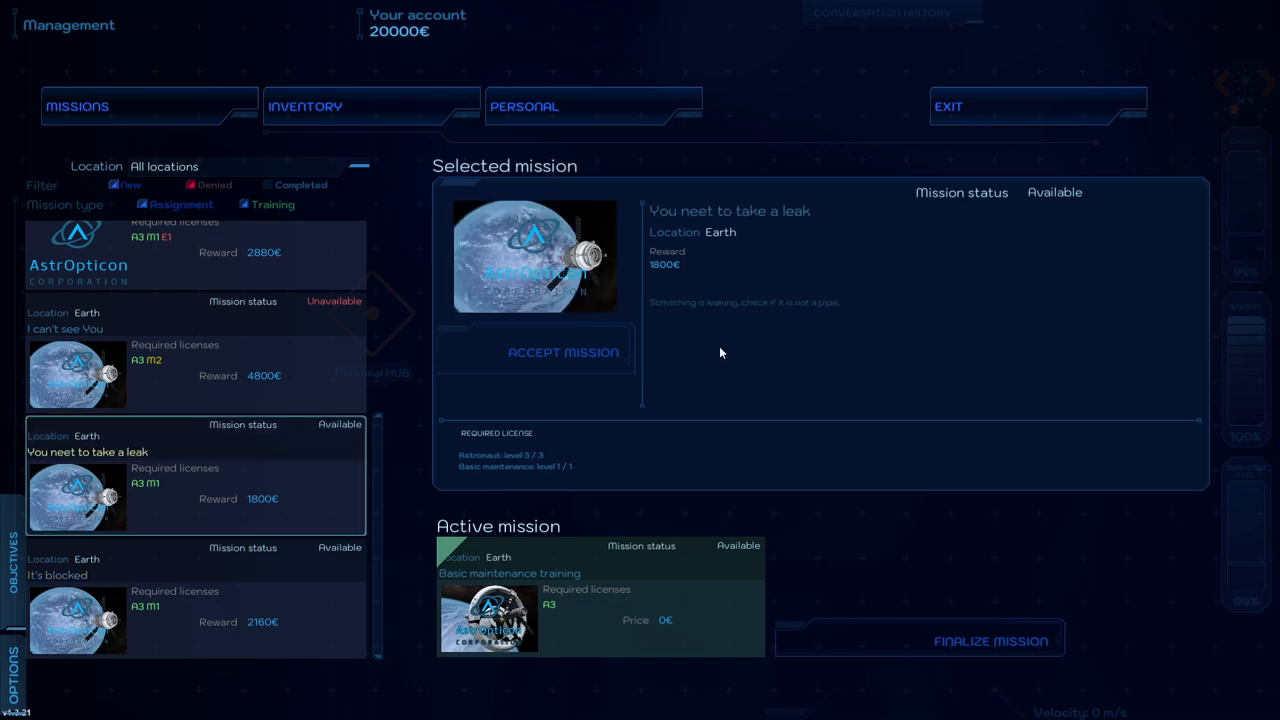
mouse_move(800, 364)
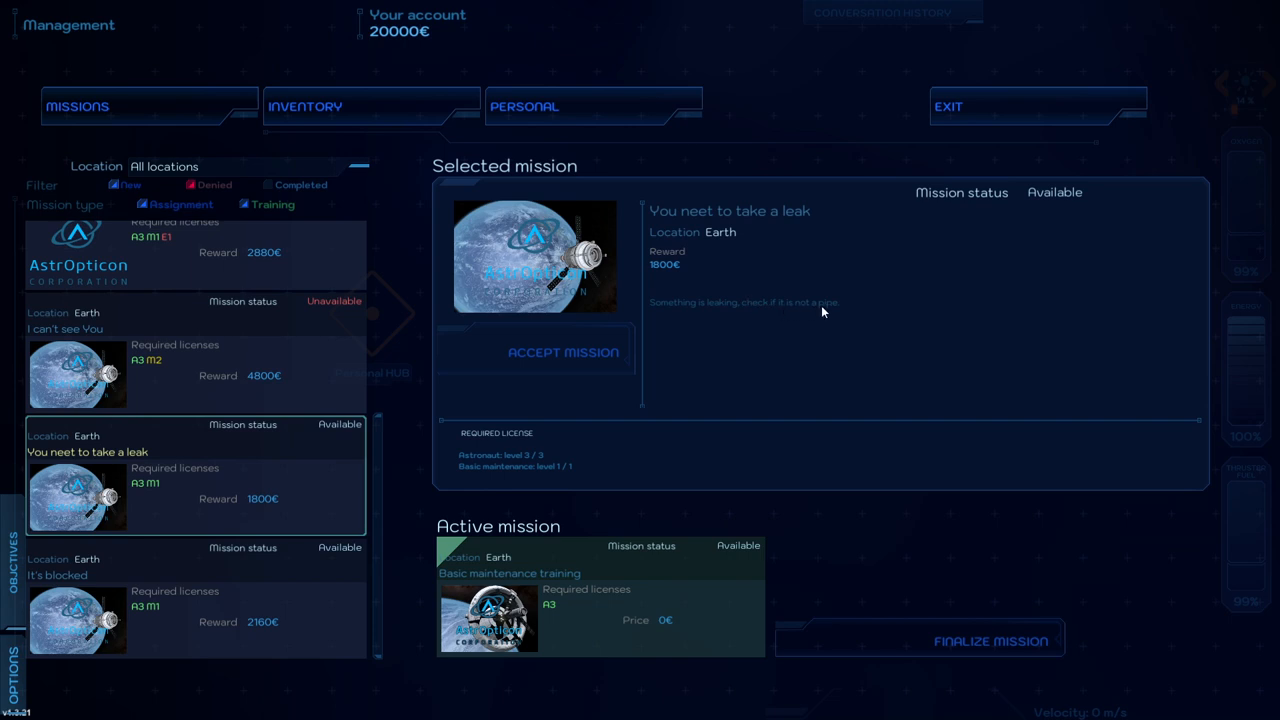
mouse_move(840, 316)
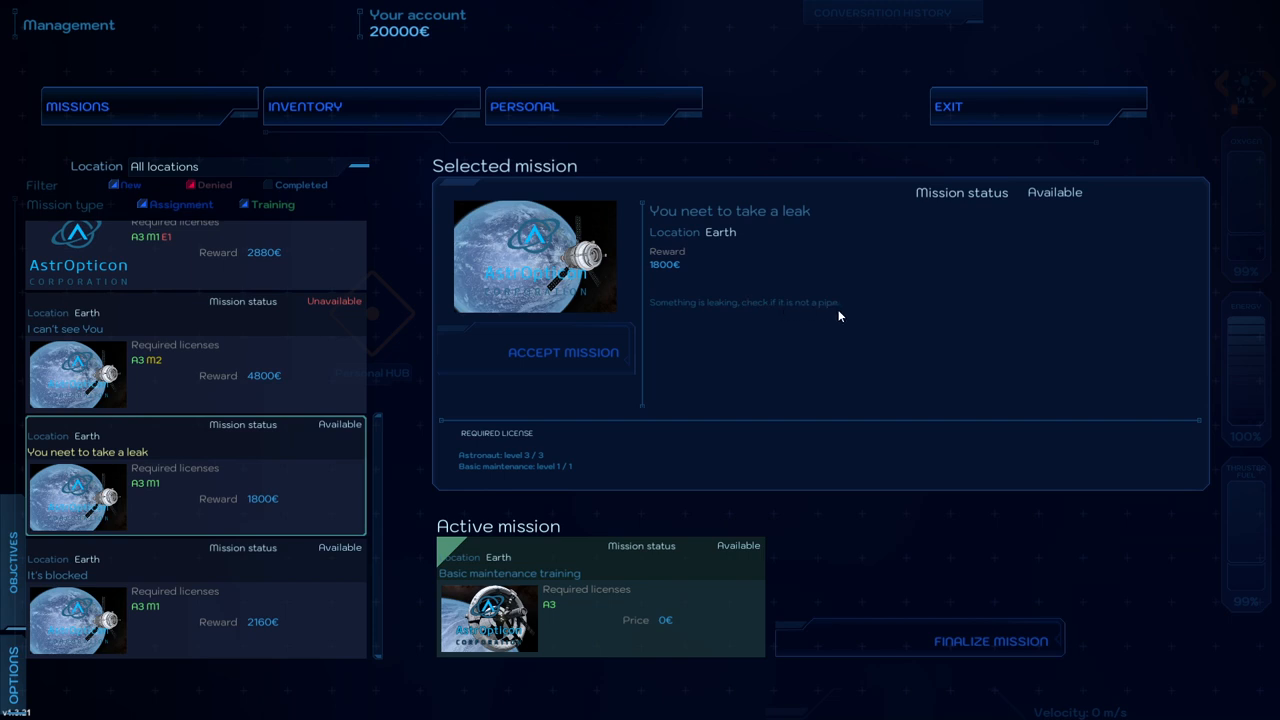
Step: Finalize the Basic maintenance training mission and confirm, emptying the active slot
click(990, 640)
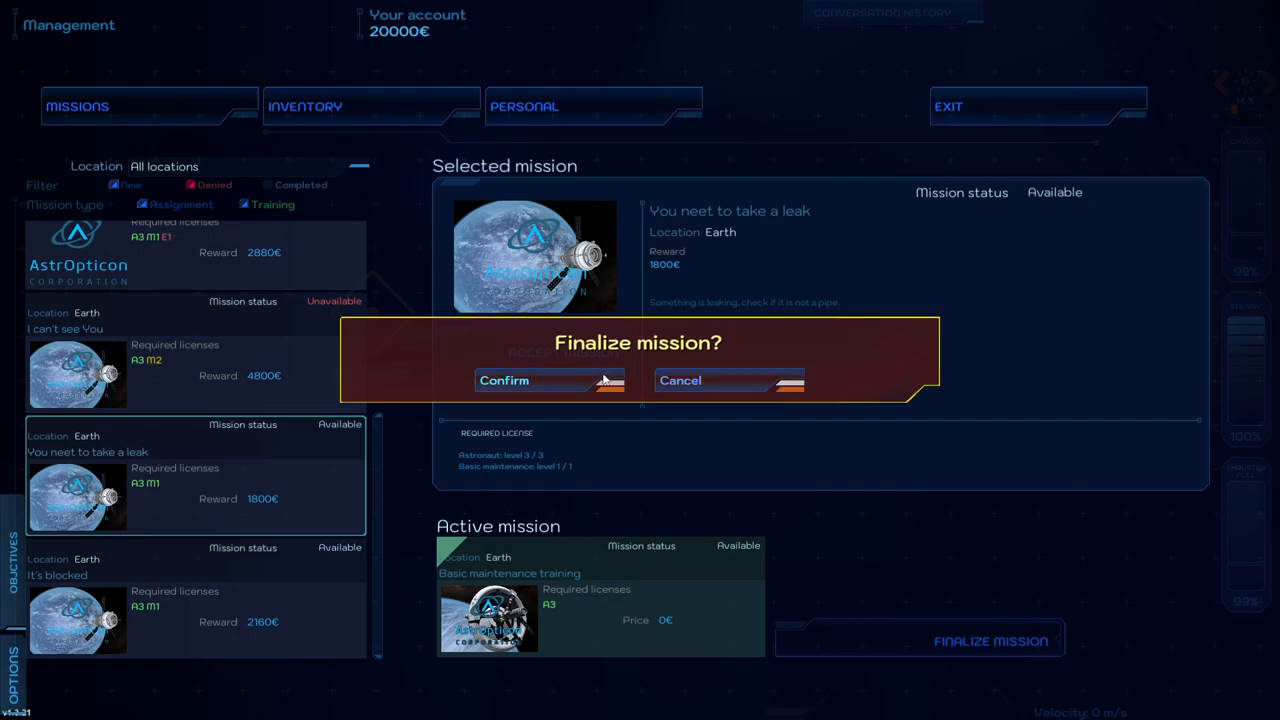
click(504, 380)
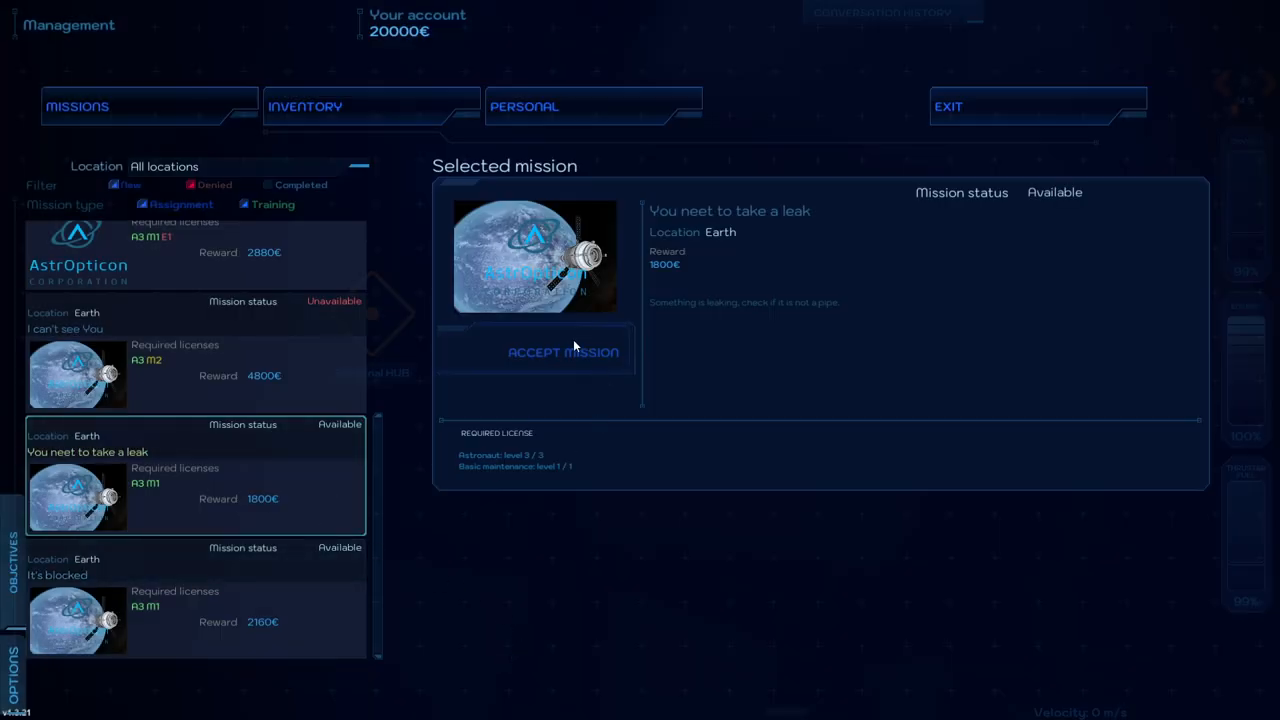
Step: Accept the leak mission and start it from the briefing screen
click(564, 352)
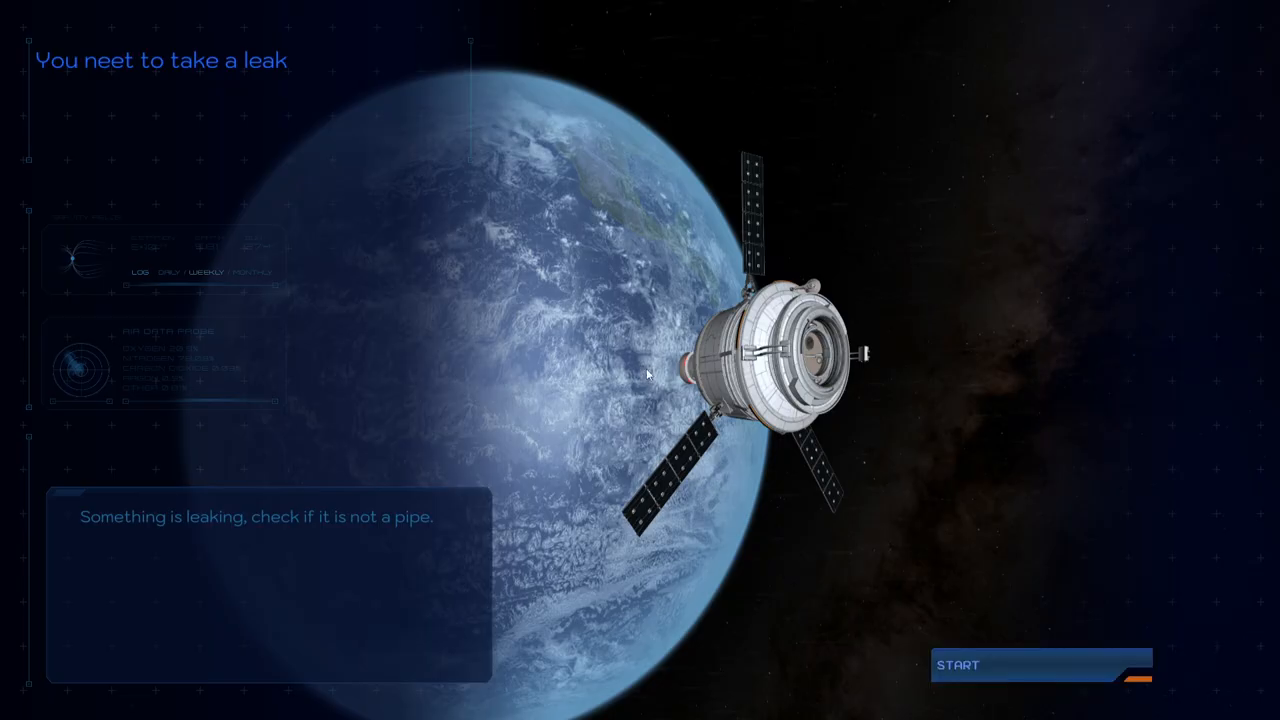
click(1040, 664)
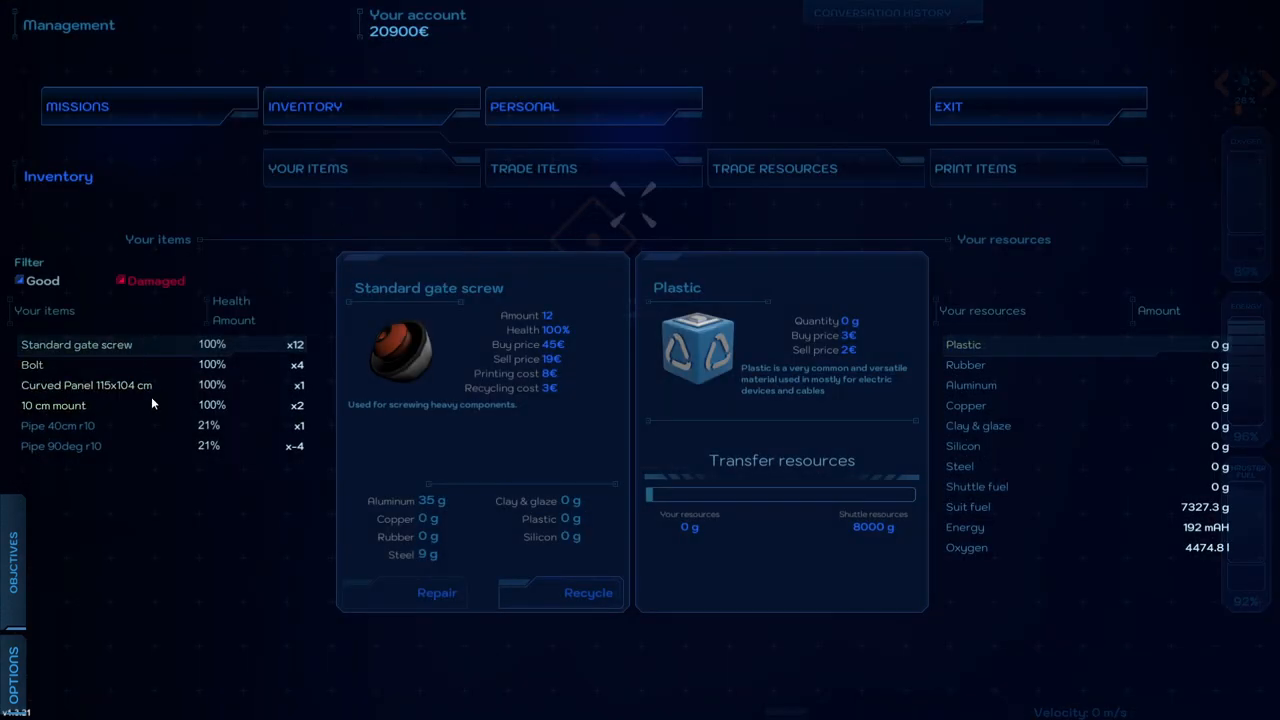
click(56, 424)
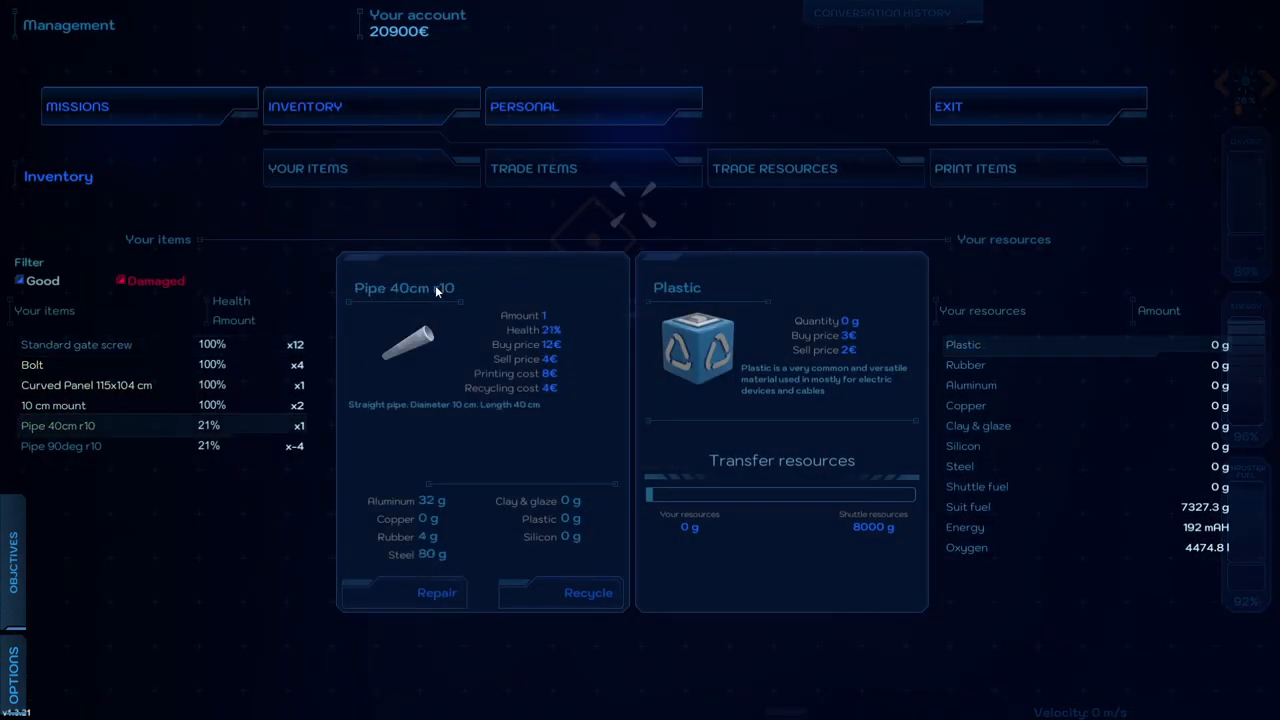
click(436, 592)
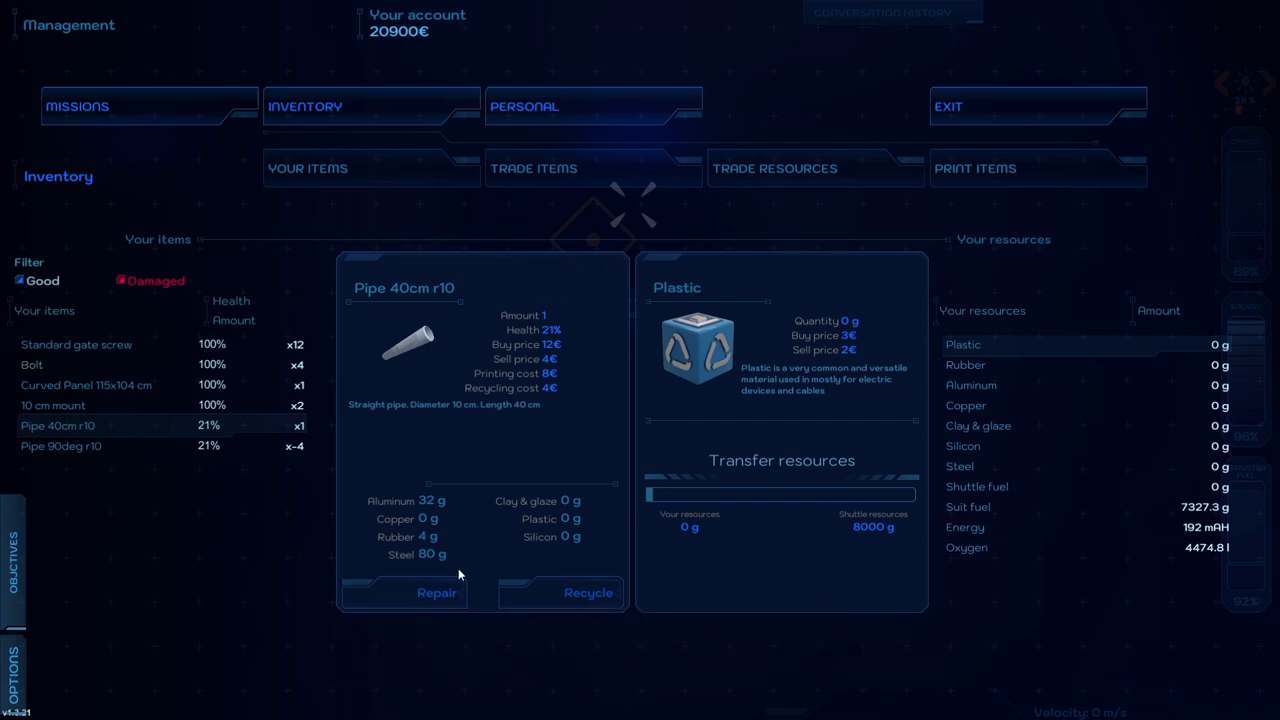
click(436, 592)
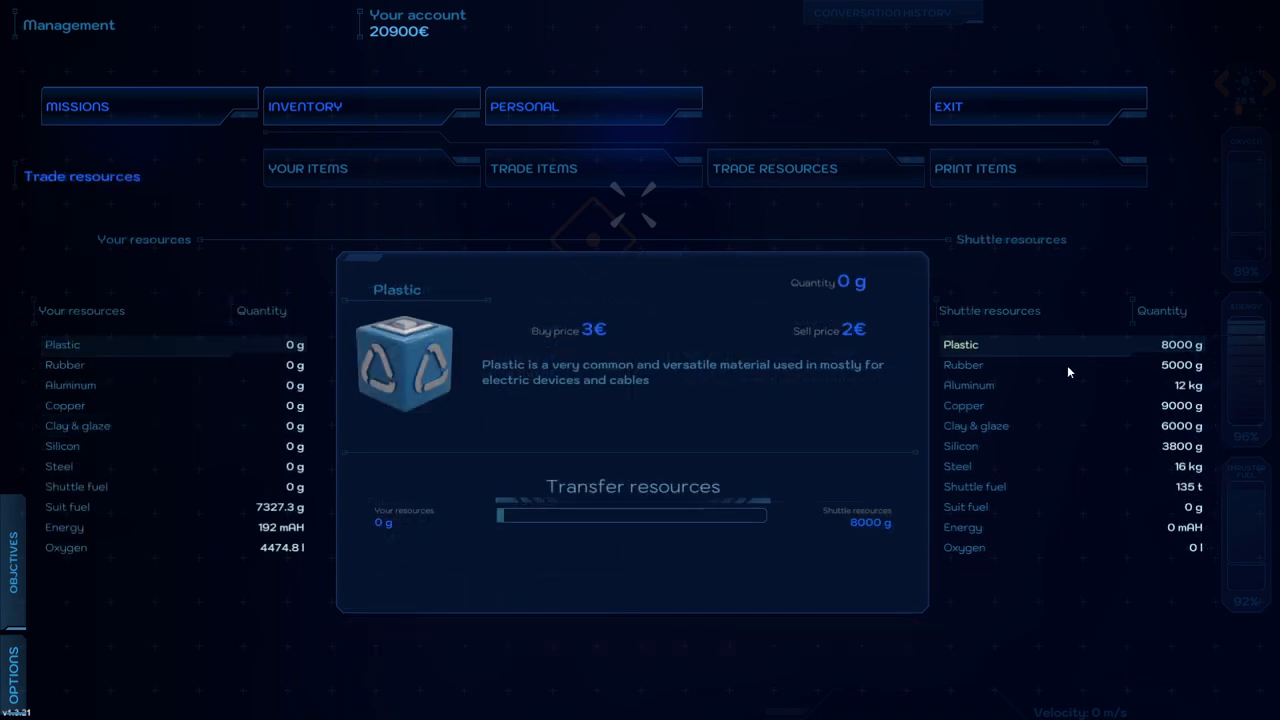
mouse_move(988, 404)
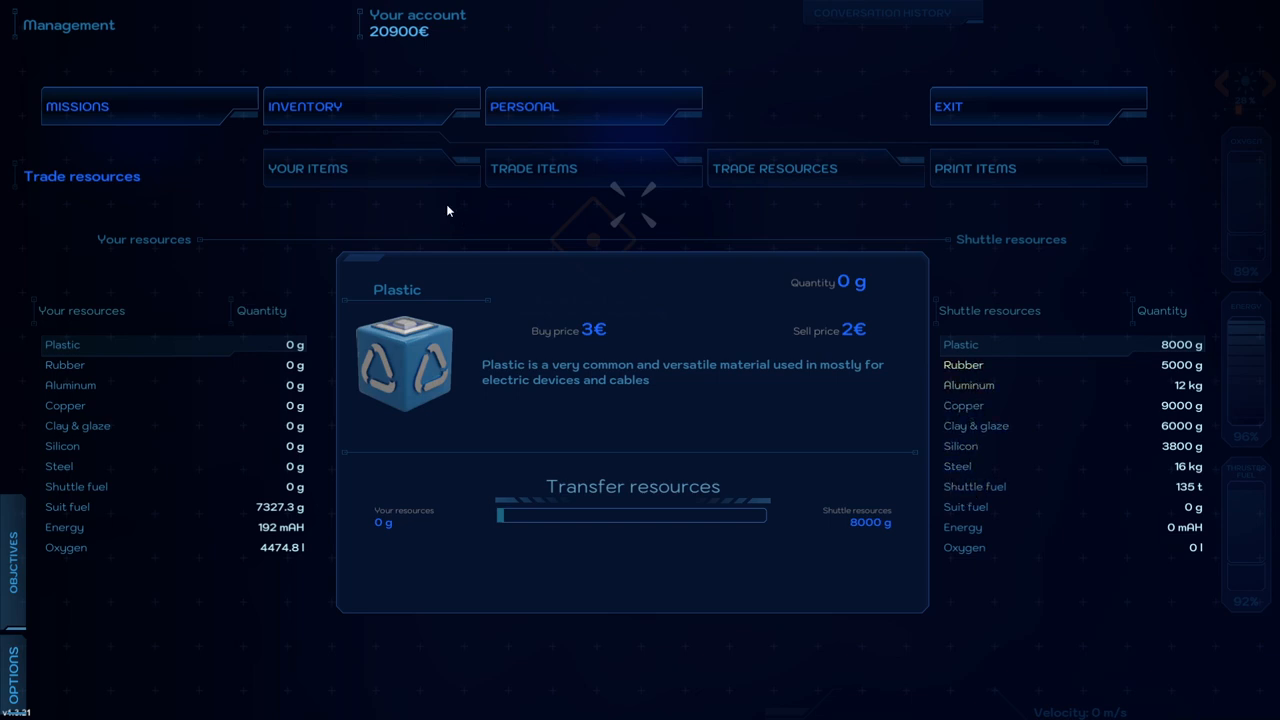
click(308, 168)
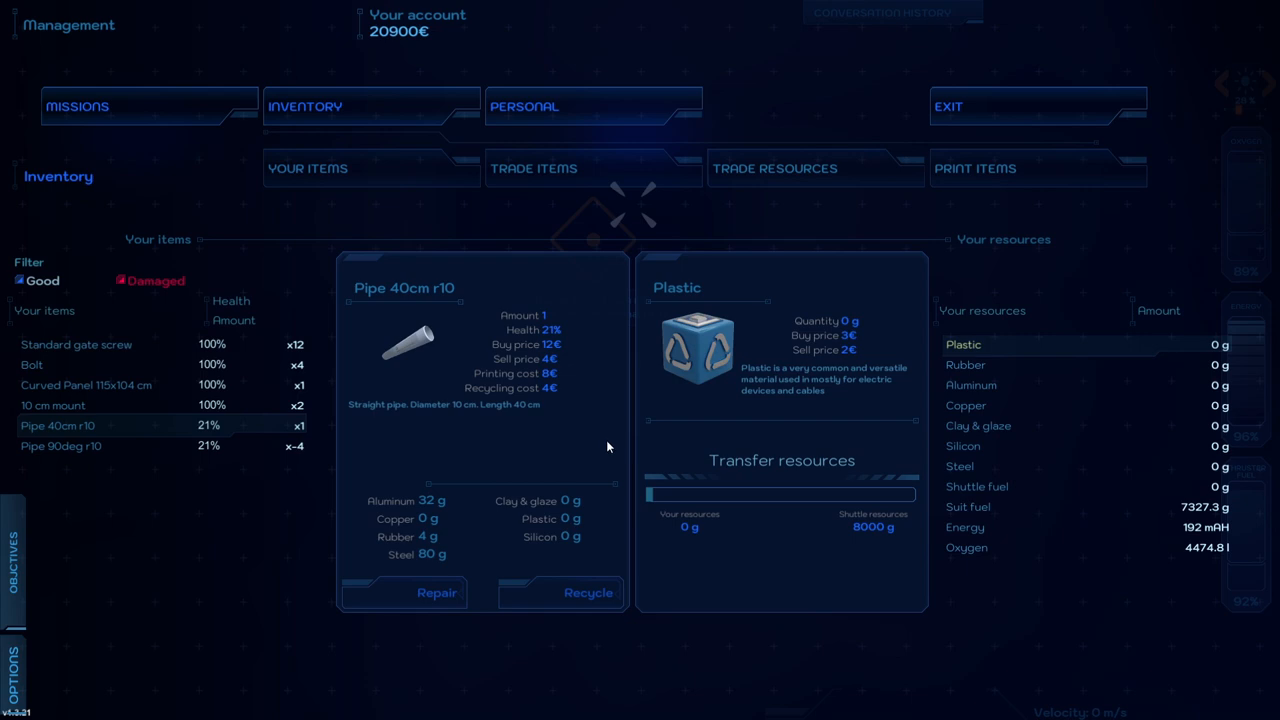
Step: Buy 60 g of Aluminum from the shuttle's Trade Resources market
click(776, 168)
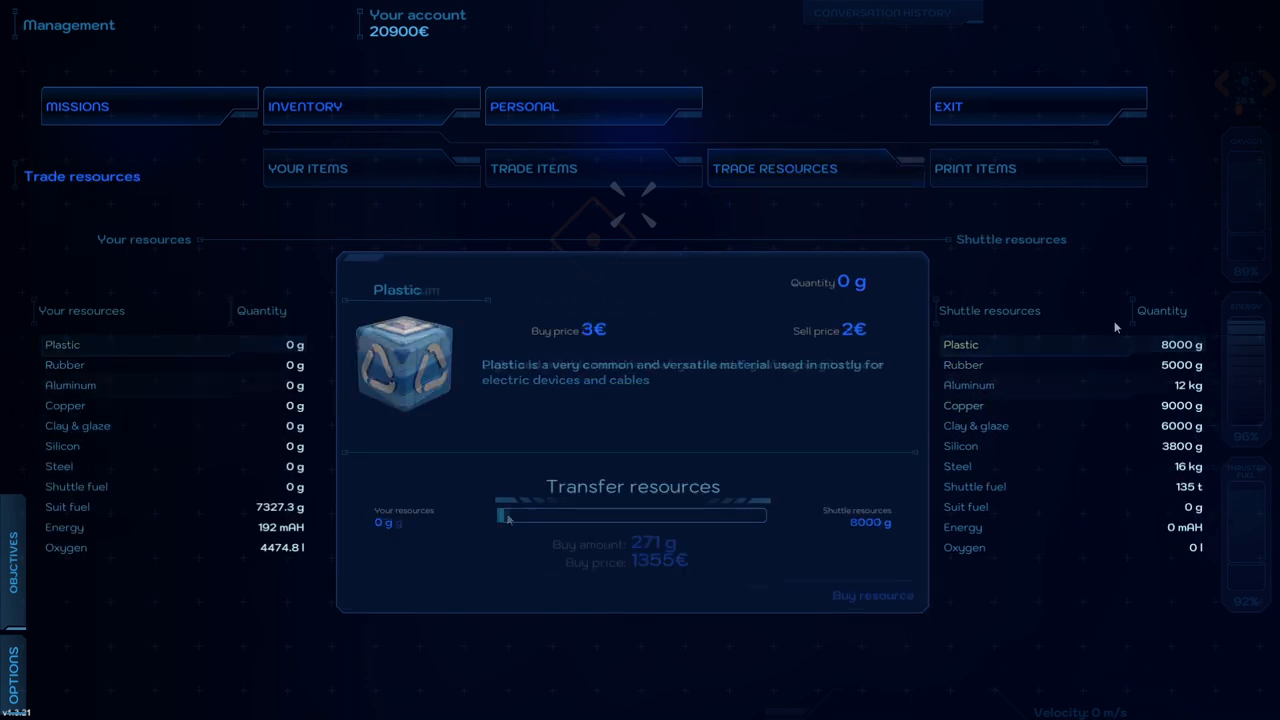
click(70, 384)
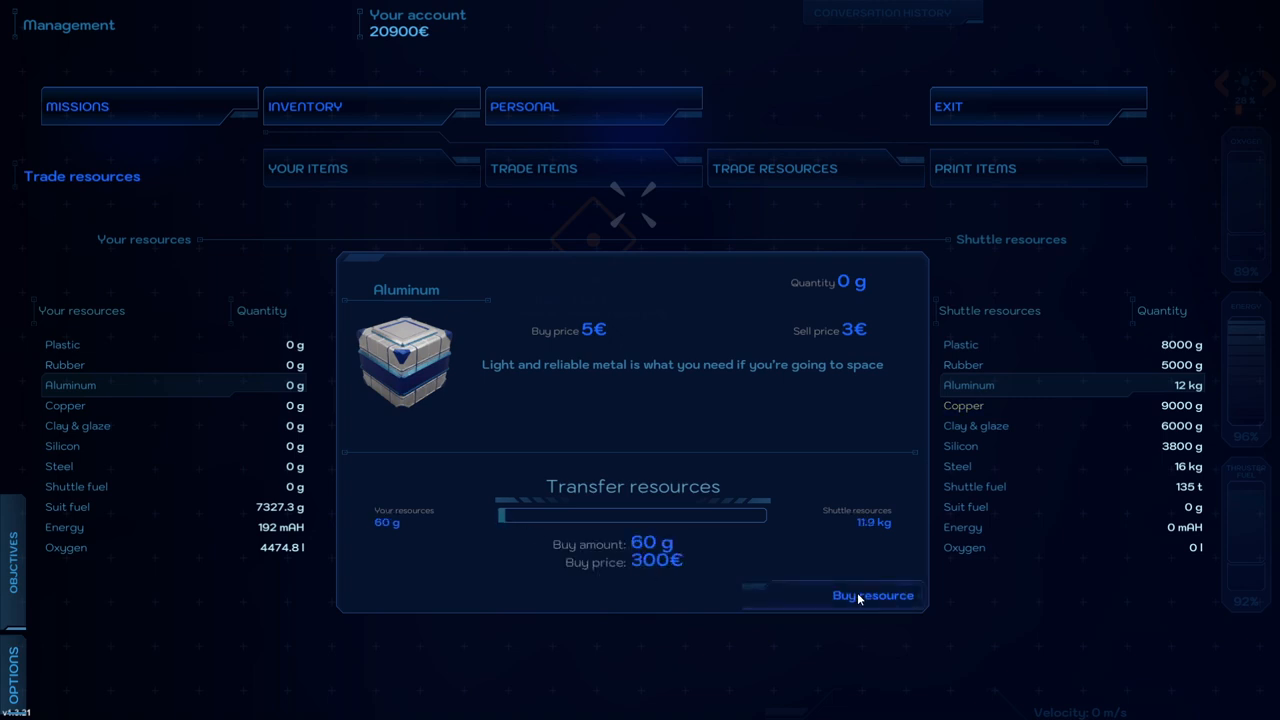
click(872, 596)
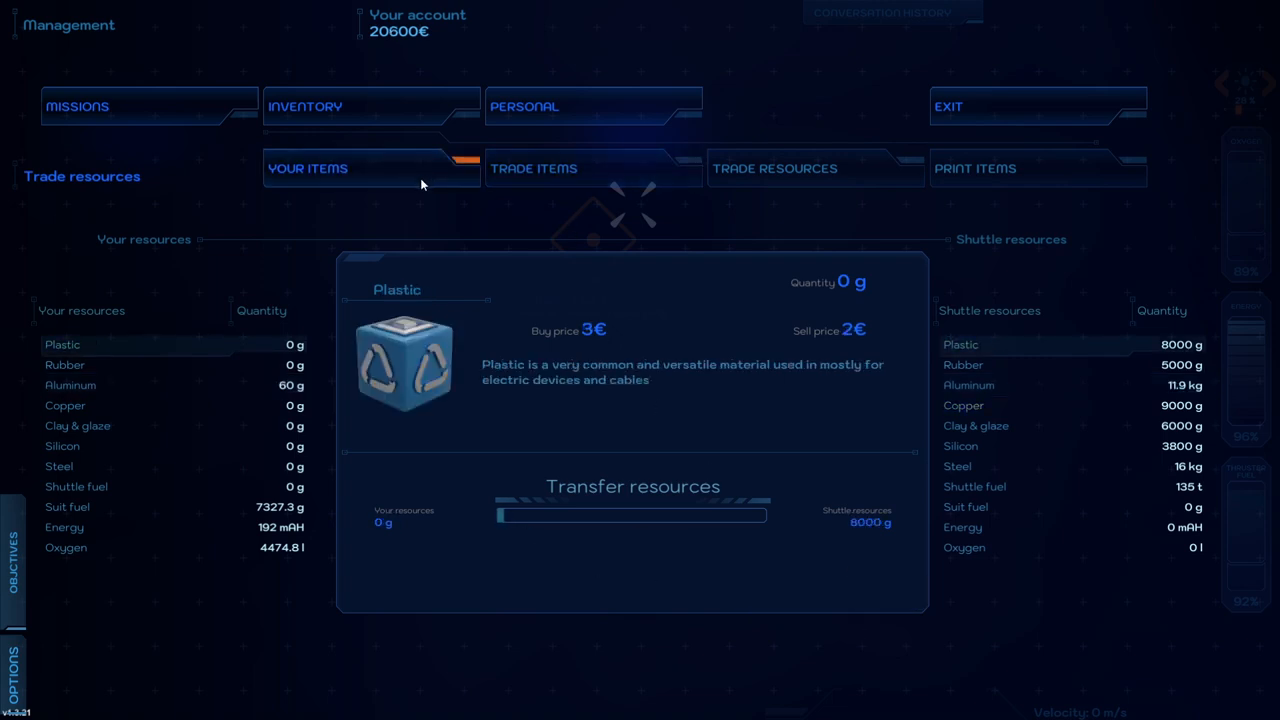
click(534, 168)
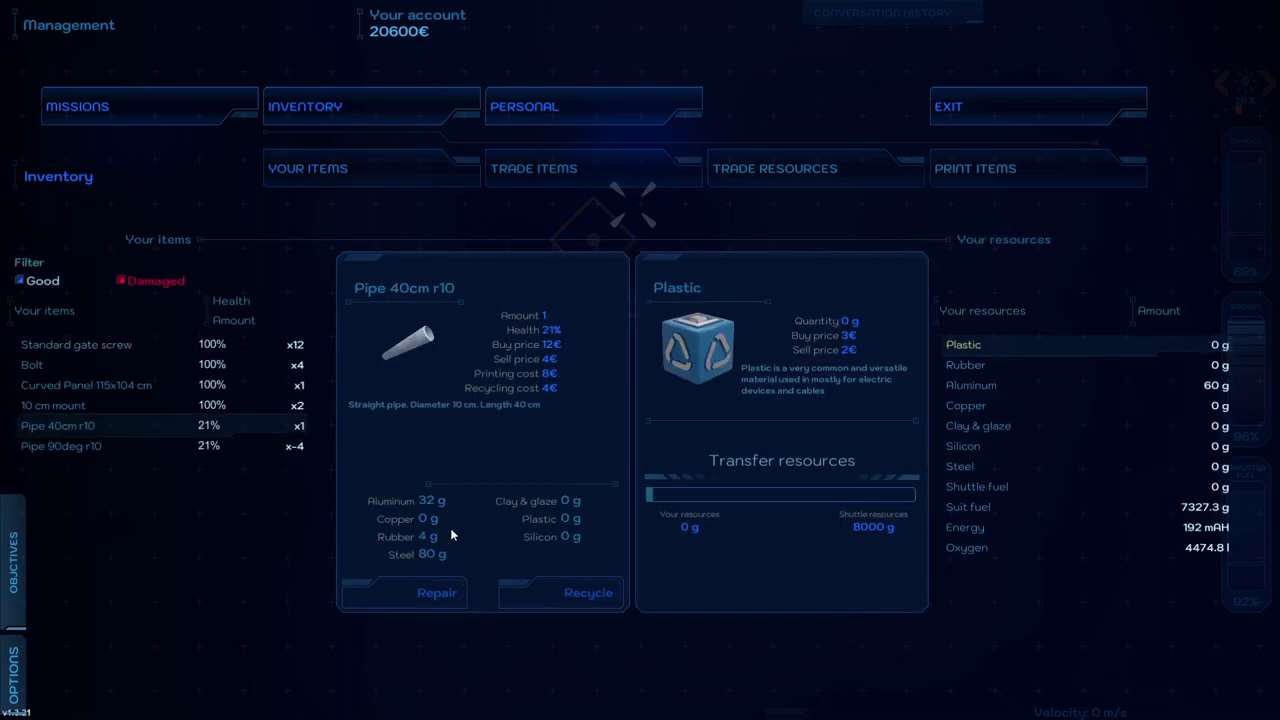
Step: Buy Rubber, then select Steel and set its transfer amount with the slider
click(776, 168)
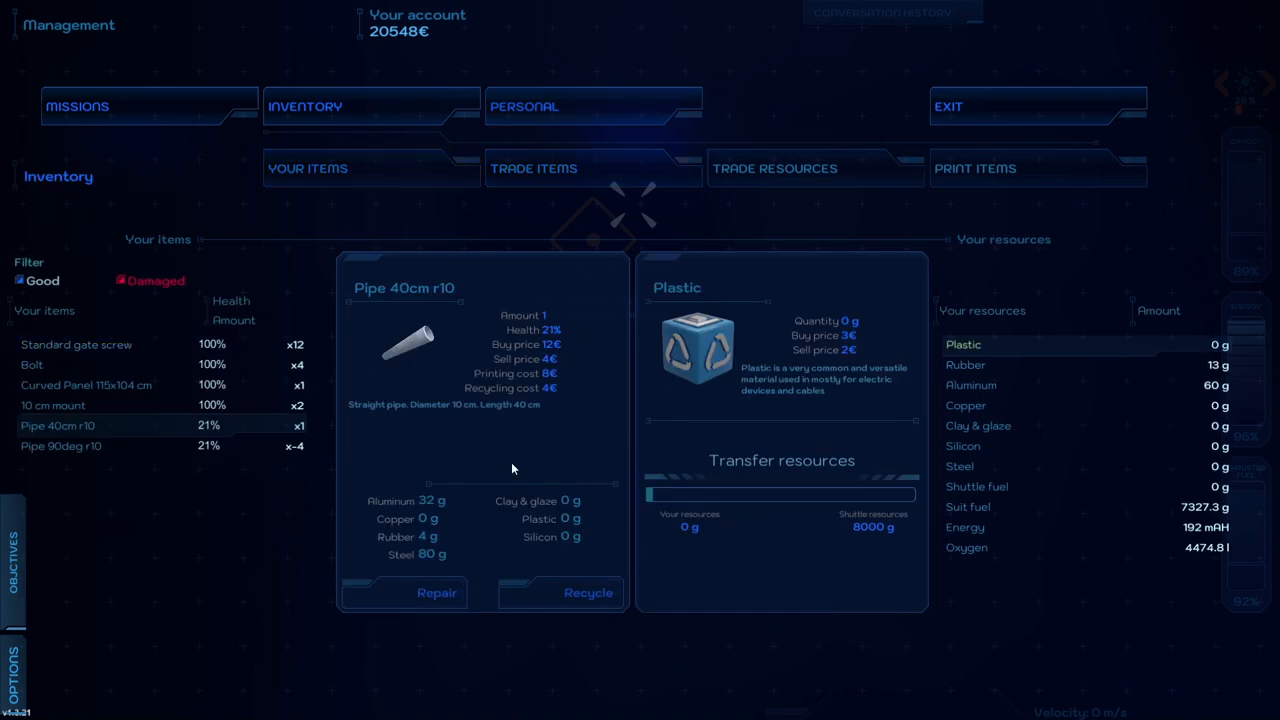
click(774, 168)
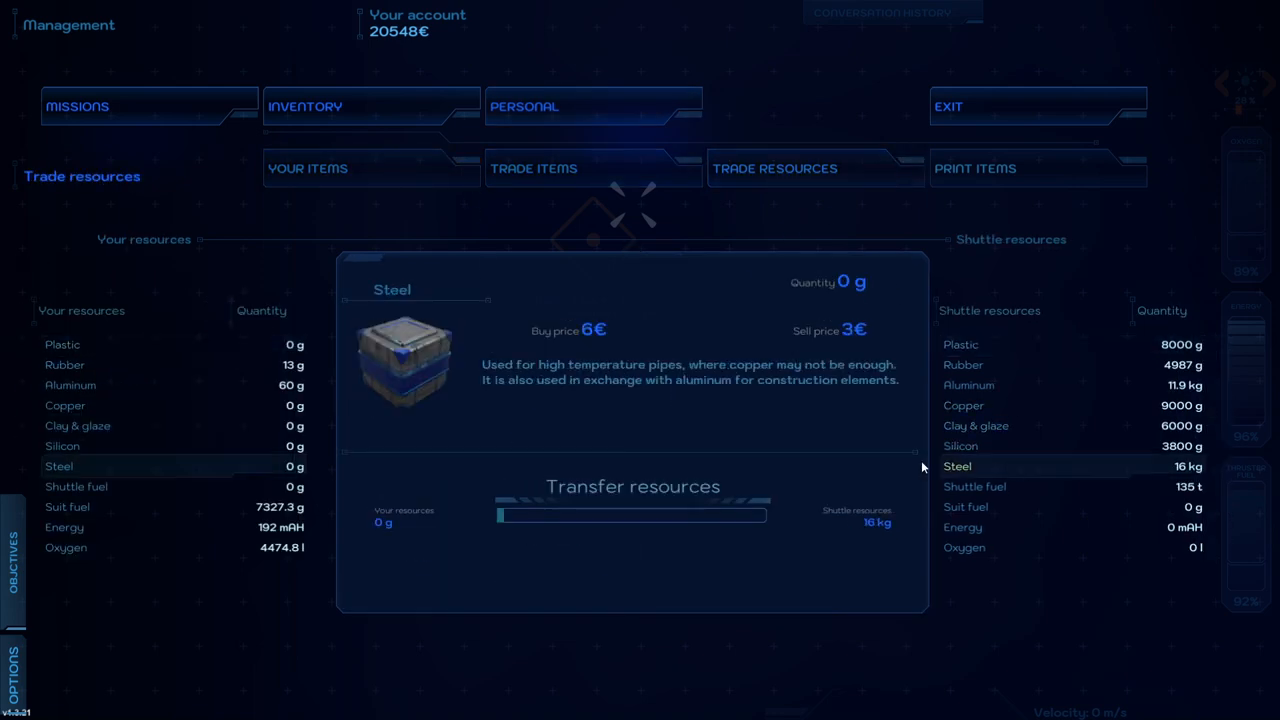
drag(496, 516, 508, 516)
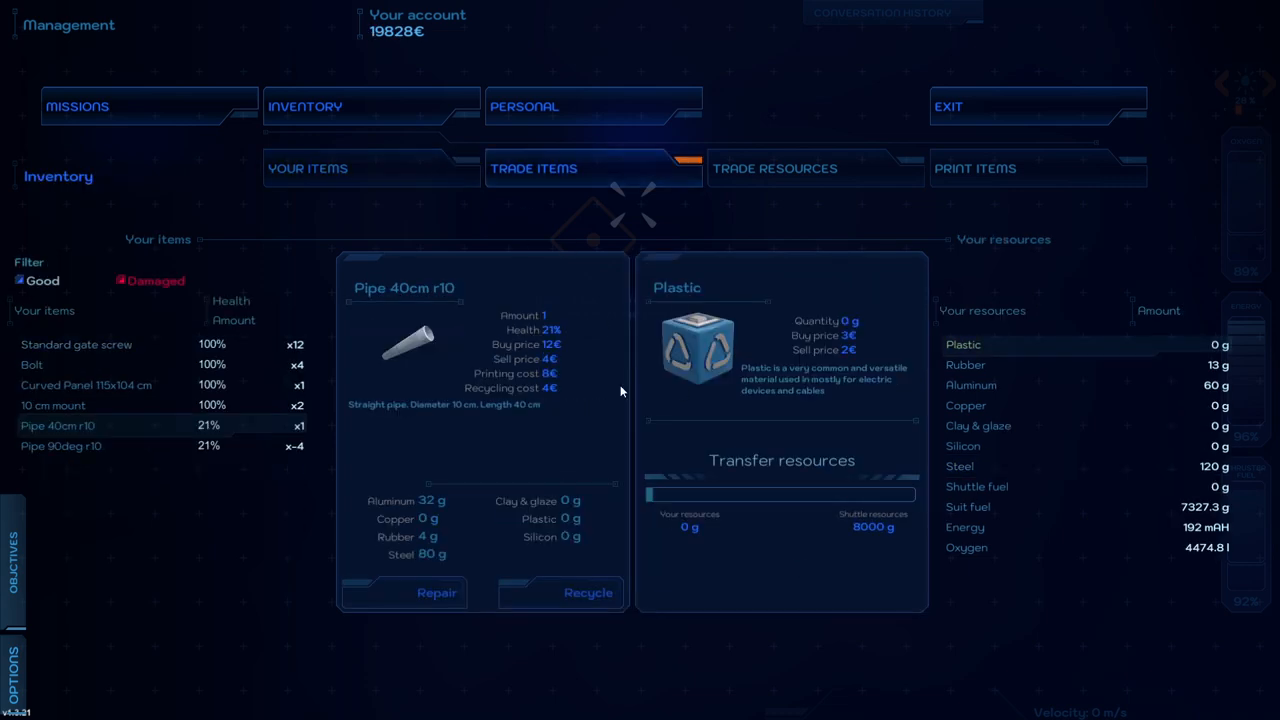
Step: Repair the worn Pipe 40cm r10 to 100% and view the damaged Pipe 90deg r10
click(436, 592)
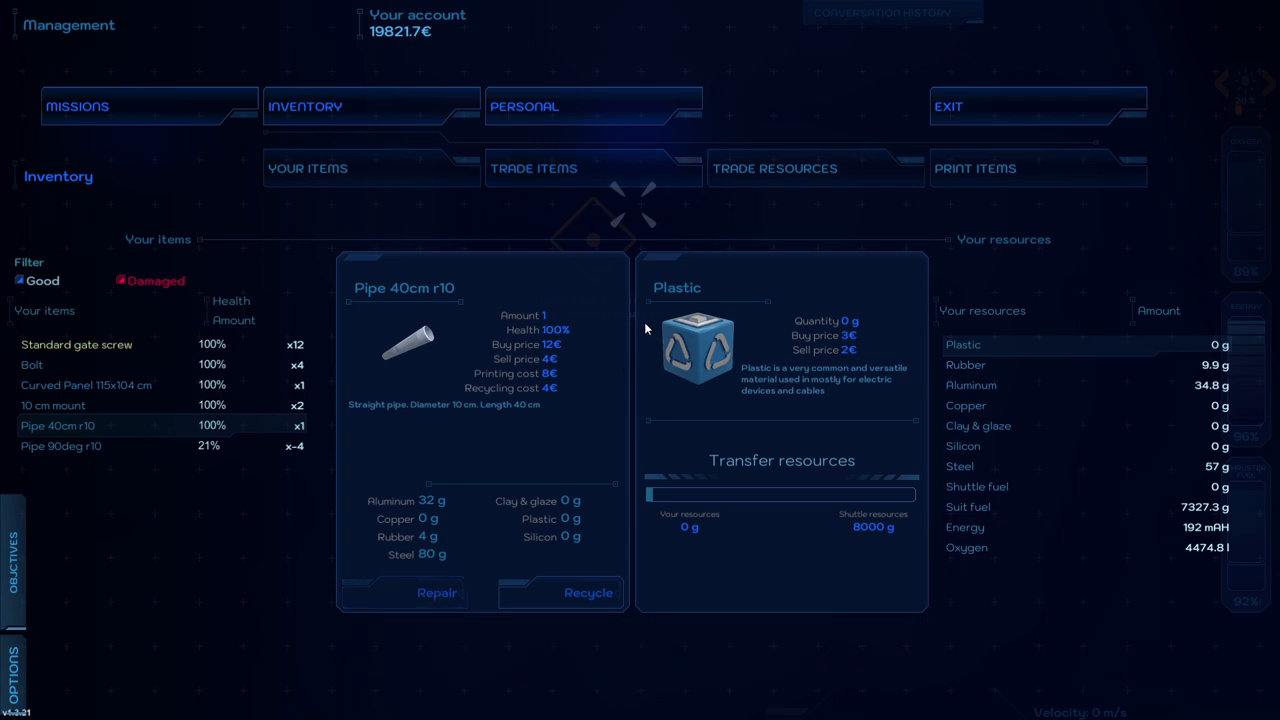
click(60, 446)
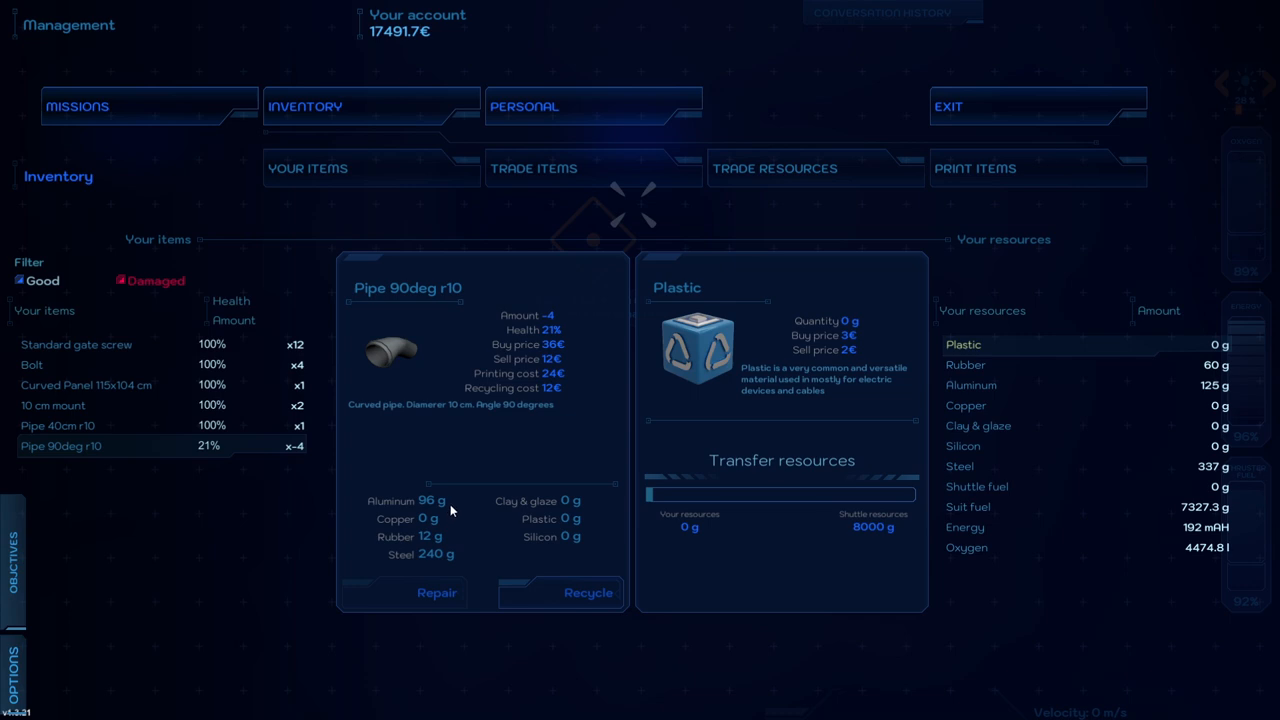
mouse_move(450, 568)
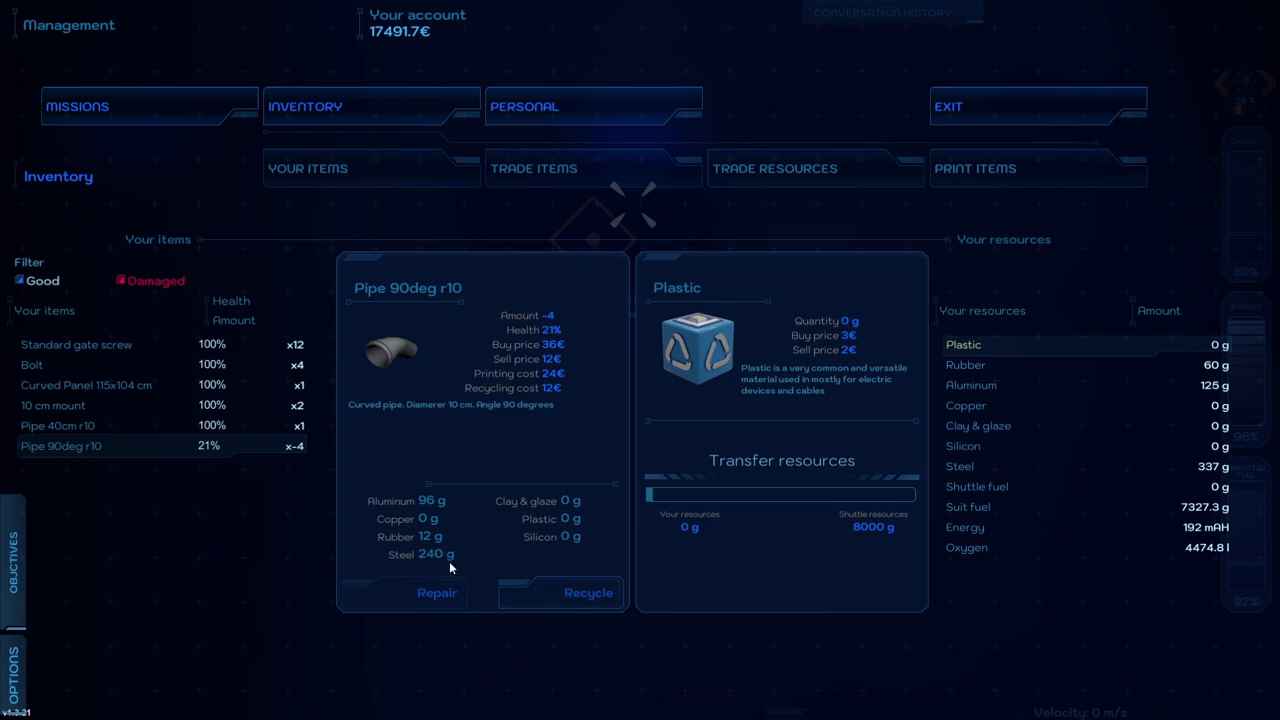
Step: Attempt repairs on the damaged 90-degree pipes from the Your Items list
click(436, 592)
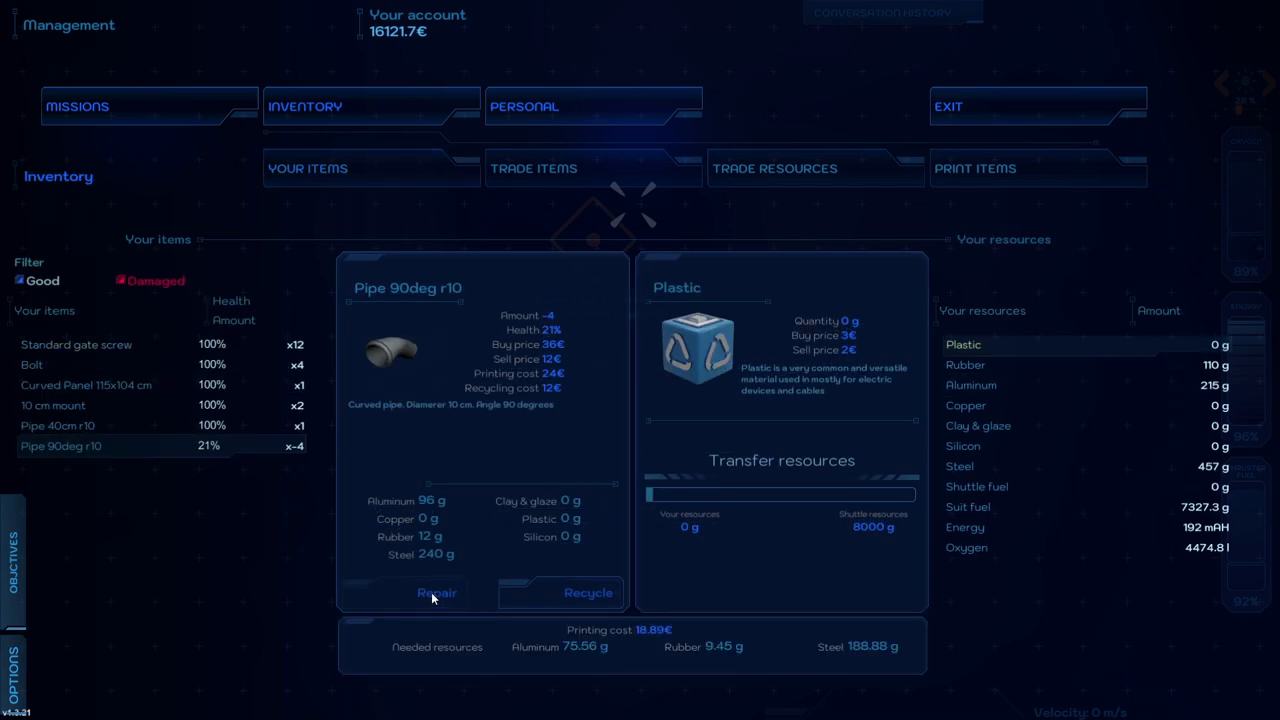
click(58, 424)
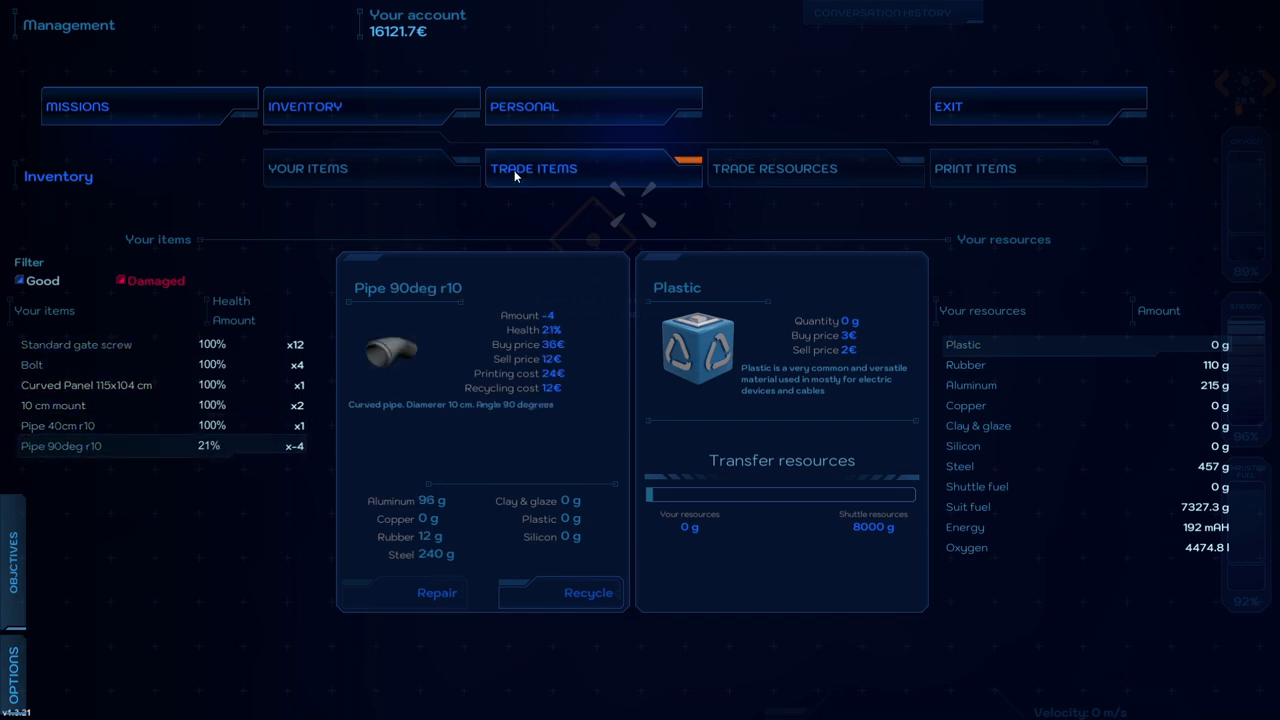
click(56, 424)
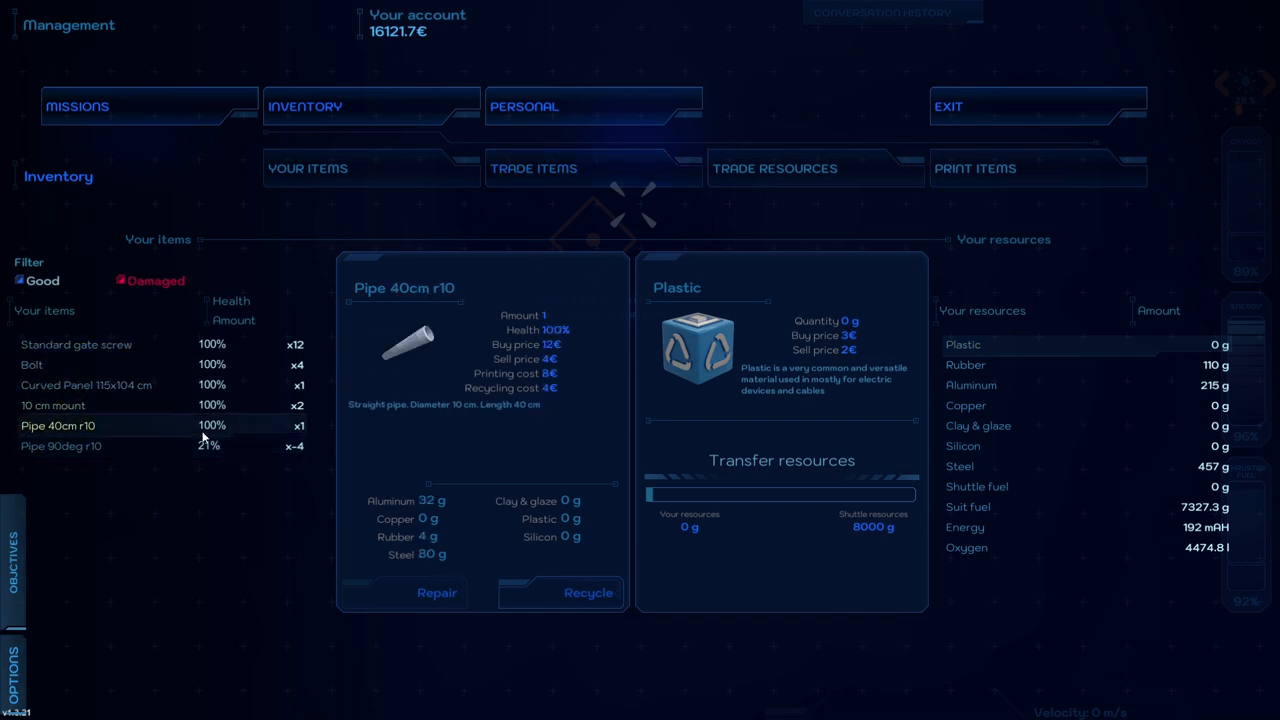
click(60, 444)
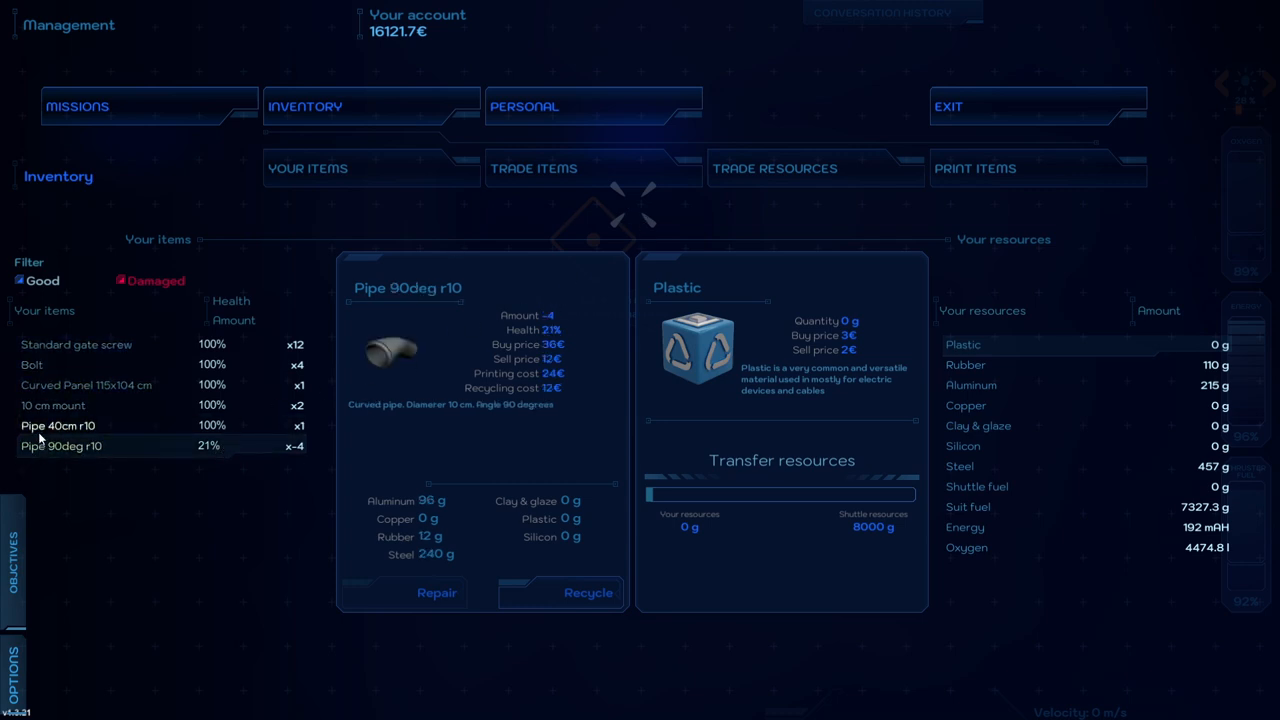
Step: Compare the straight 40 cm pipe with the 21% health 90-degree pipe
click(58, 424)
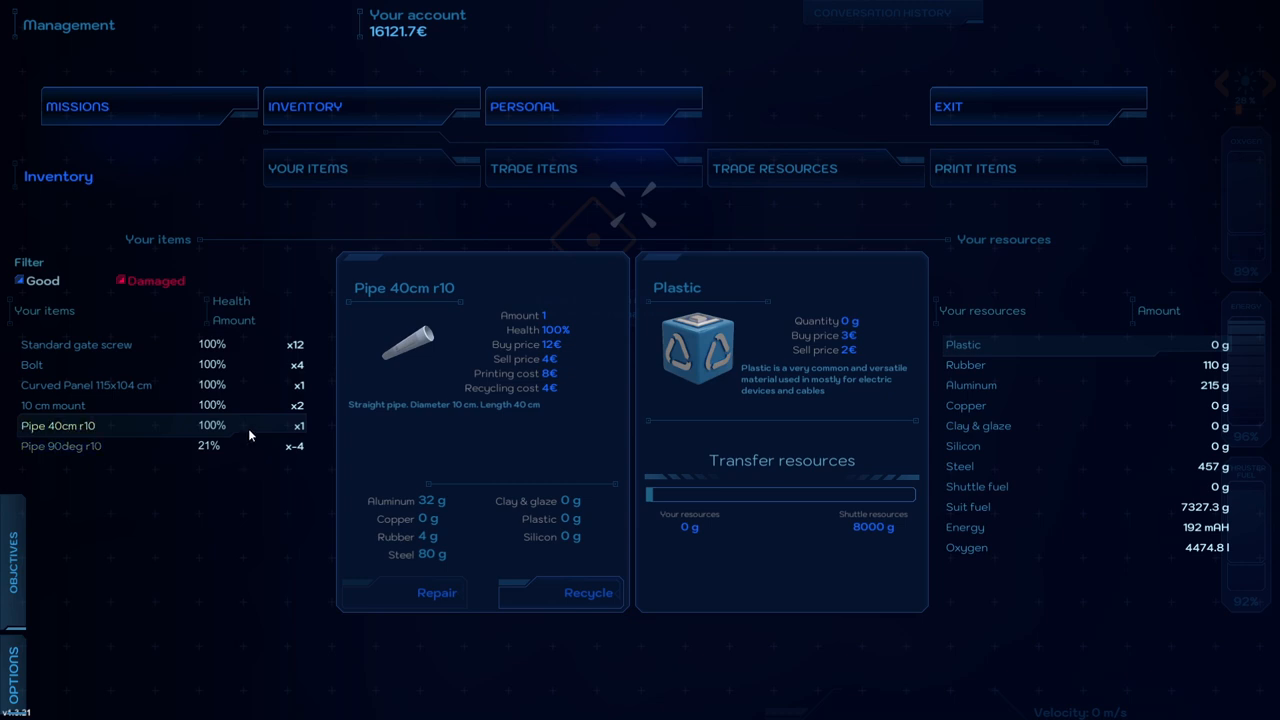
click(60, 446)
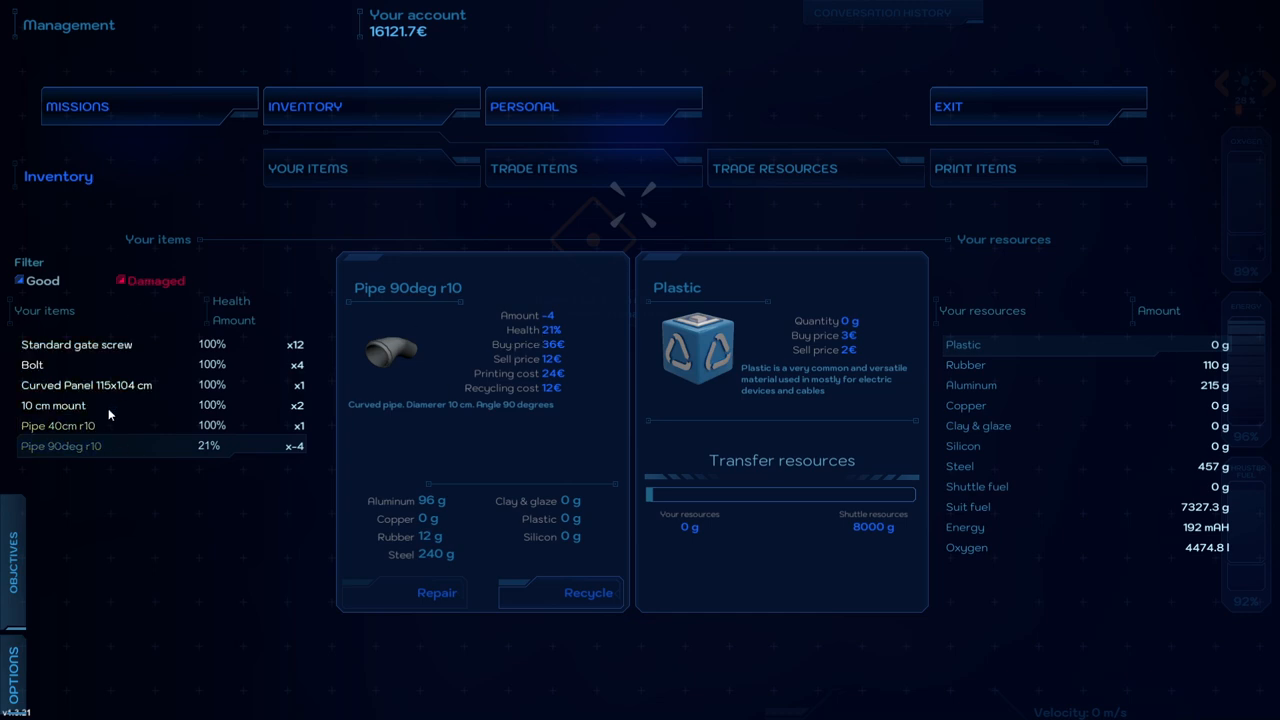
click(58, 424)
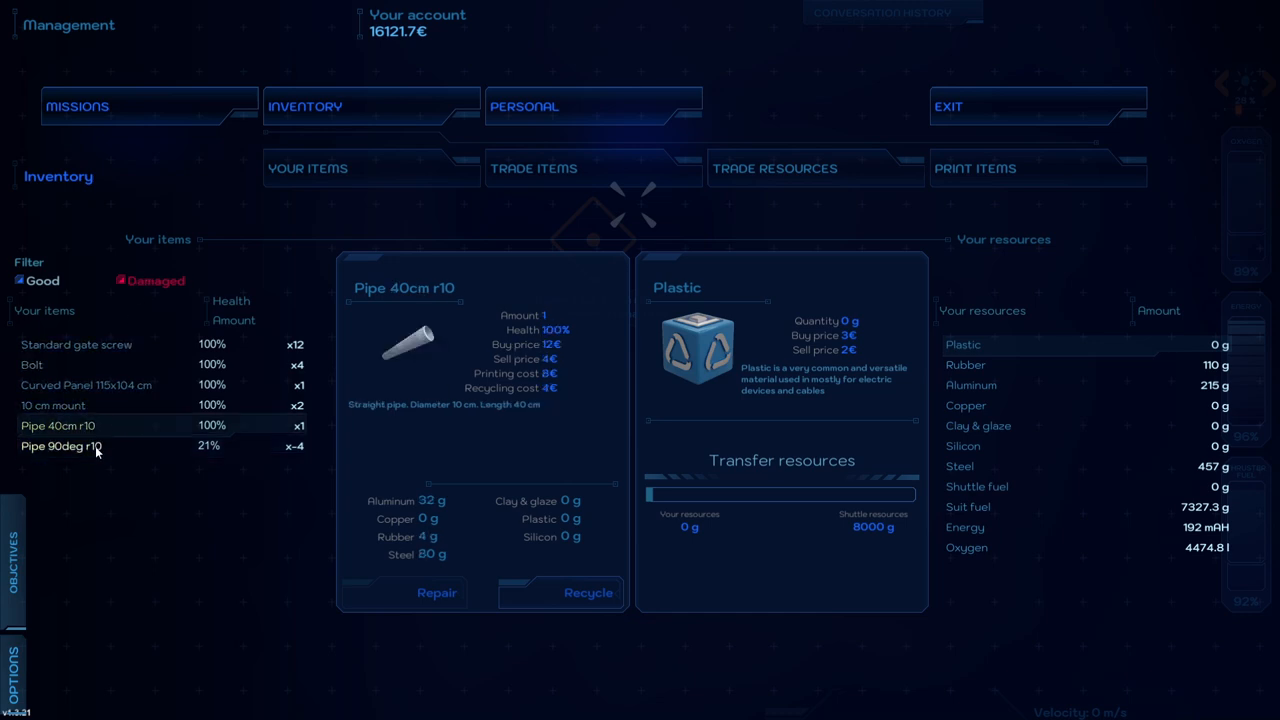
click(60, 446)
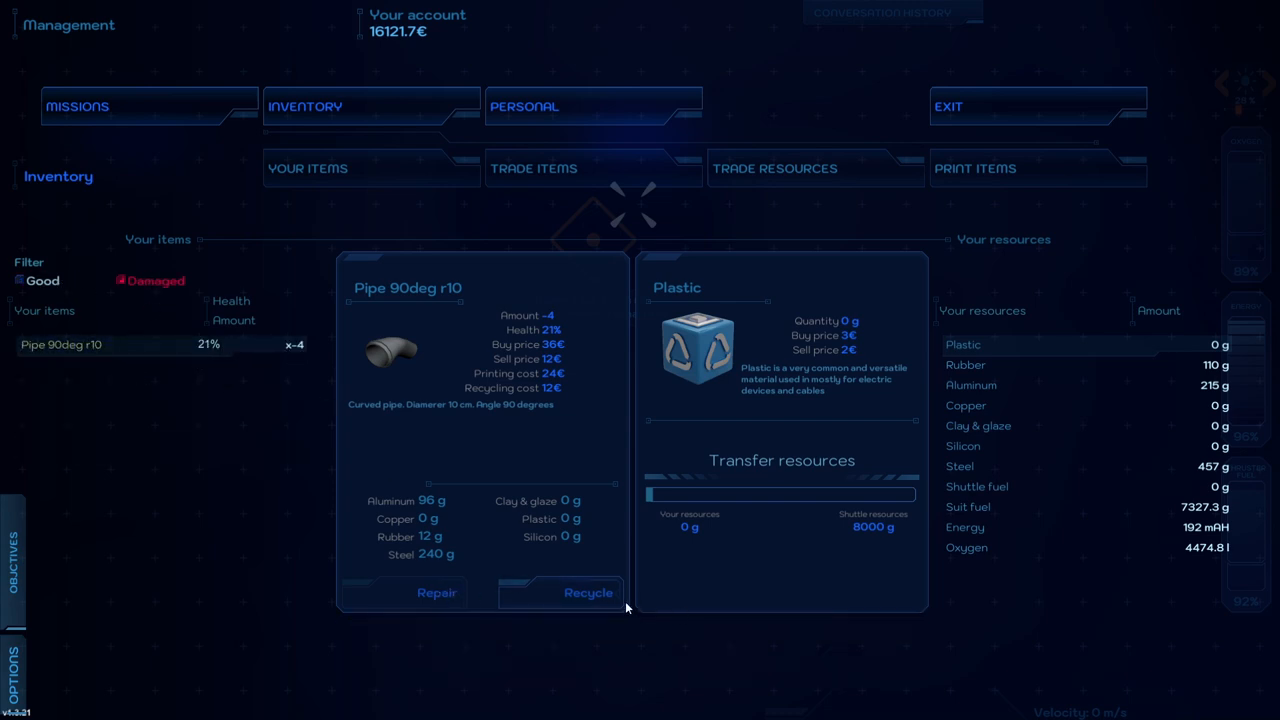
mouse_move(816, 168)
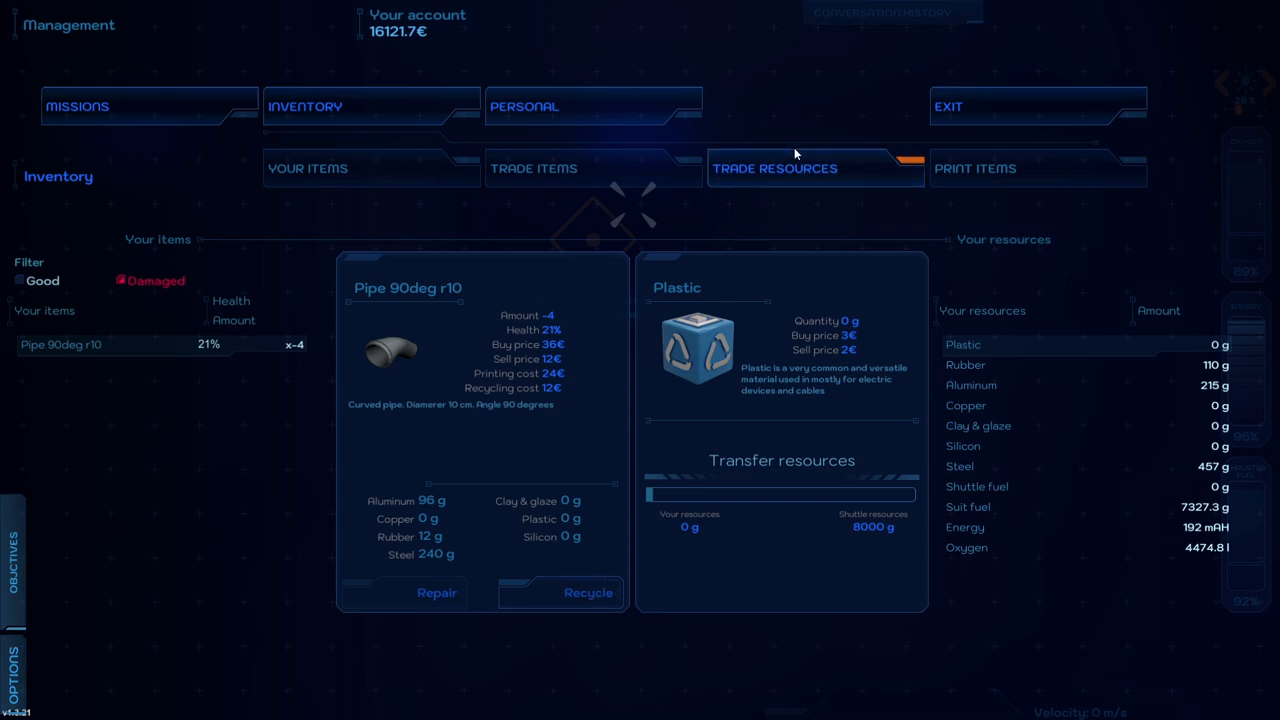
Step: Leave the management screen and return outside to the station hull
click(816, 168)
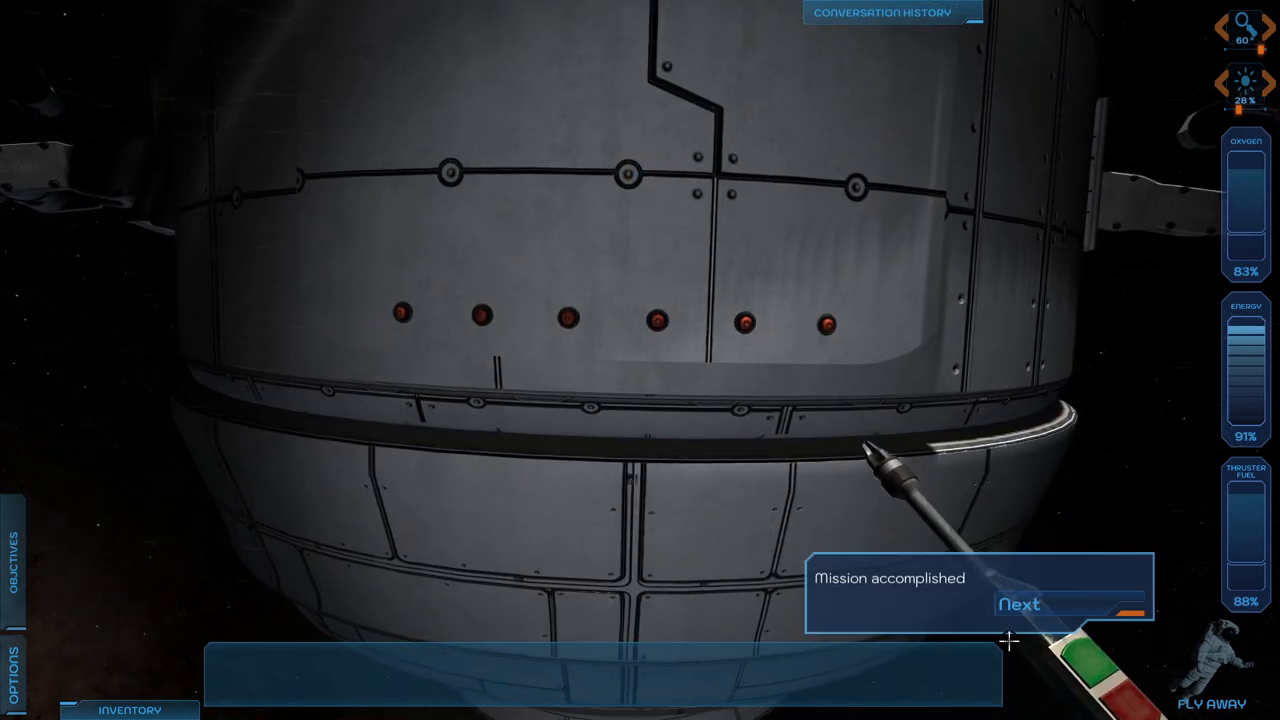
Step: Acknowledge the leak mission's 'Mission accomplished' prompt with Next
click(1020, 604)
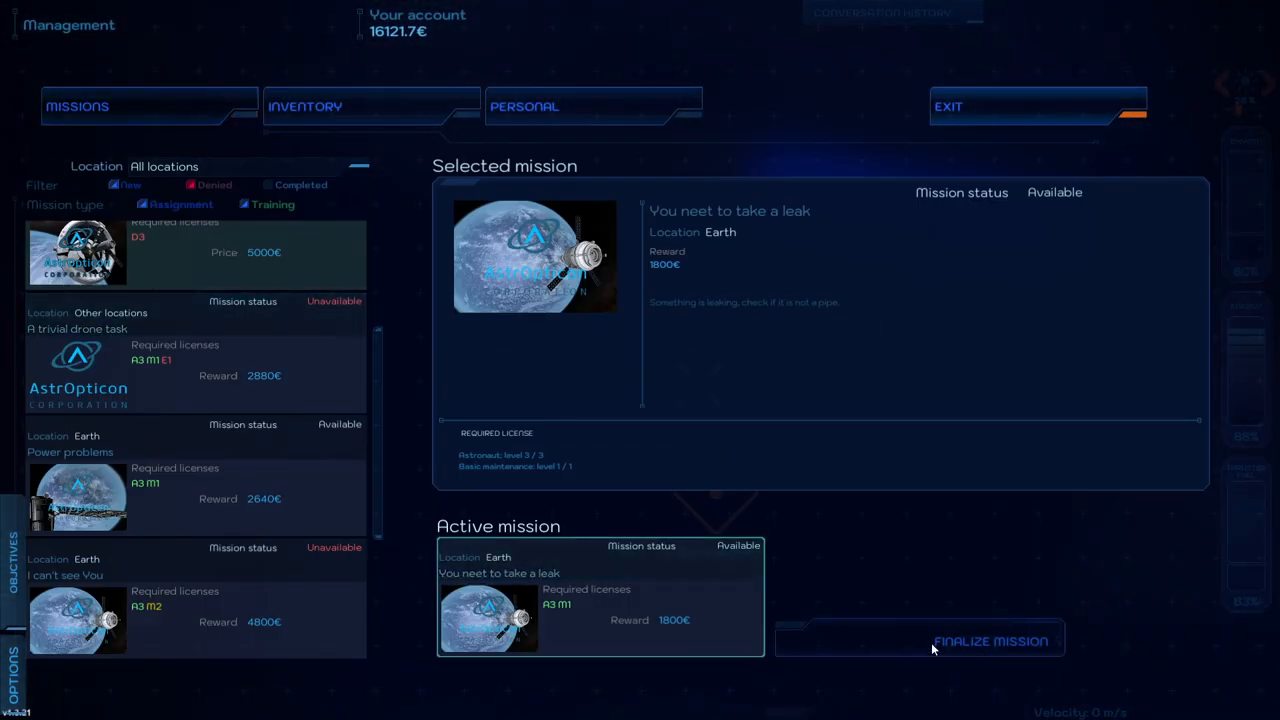
Step: Finalize and confirm the leak mission for the 1800€ reward, then view Power problems
click(990, 640)
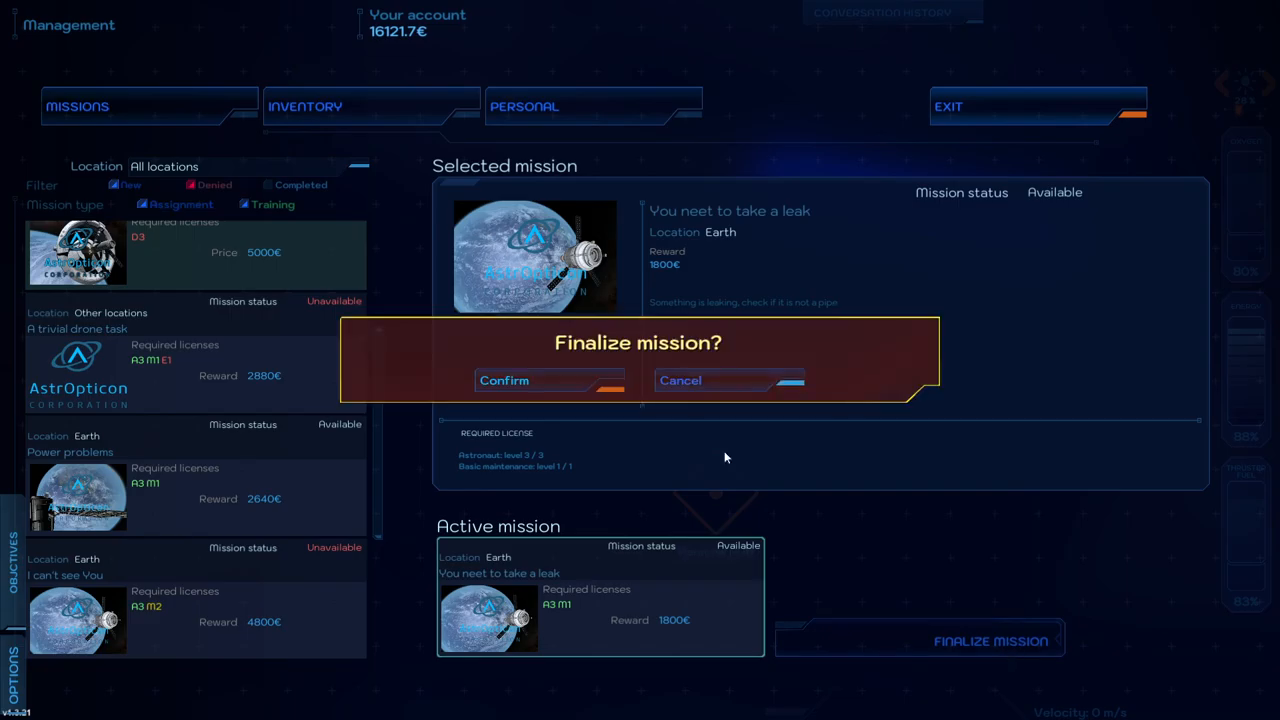
click(504, 380)
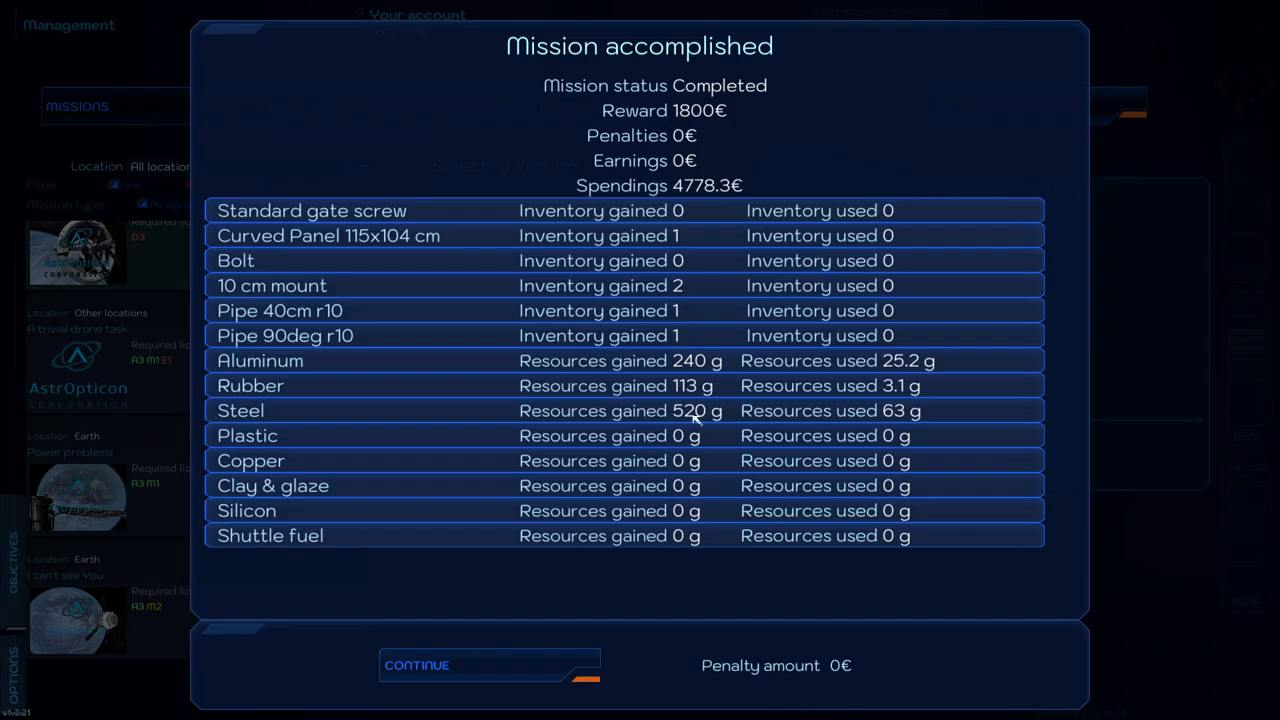
mouse_move(724, 370)
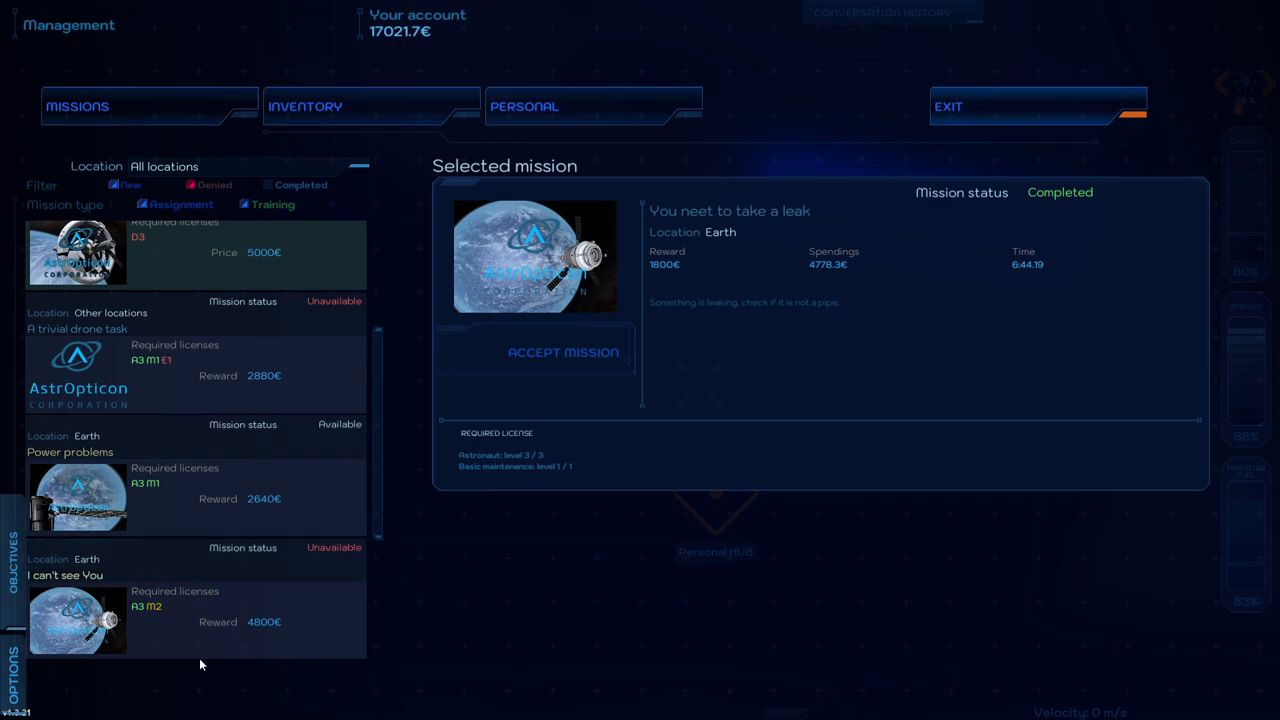
click(196, 480)
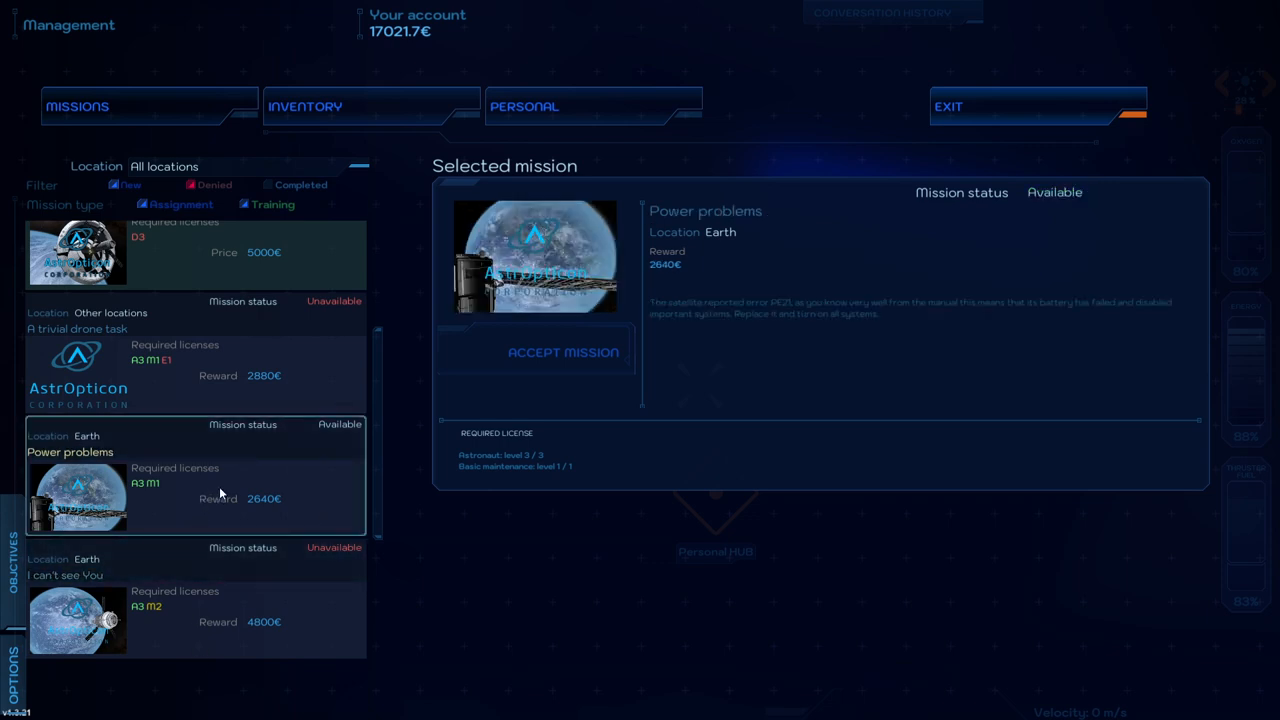
mouse_move(340, 464)
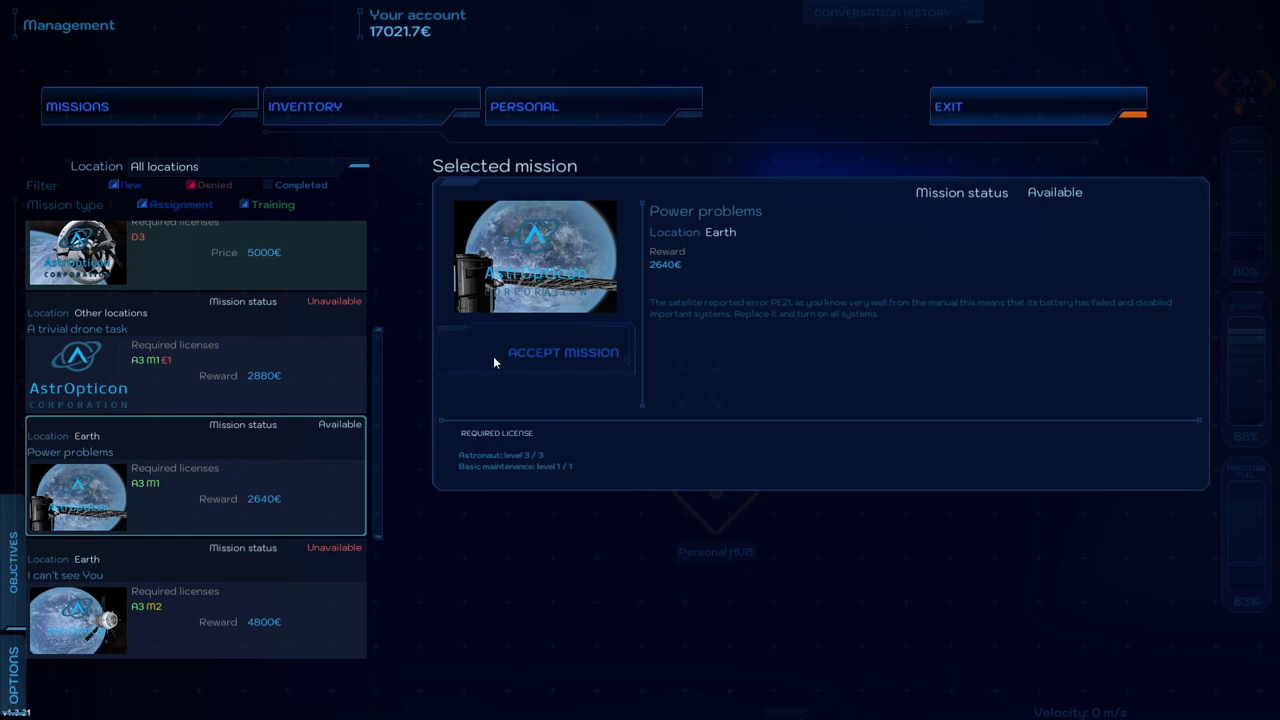
mouse_move(314, 384)
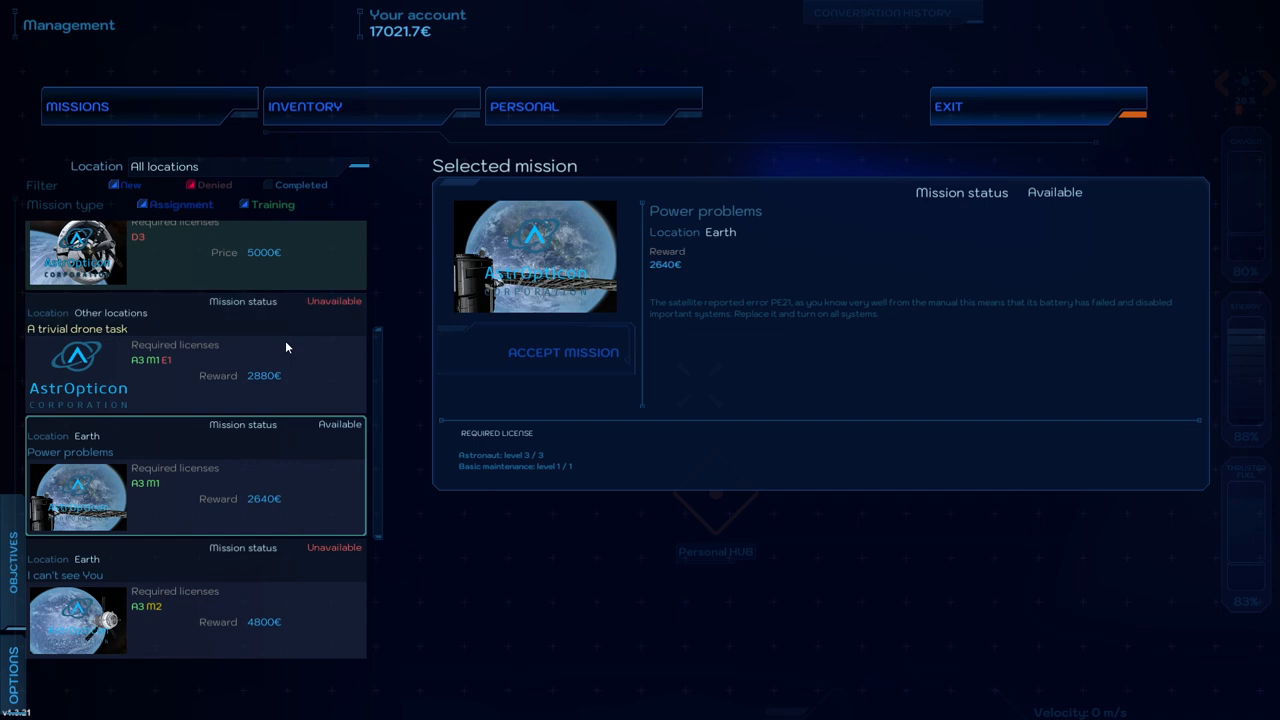
Step: Select the It's blocked mission in the list and accept it
scroll(down, 3)
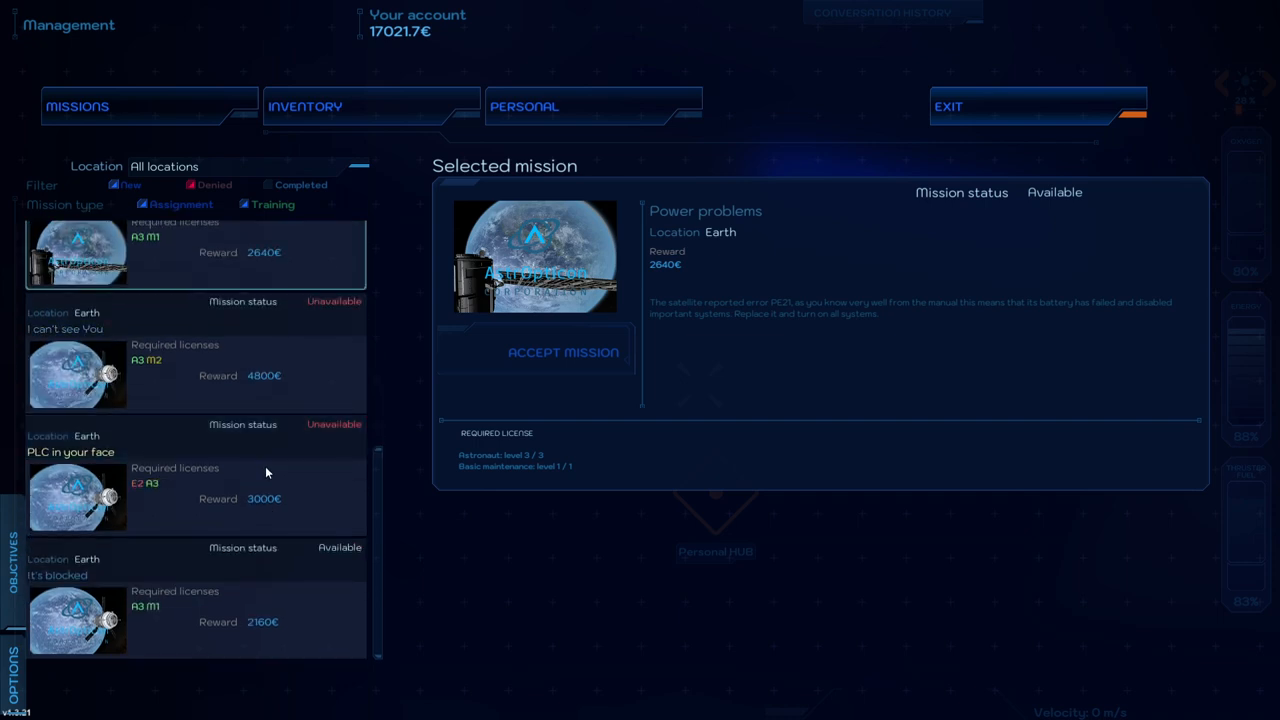
click(196, 600)
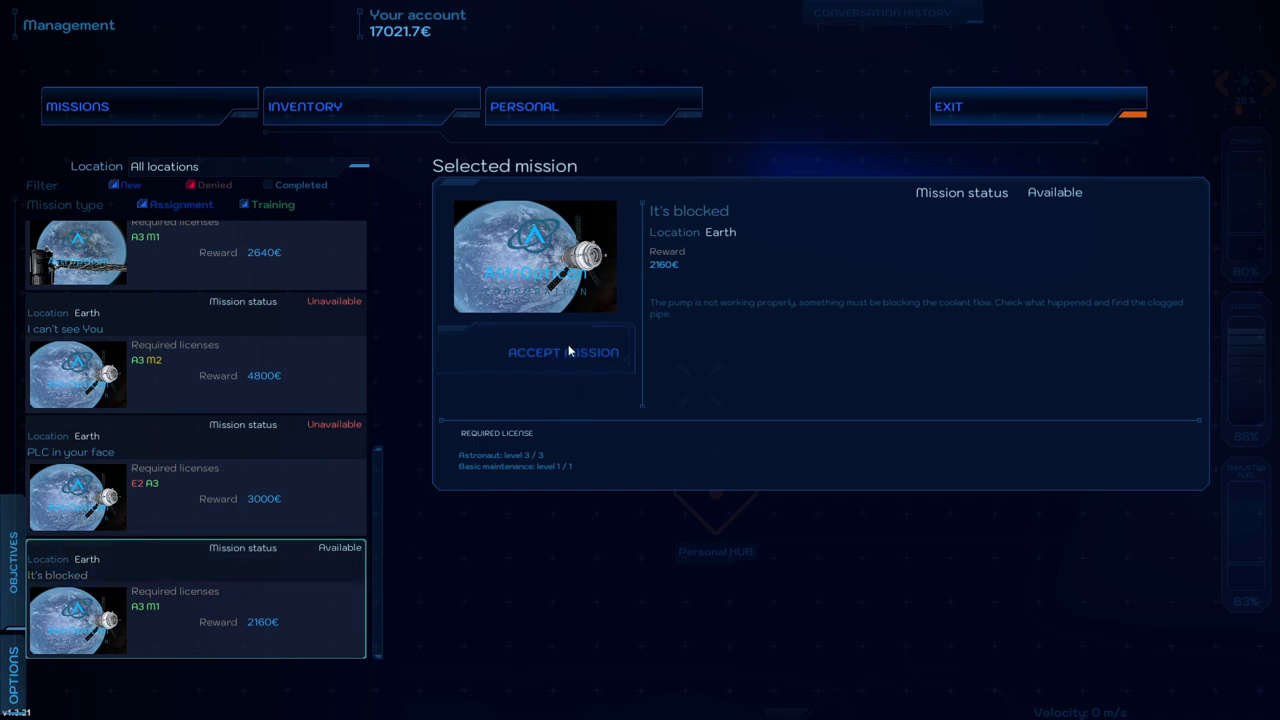
mouse_move(992, 312)
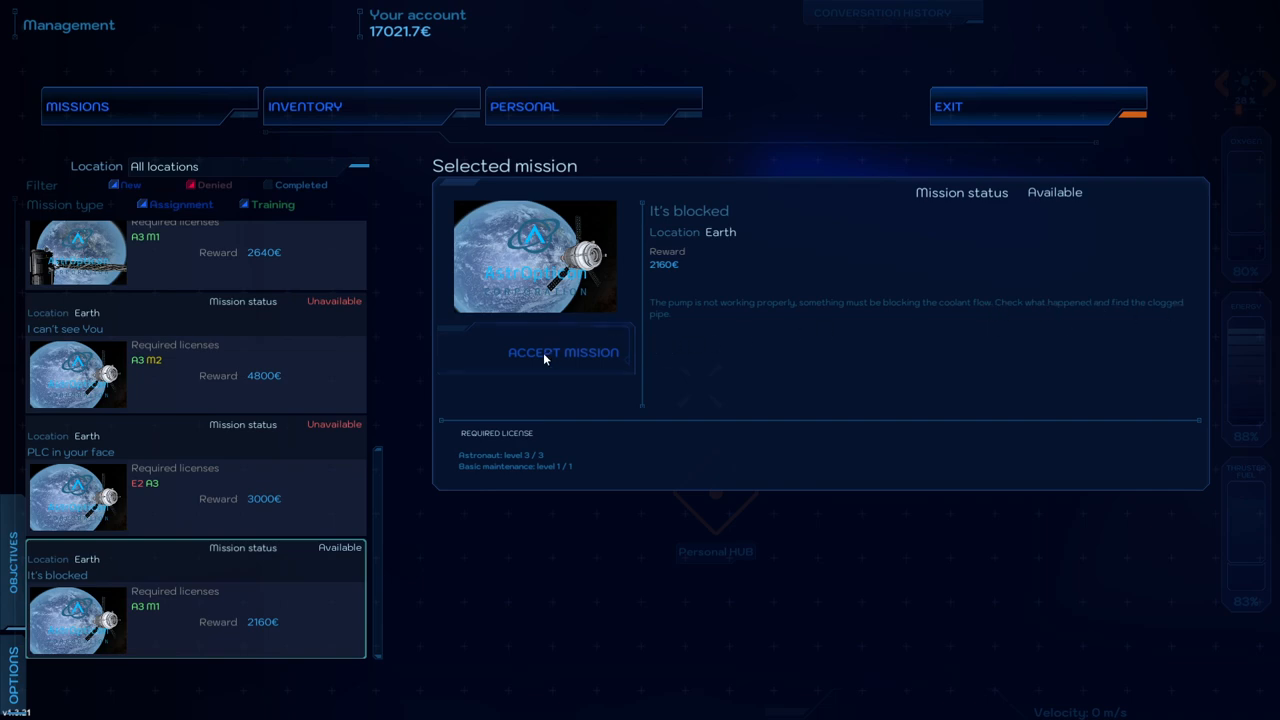
click(564, 352)
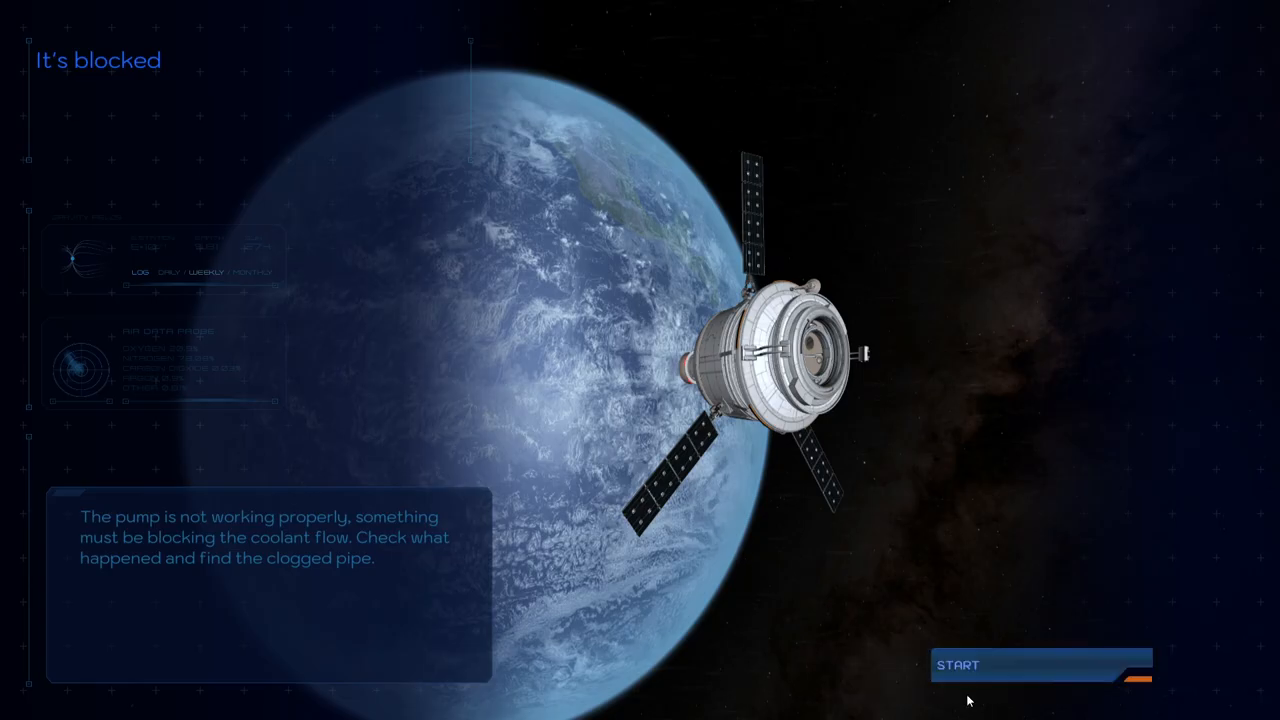
Step: Start the It's blocked mission to remove the clogged pipe from the station
click(1040, 664)
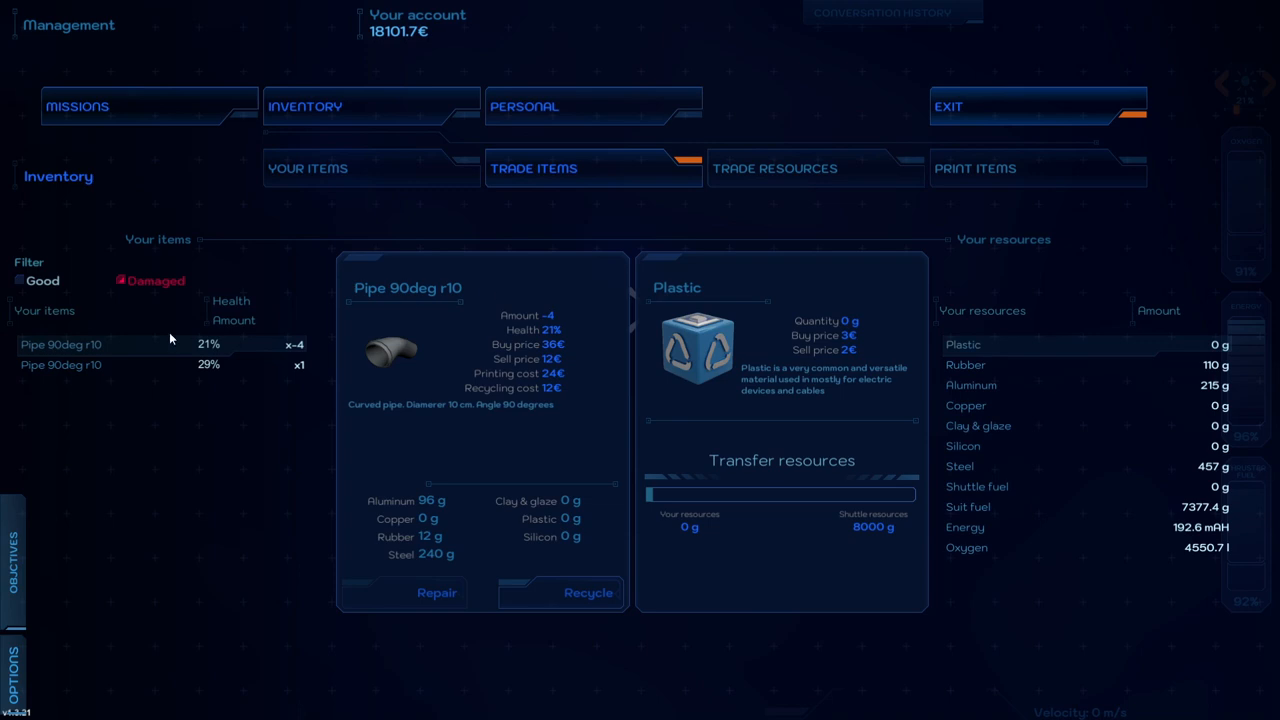
Step: Pick the 29% damaged Pipe 90deg r10 in Your Items for repair to 100%
click(436, 592)
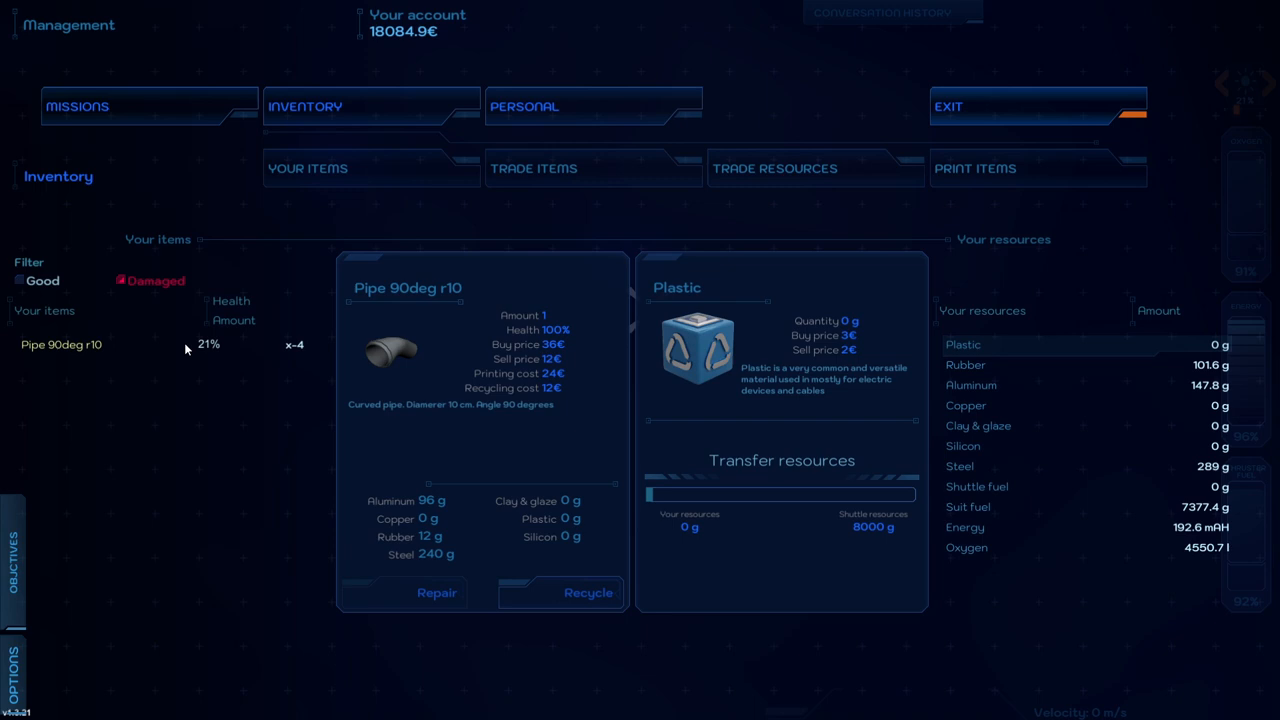
mouse_move(1112, 268)
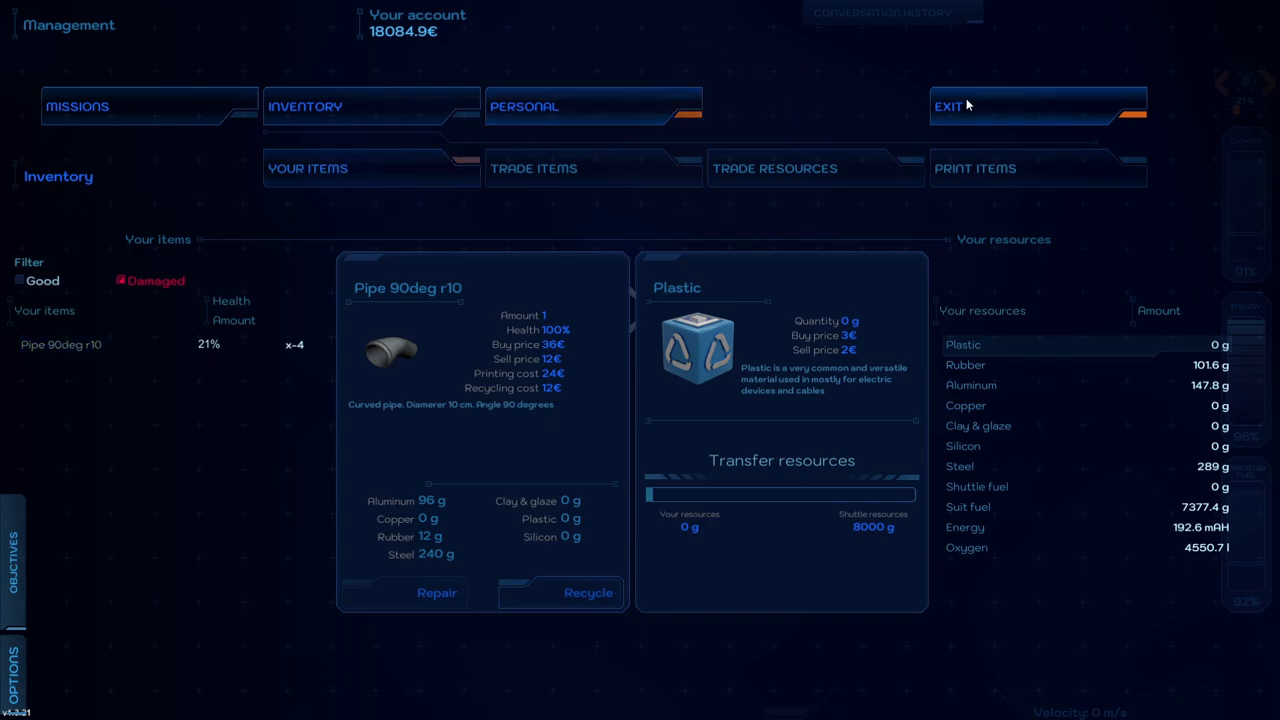
Step: Leave management for the station and fasten a standard gate screw into the curved panel
click(1038, 106)
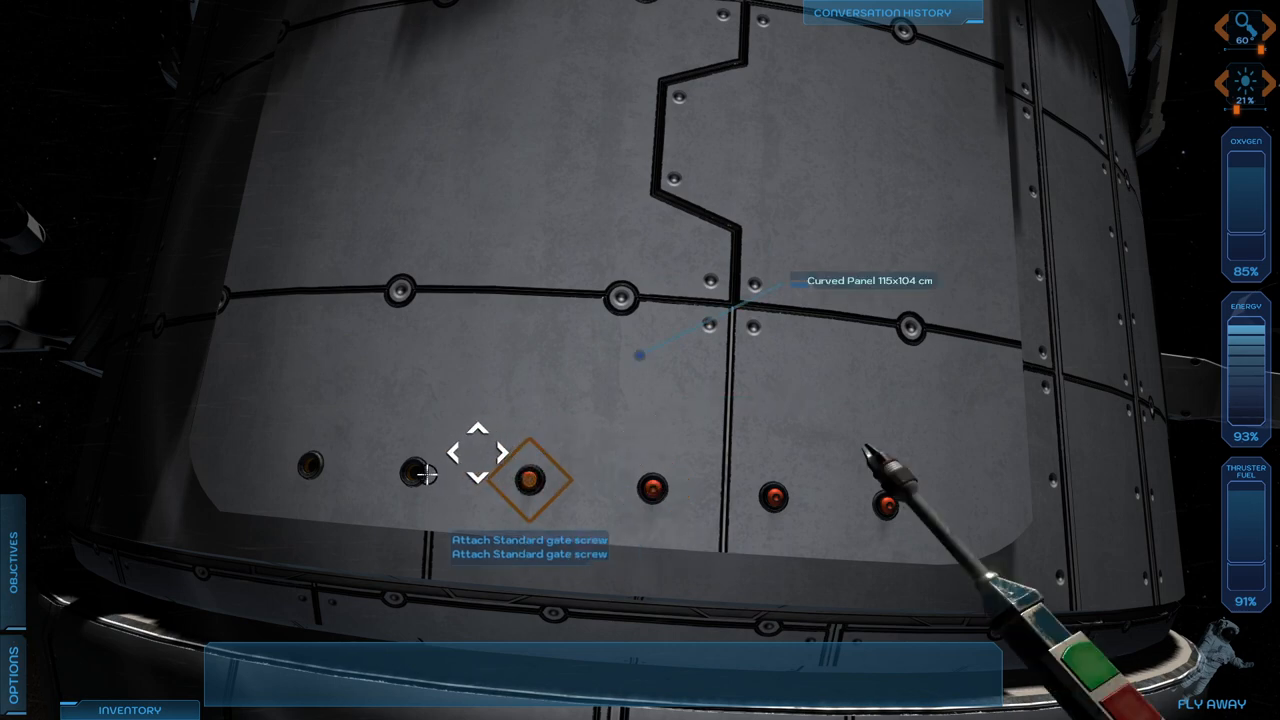
click(528, 476)
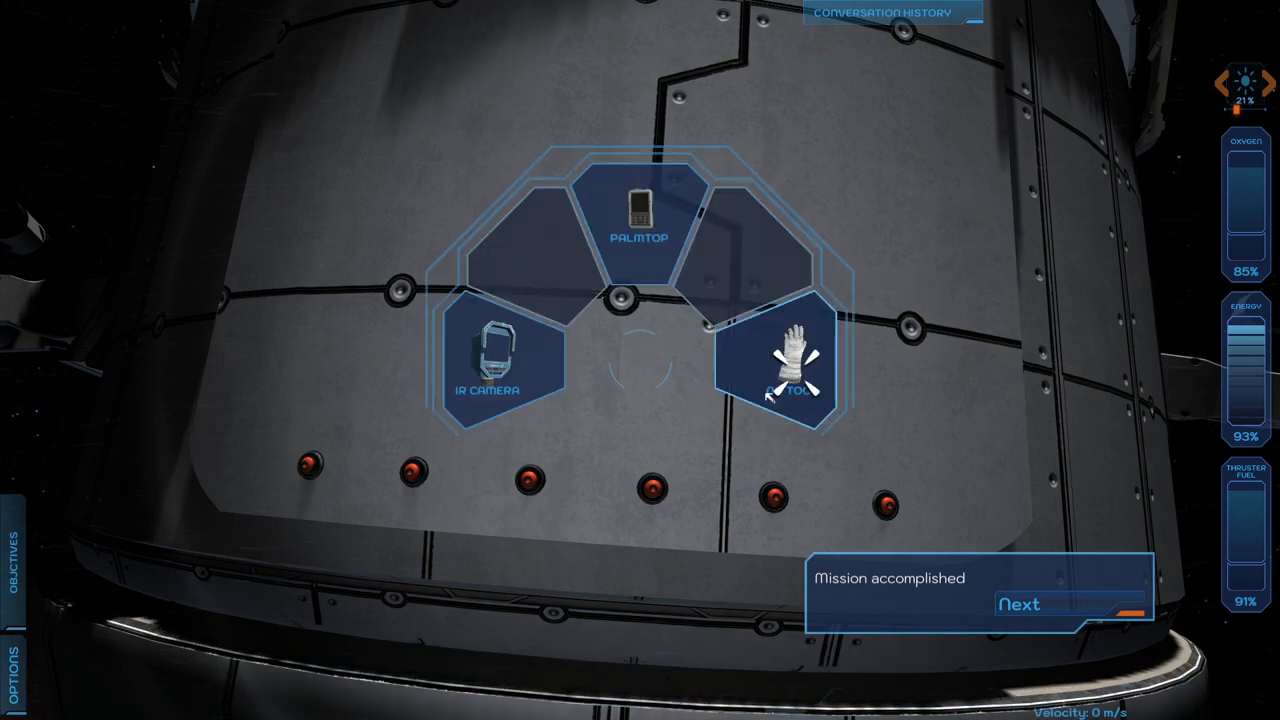
Step: Put away the held tool via the empty hand after the panel is secured
click(1020, 604)
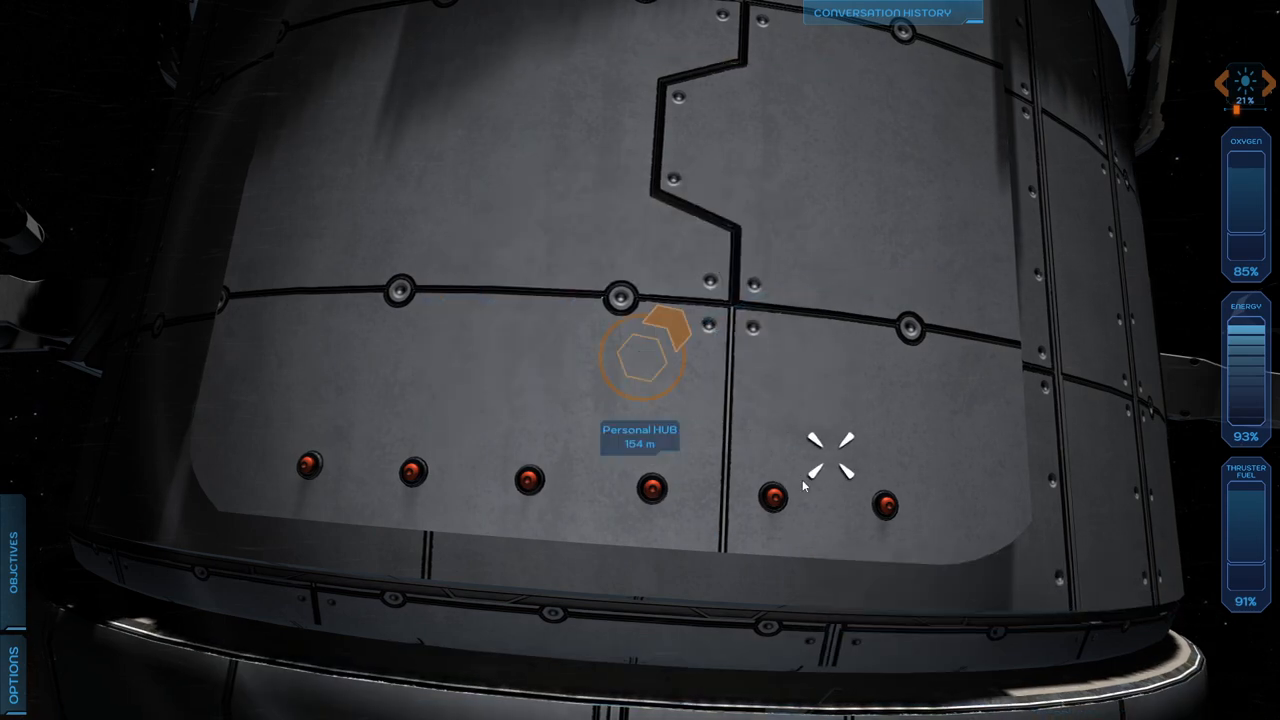